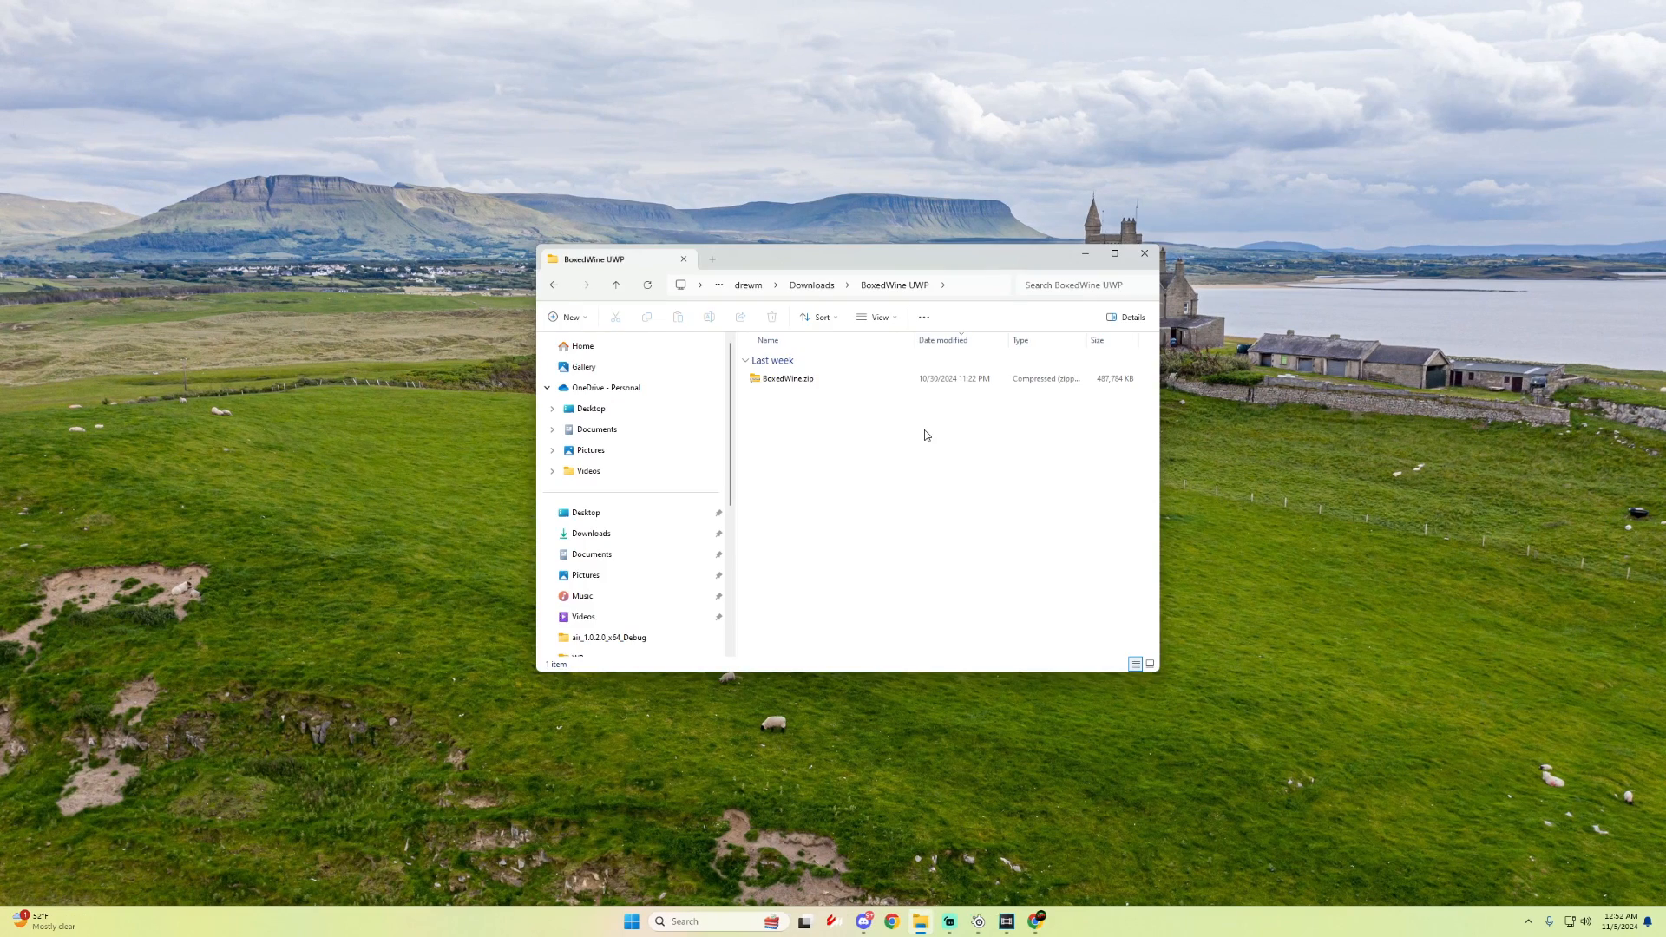
mouse_move(801, 396)
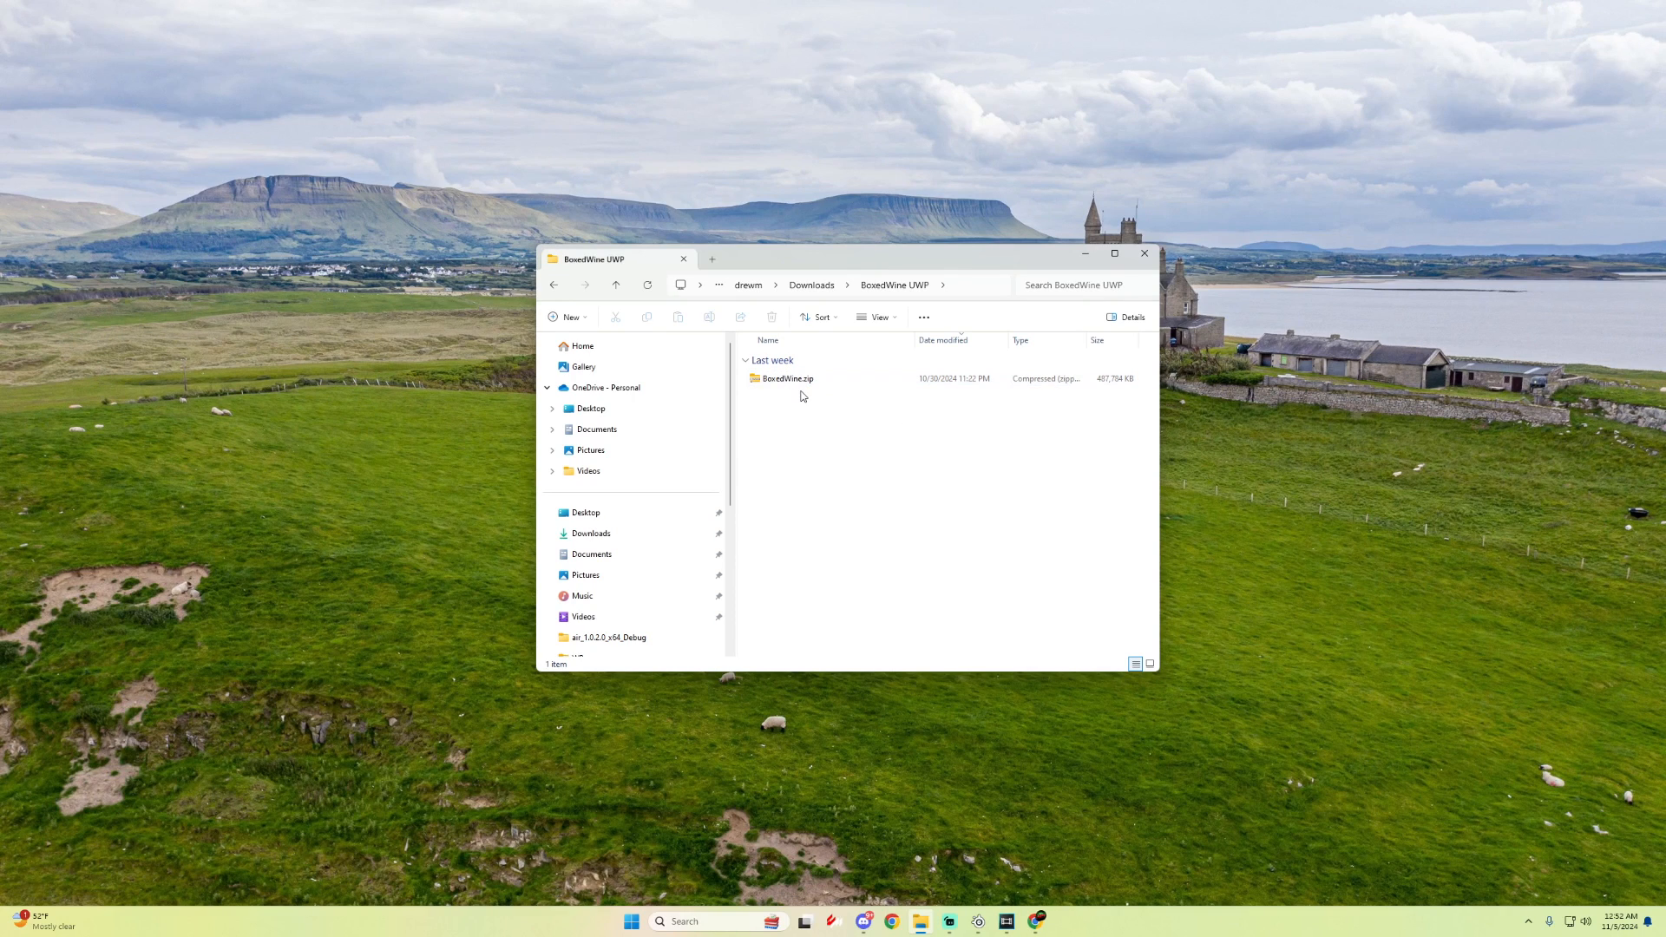
Step: Show the Devstore's emulators section and scroll down to the BoxedWine card
click(890, 921)
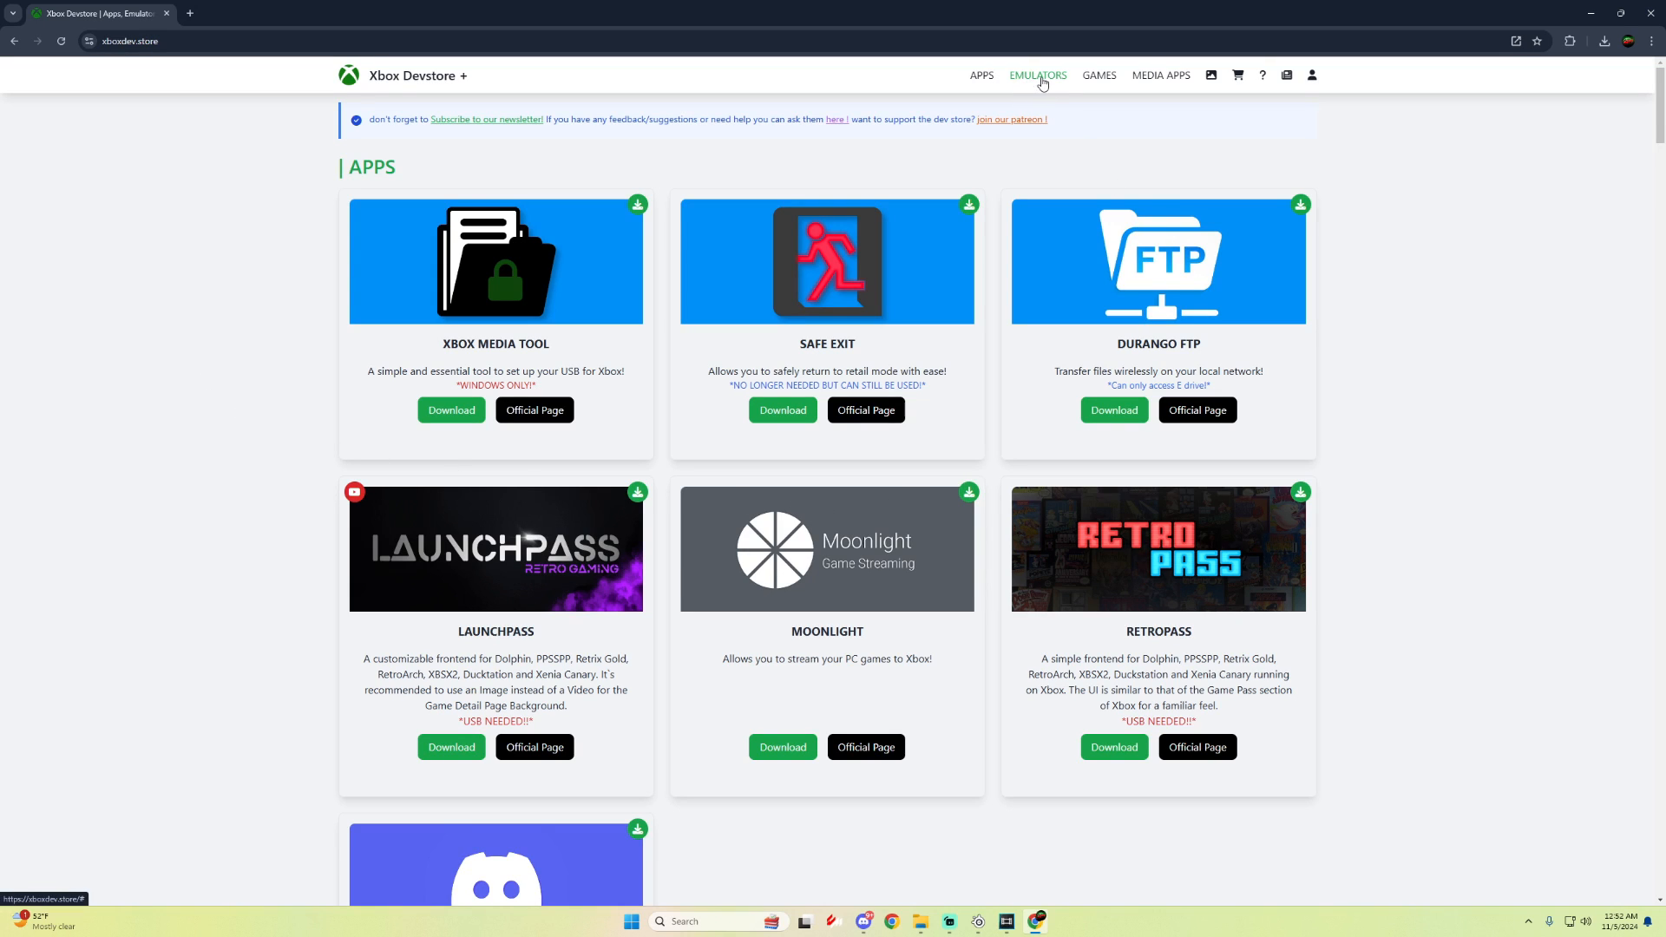
click(1037, 76)
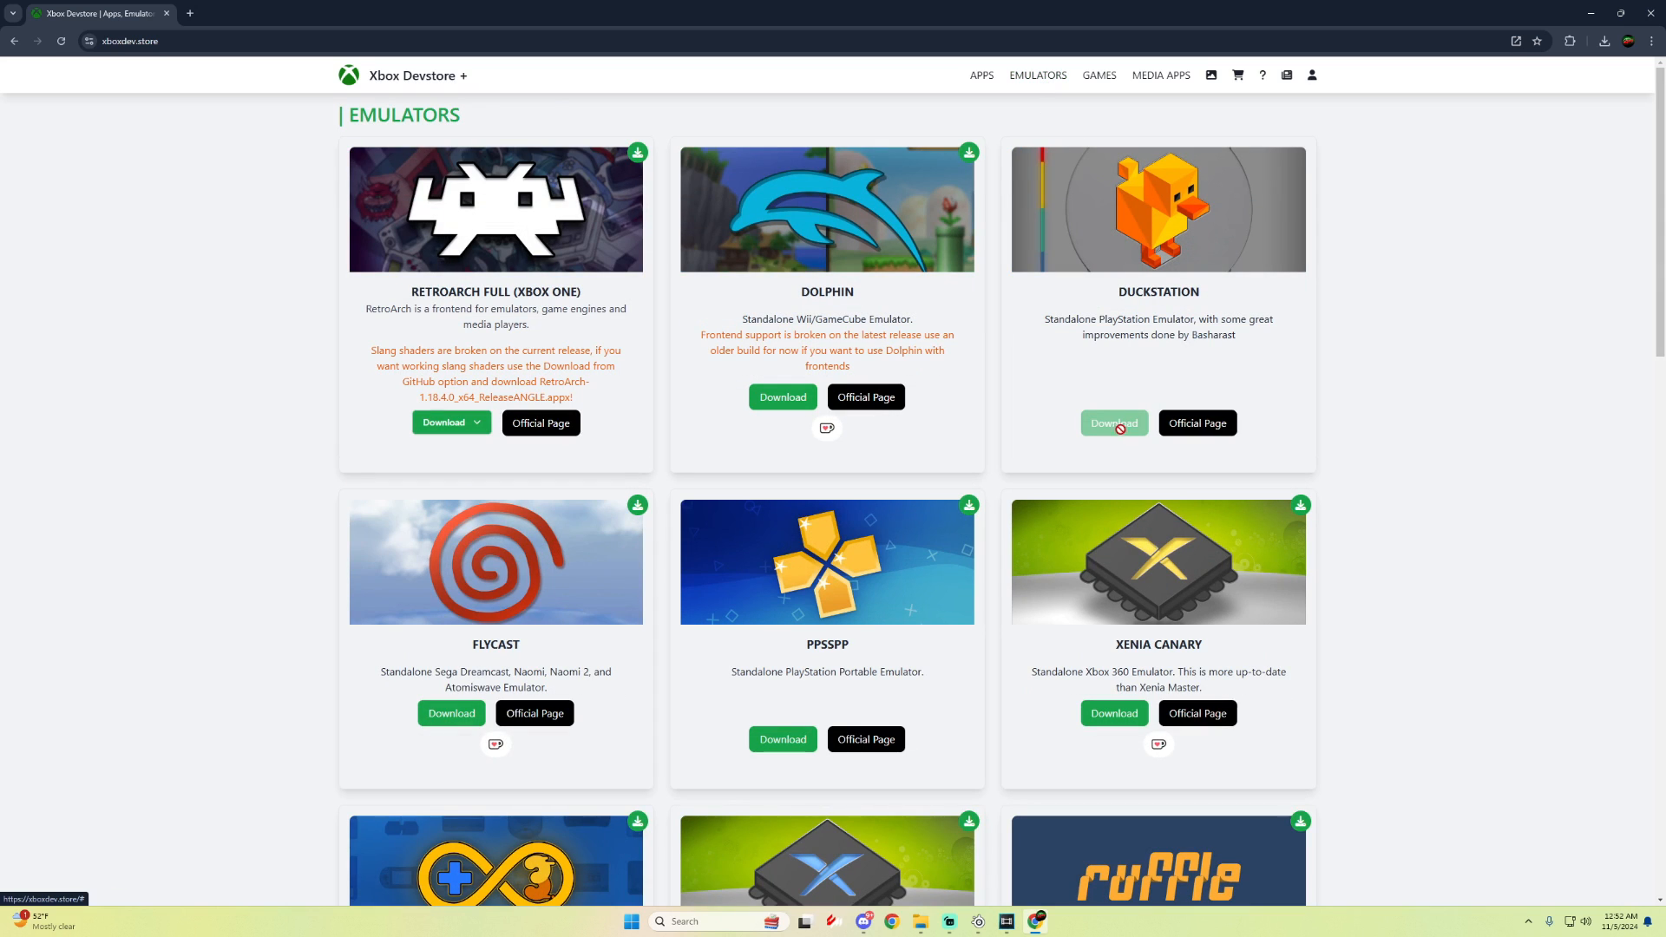
scroll(down, 3)
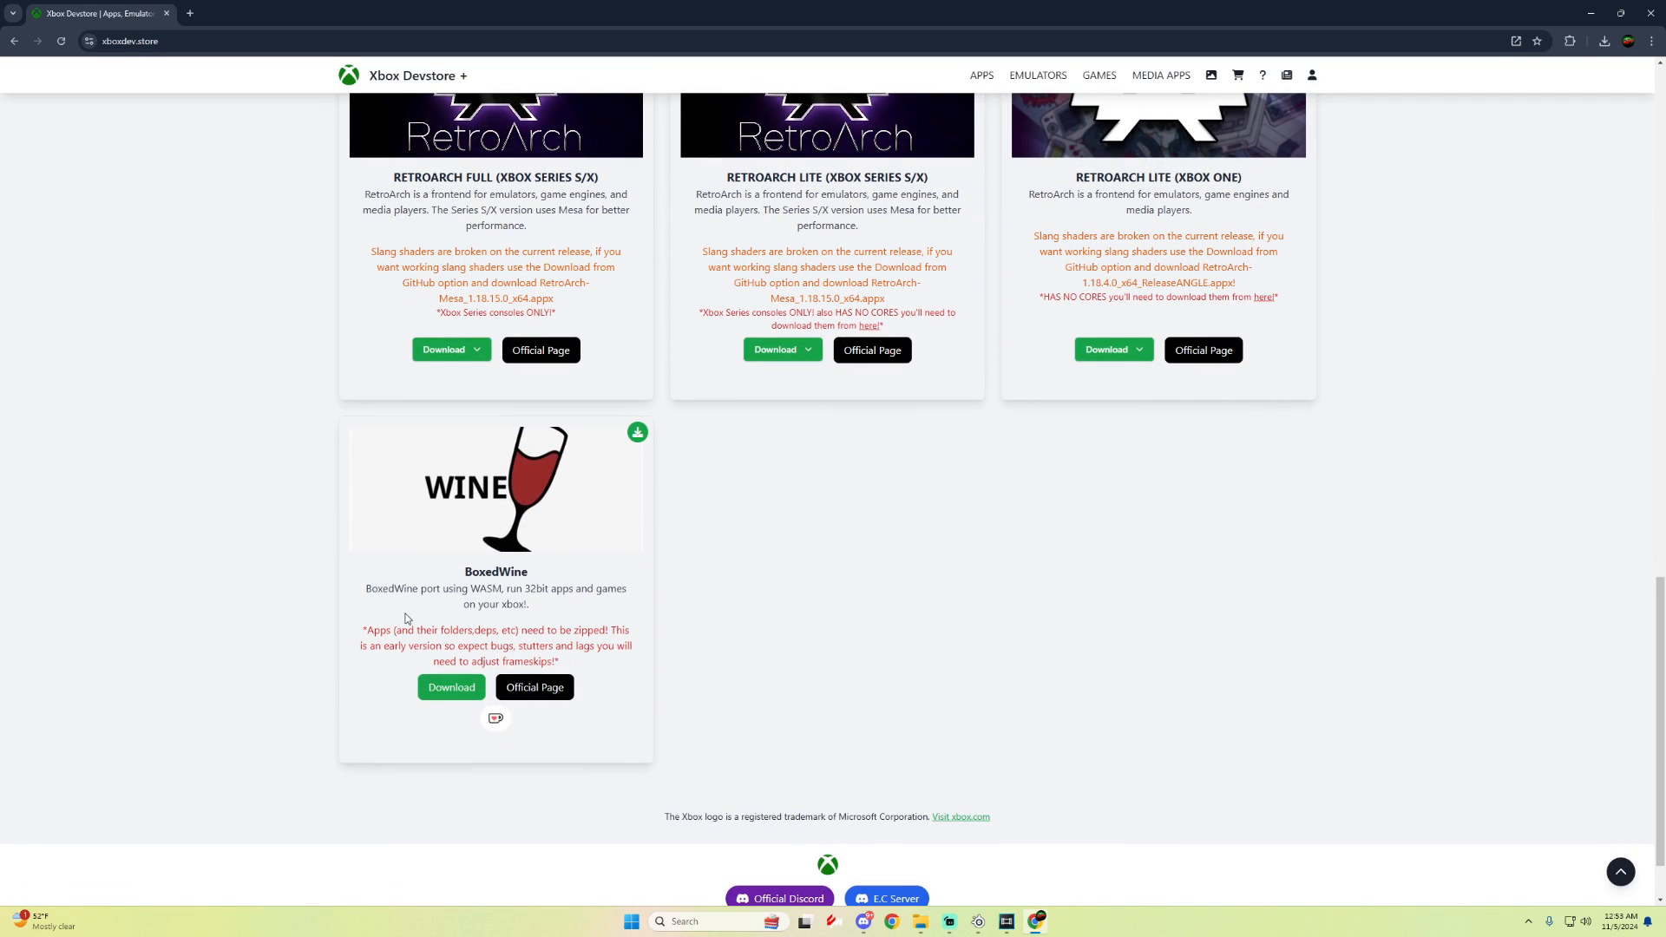
mouse_move(490, 597)
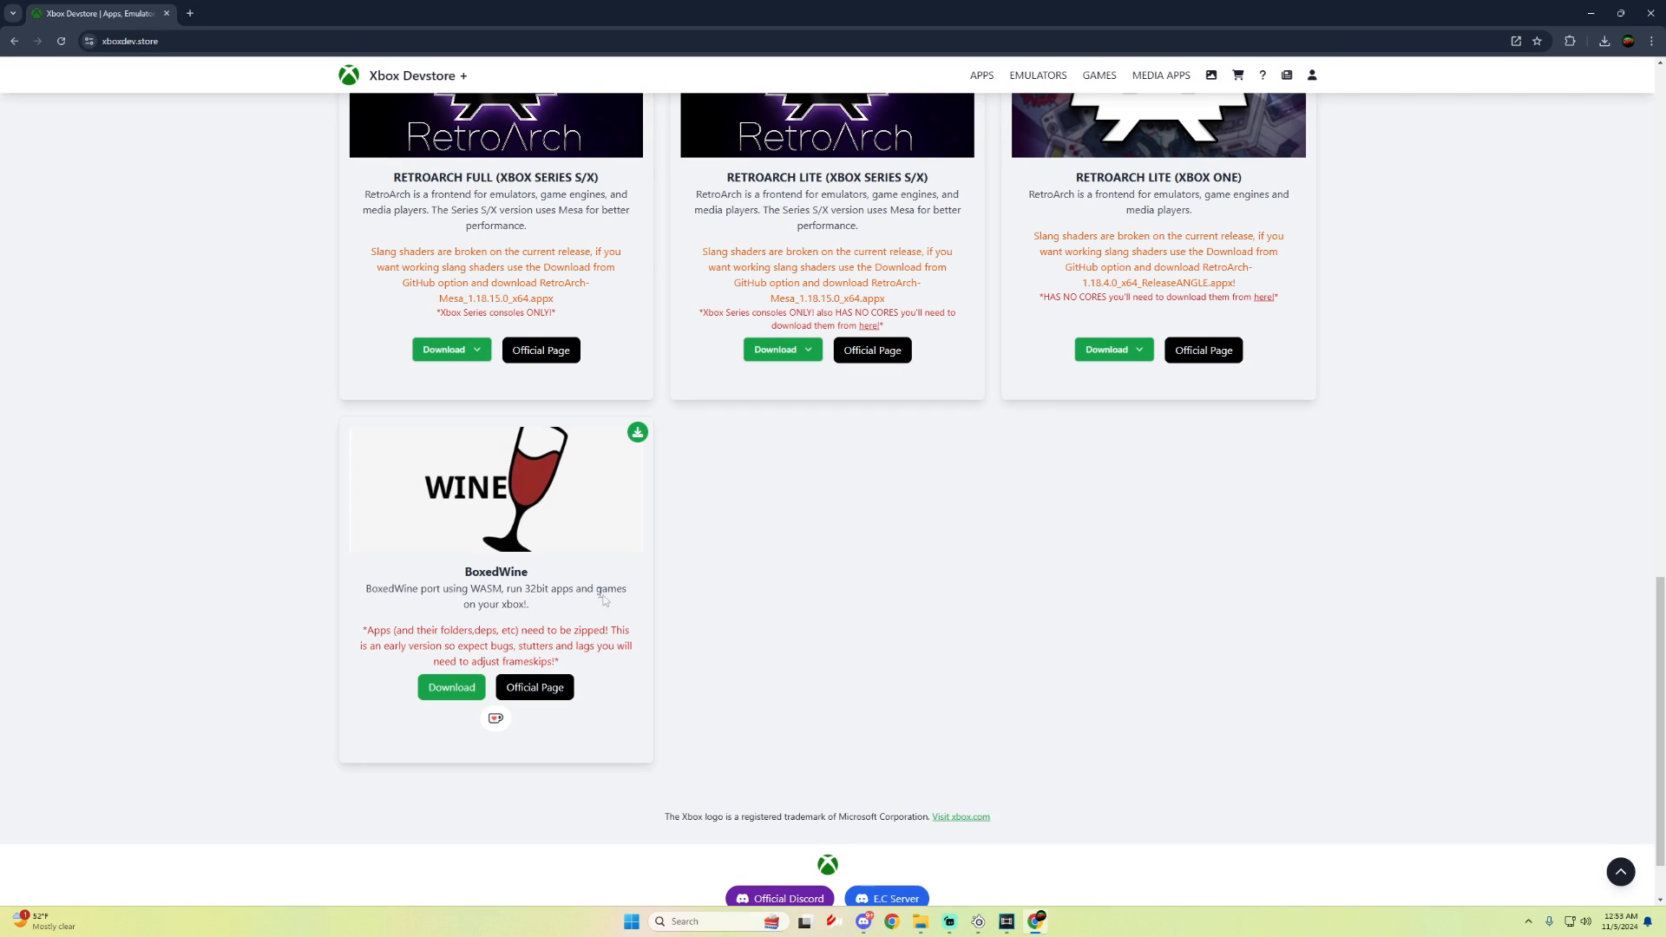
mouse_move(358, 629)
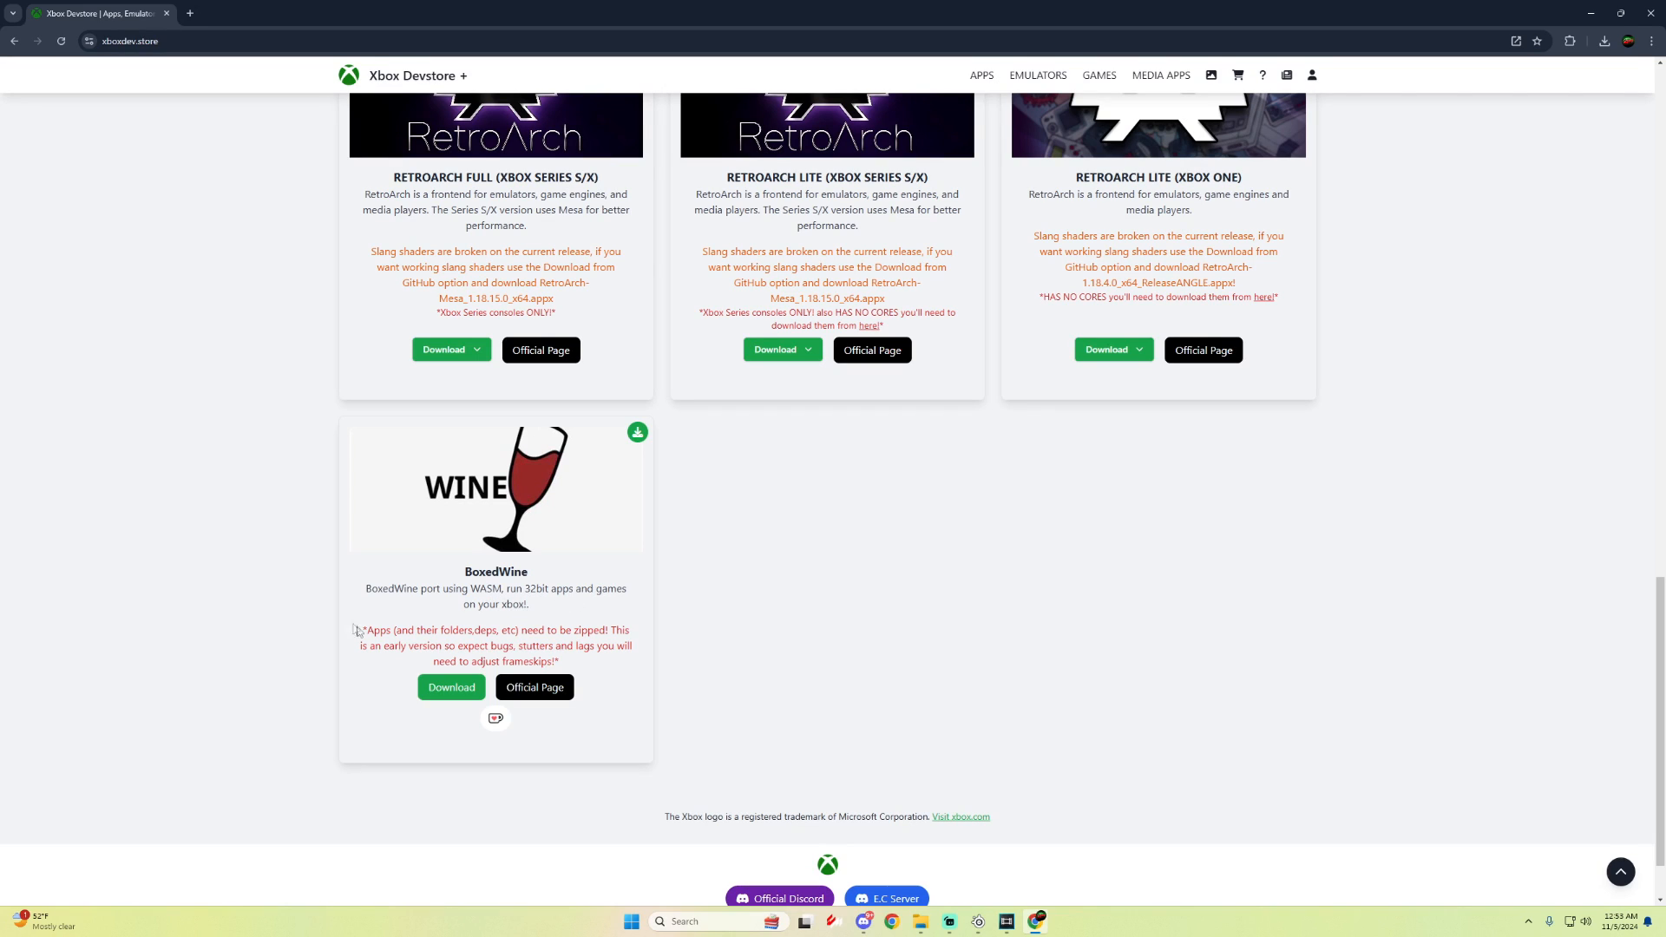
mouse_move(501, 633)
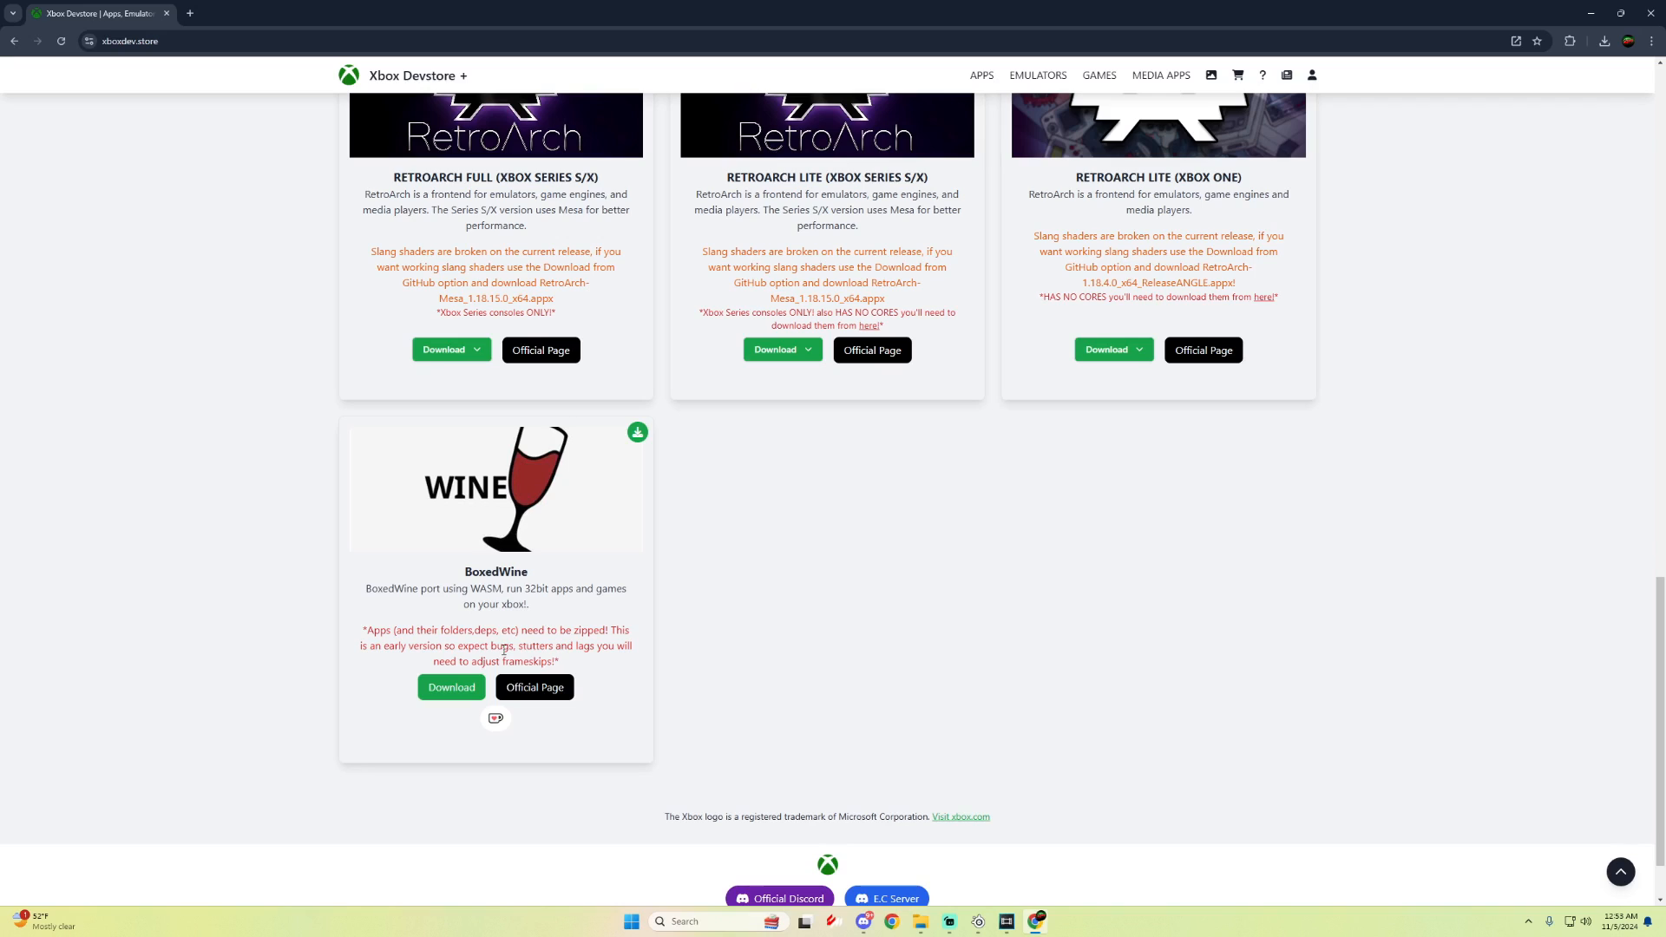
mouse_move(614, 648)
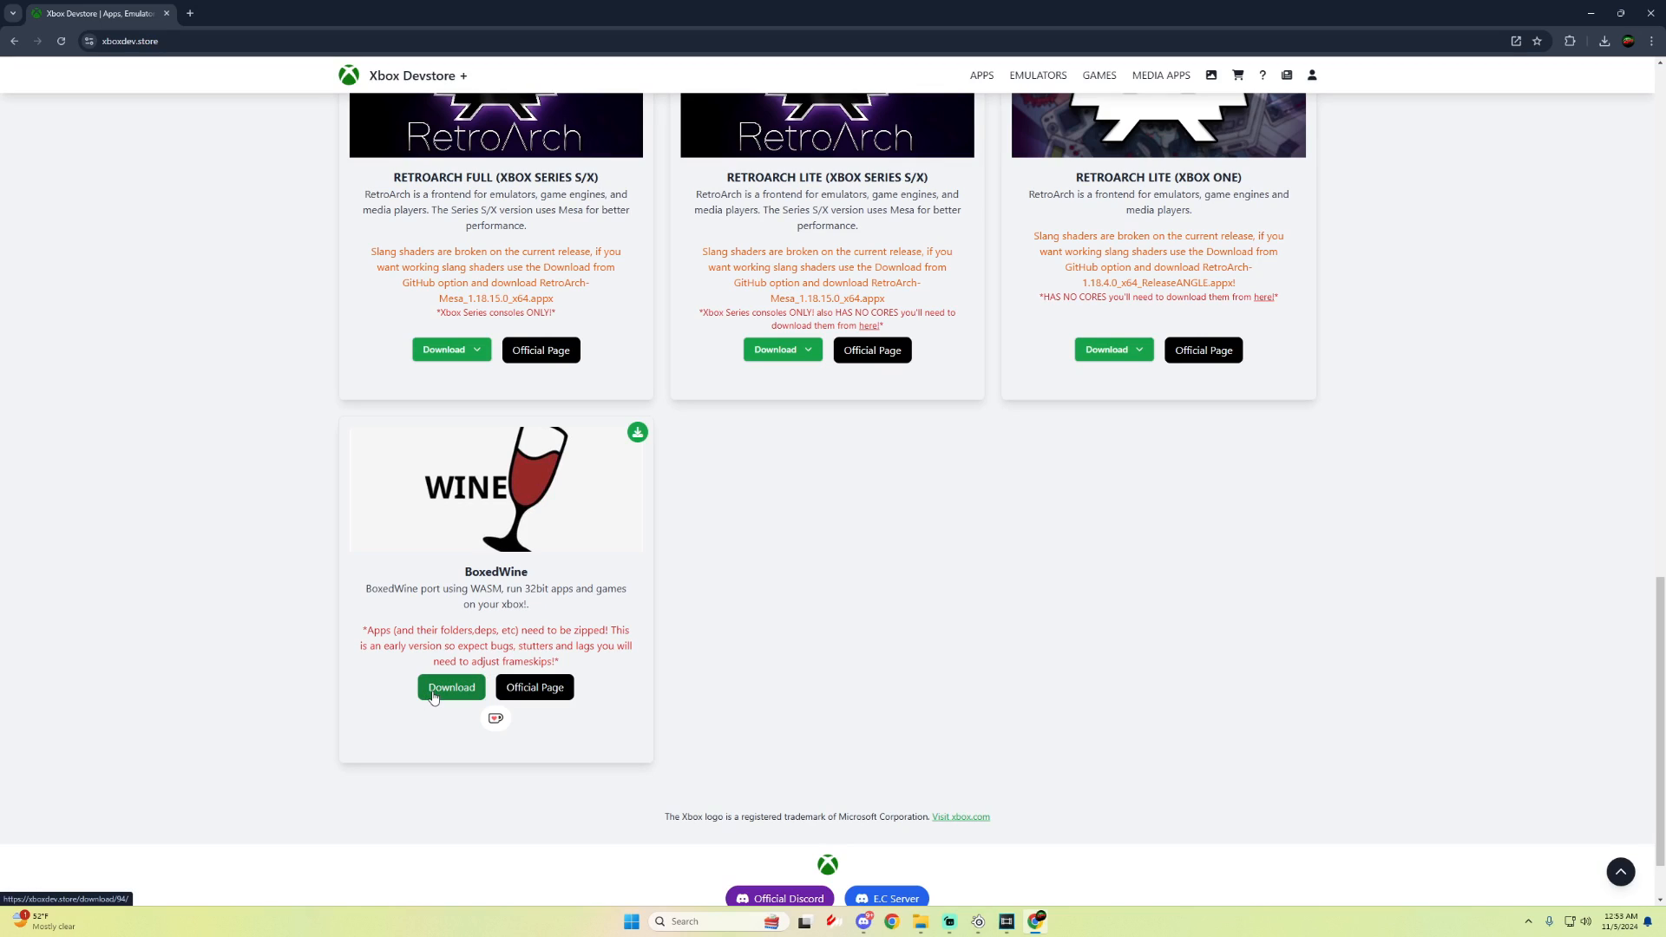
mouse_move(1524, 157)
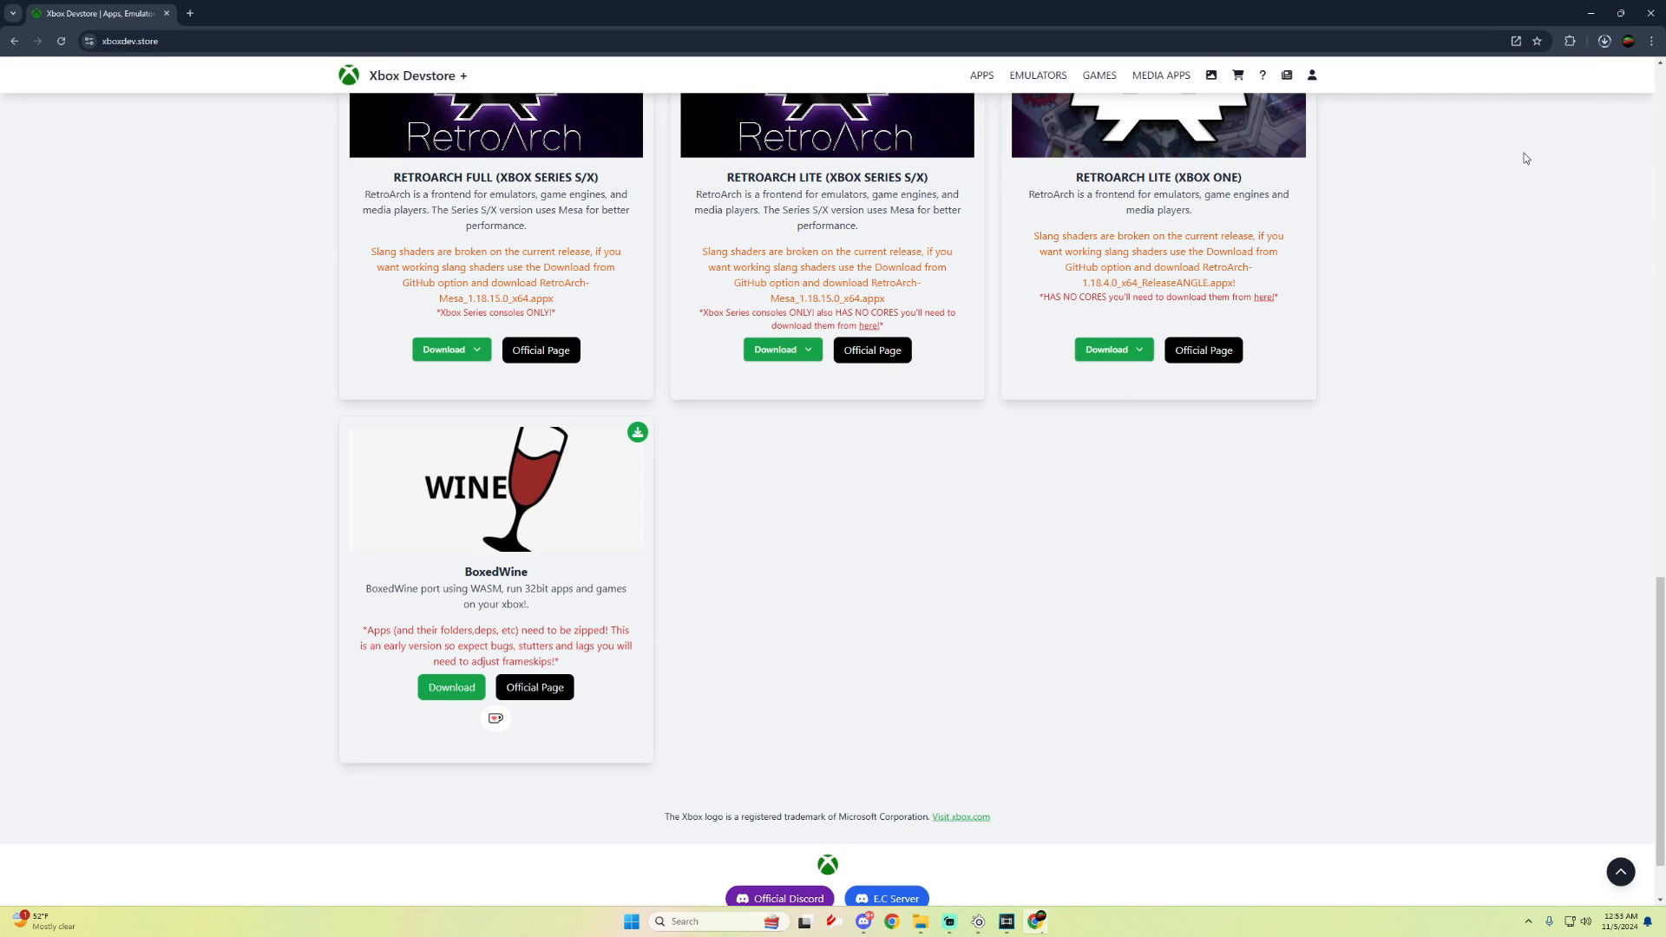
mouse_move(457, 749)
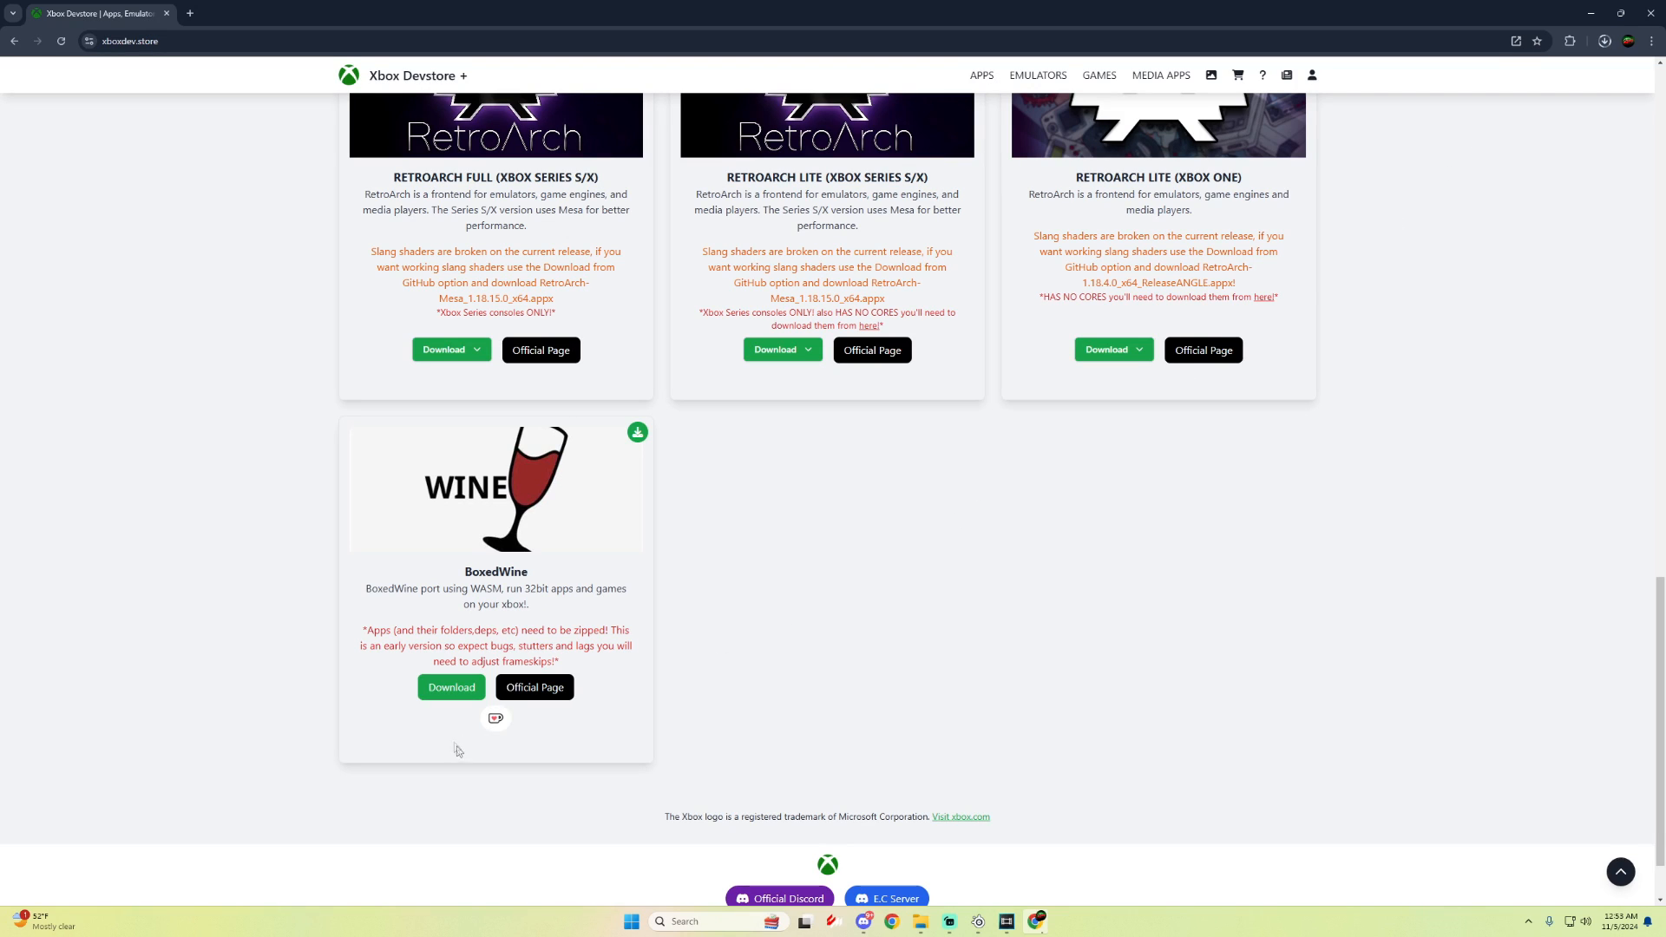
Step: Open the BoxedWine developer's Ko-fi page from the icon under its card
click(495, 718)
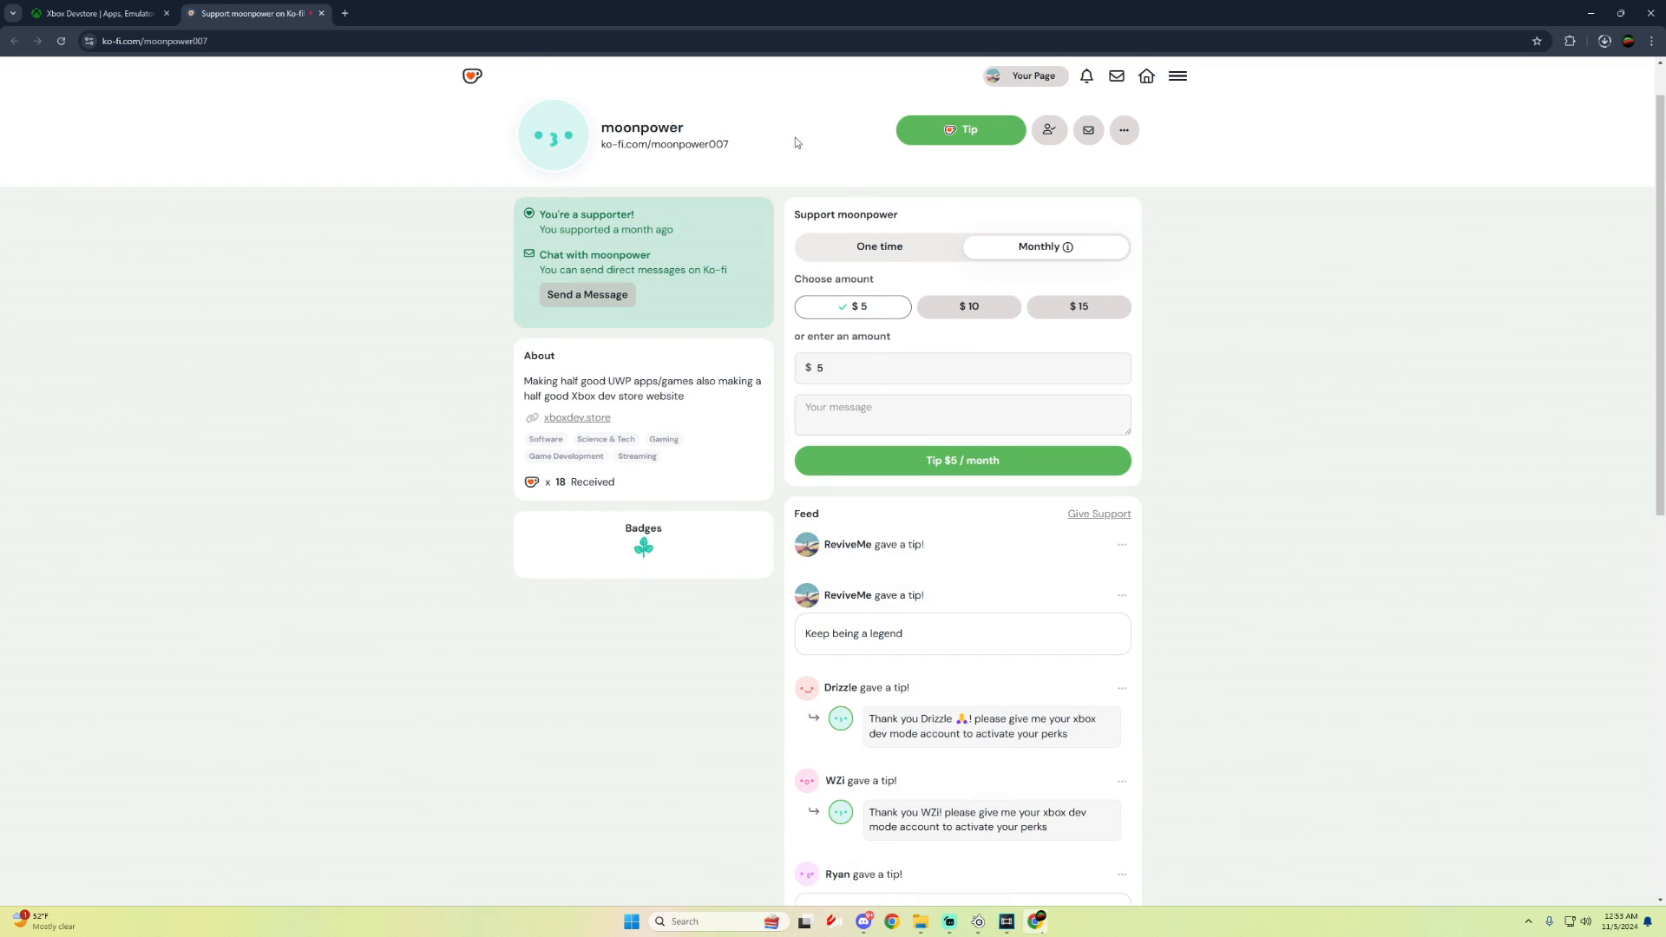
mouse_move(407, 481)
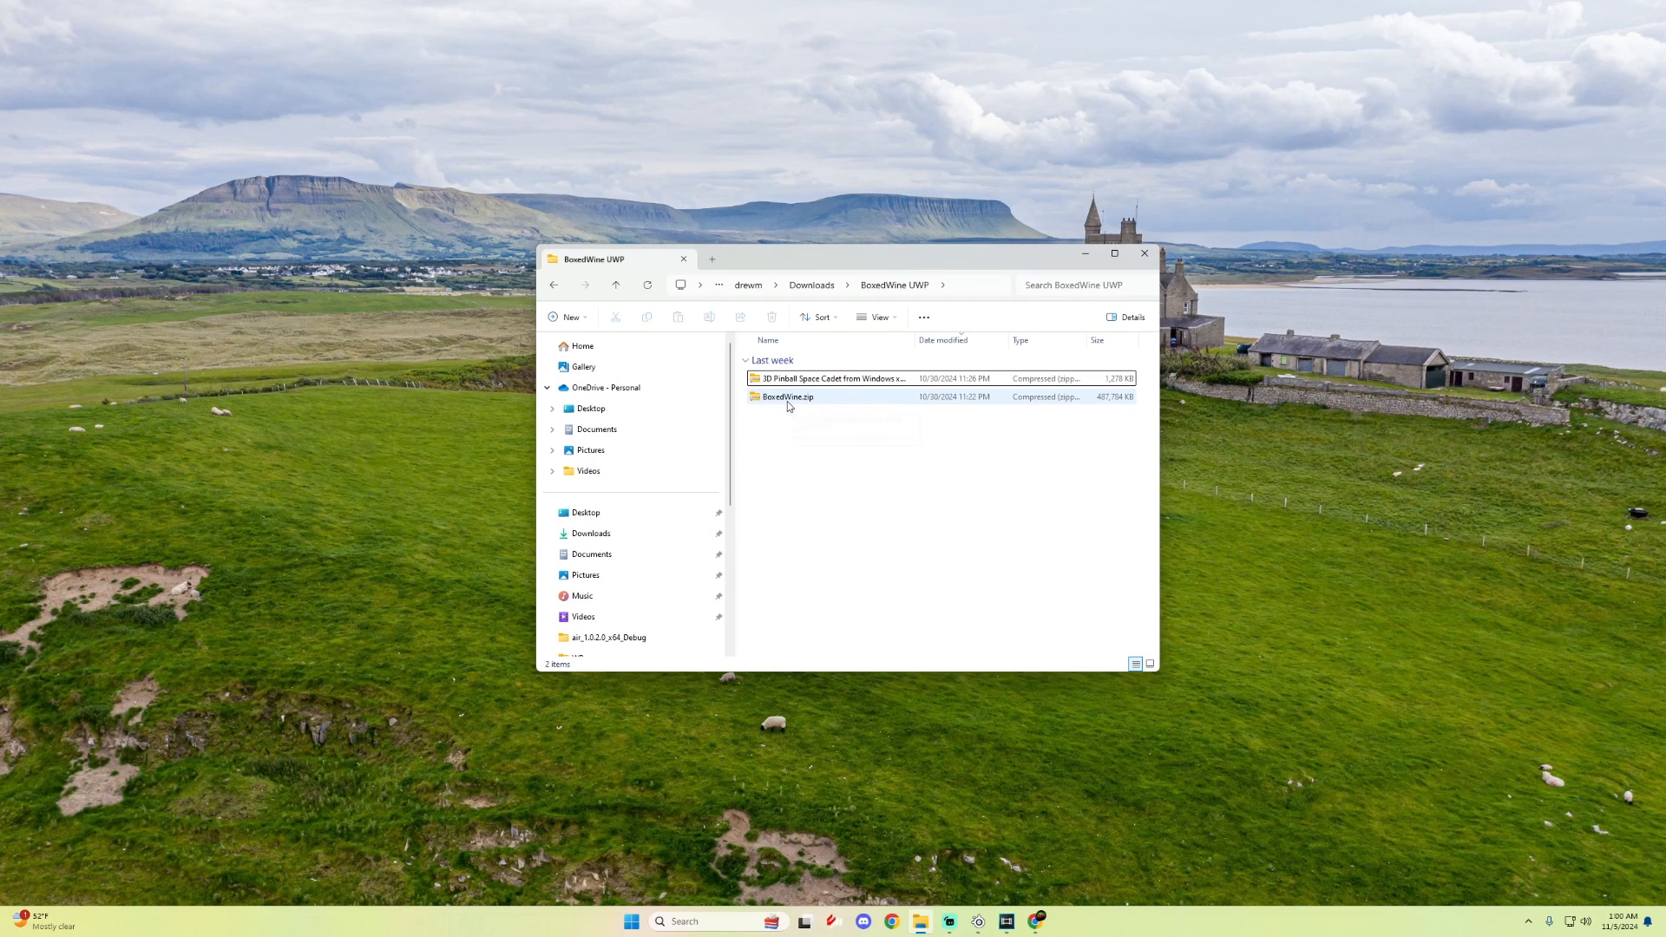
click(832, 378)
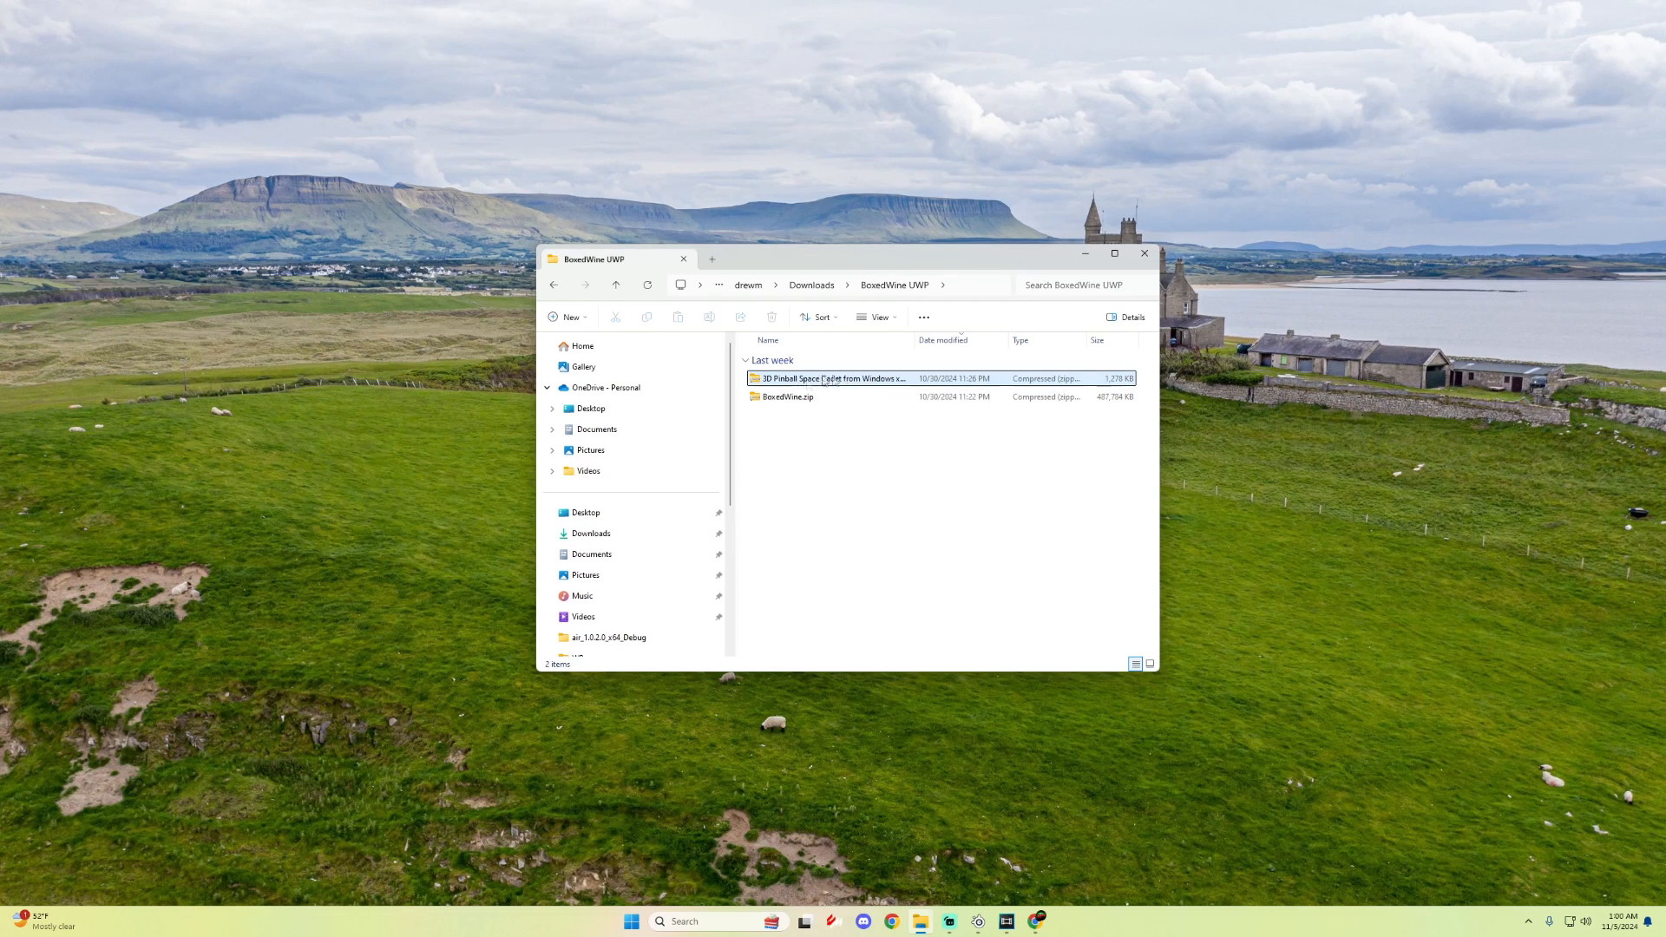
mouse_move(834, 379)
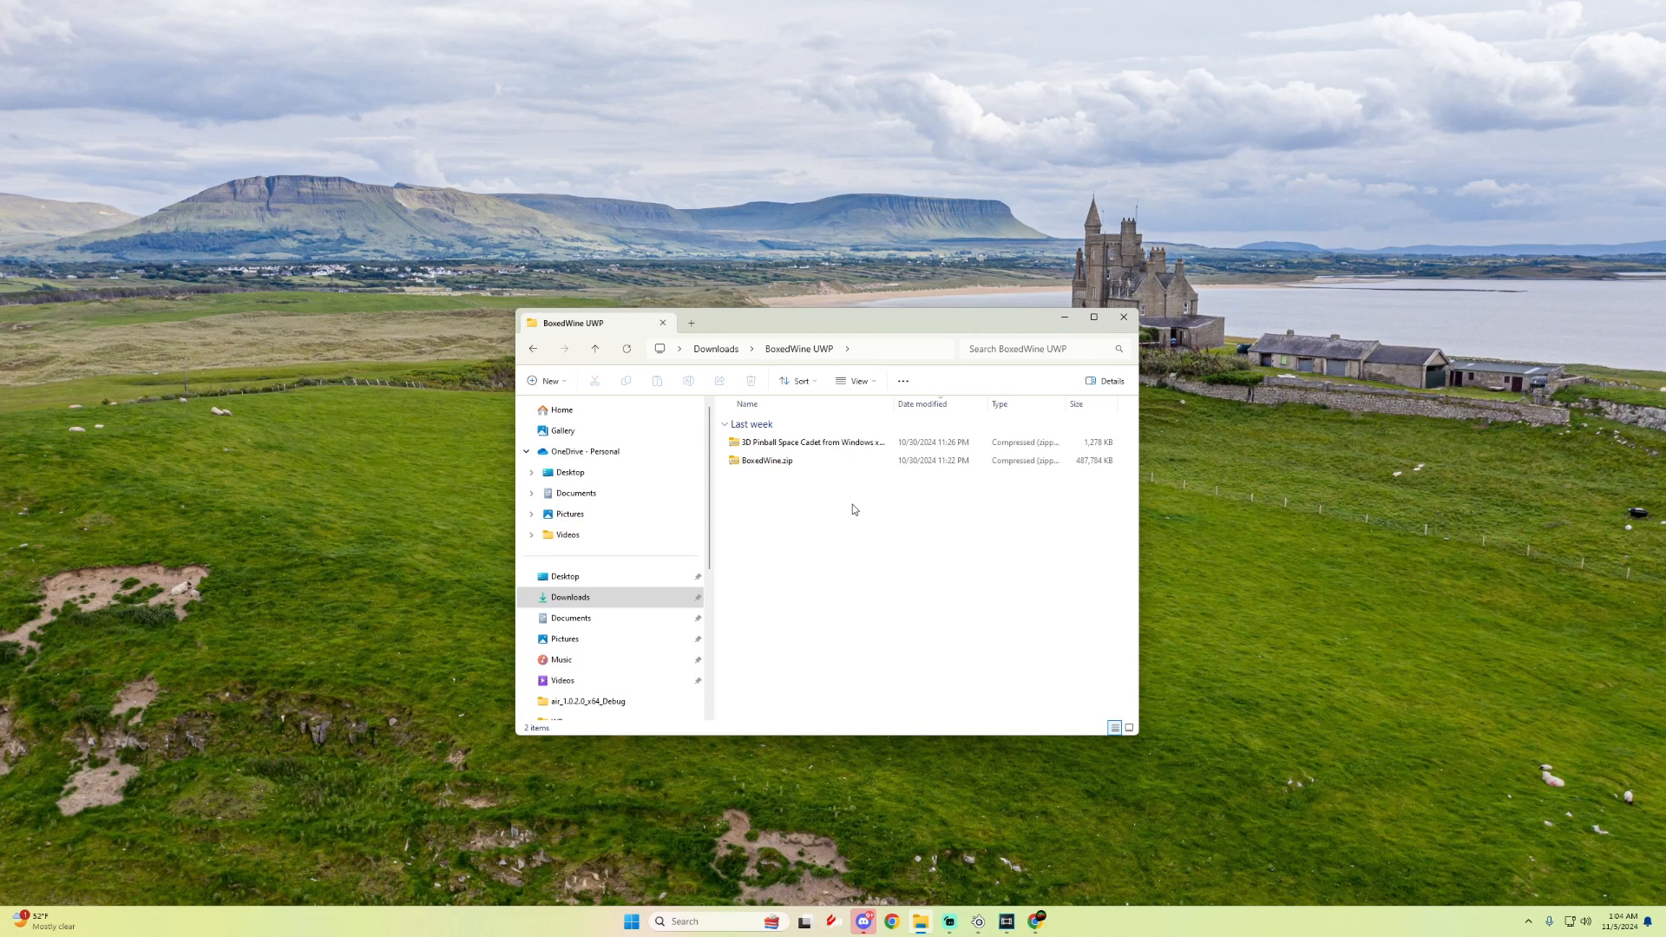
mouse_move(765, 536)
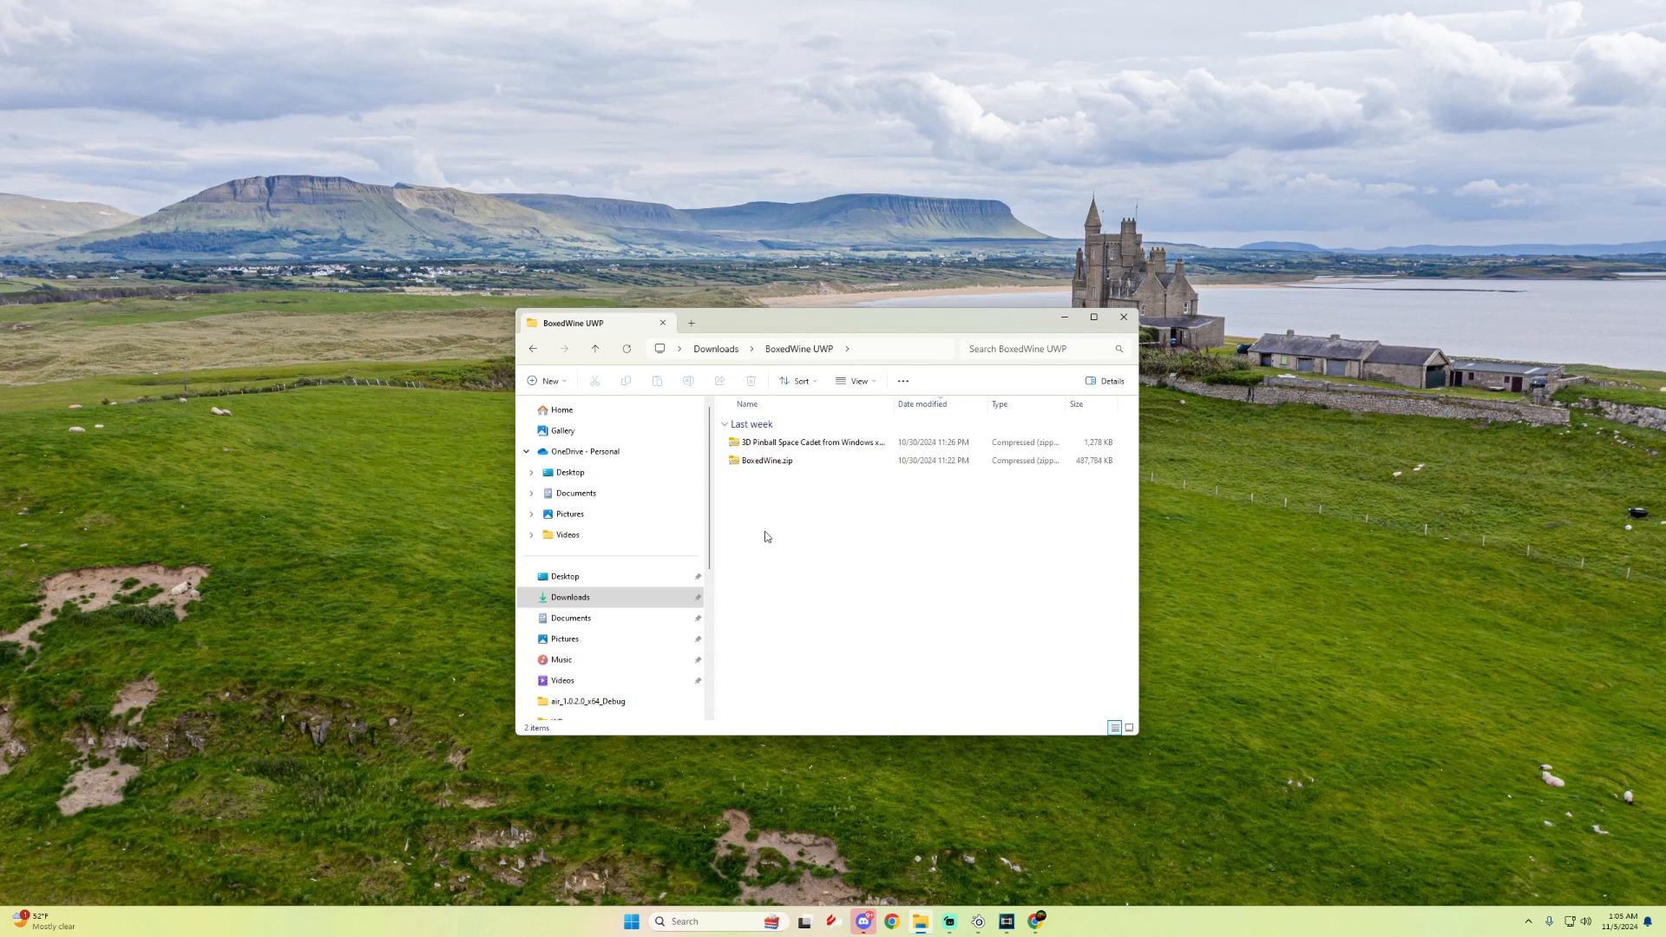
Step: Create a new 'Boxedwine' folder, then select the 3D Pinball archive to move out
right_click(765, 536)
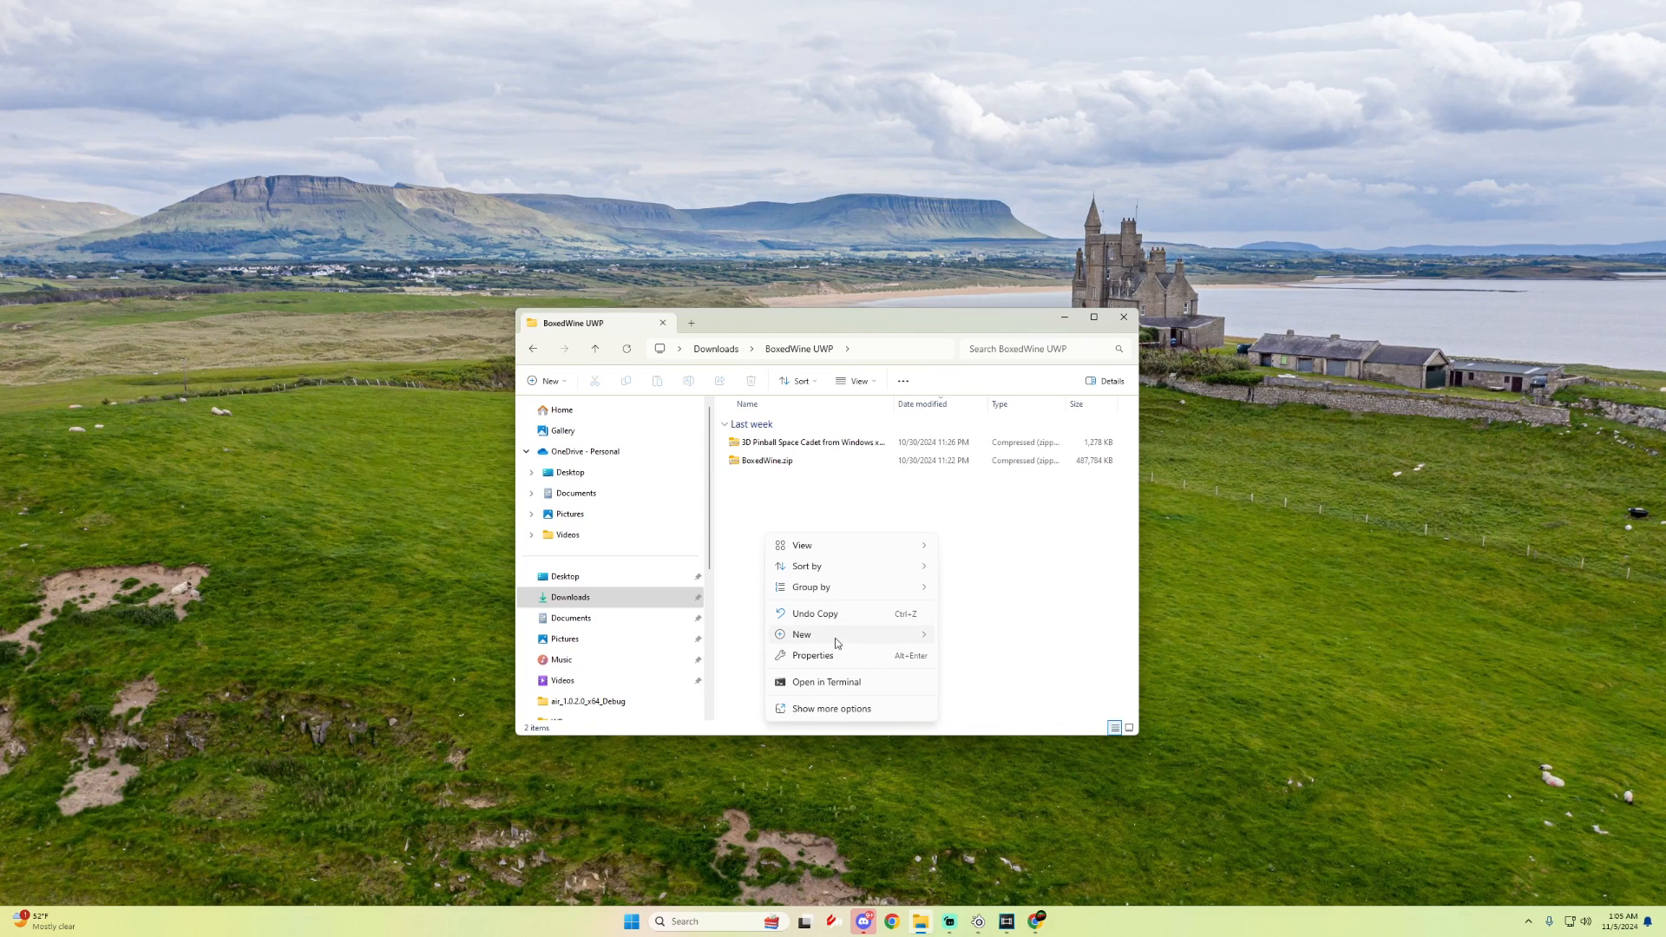
click(800, 634)
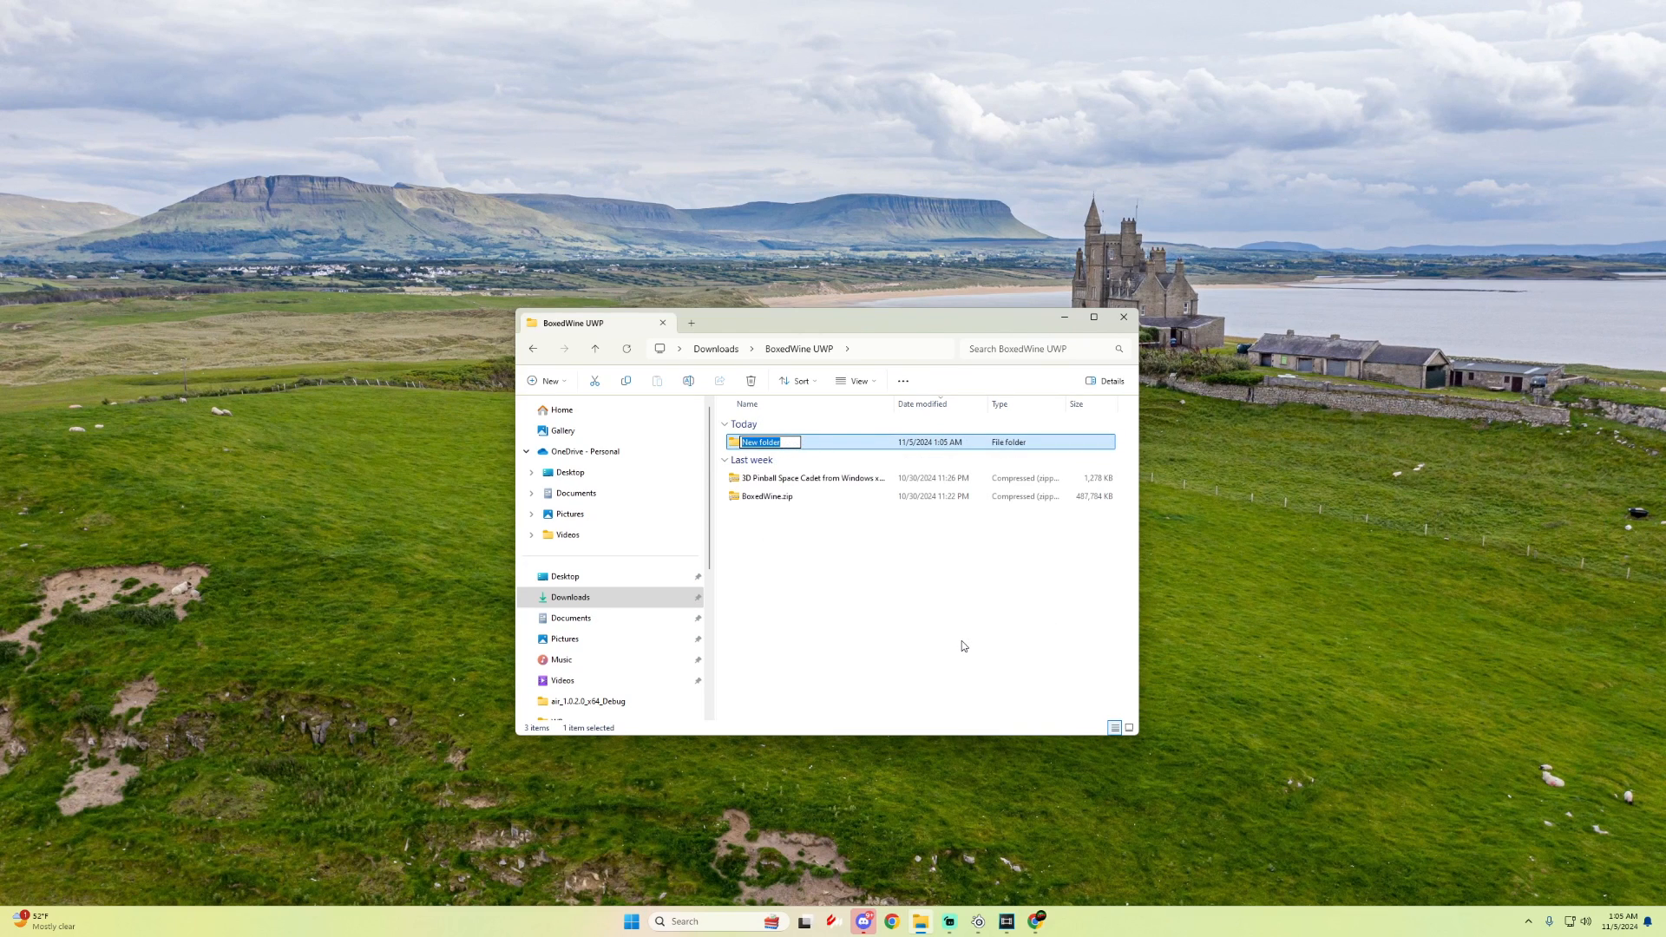
text(Bo)
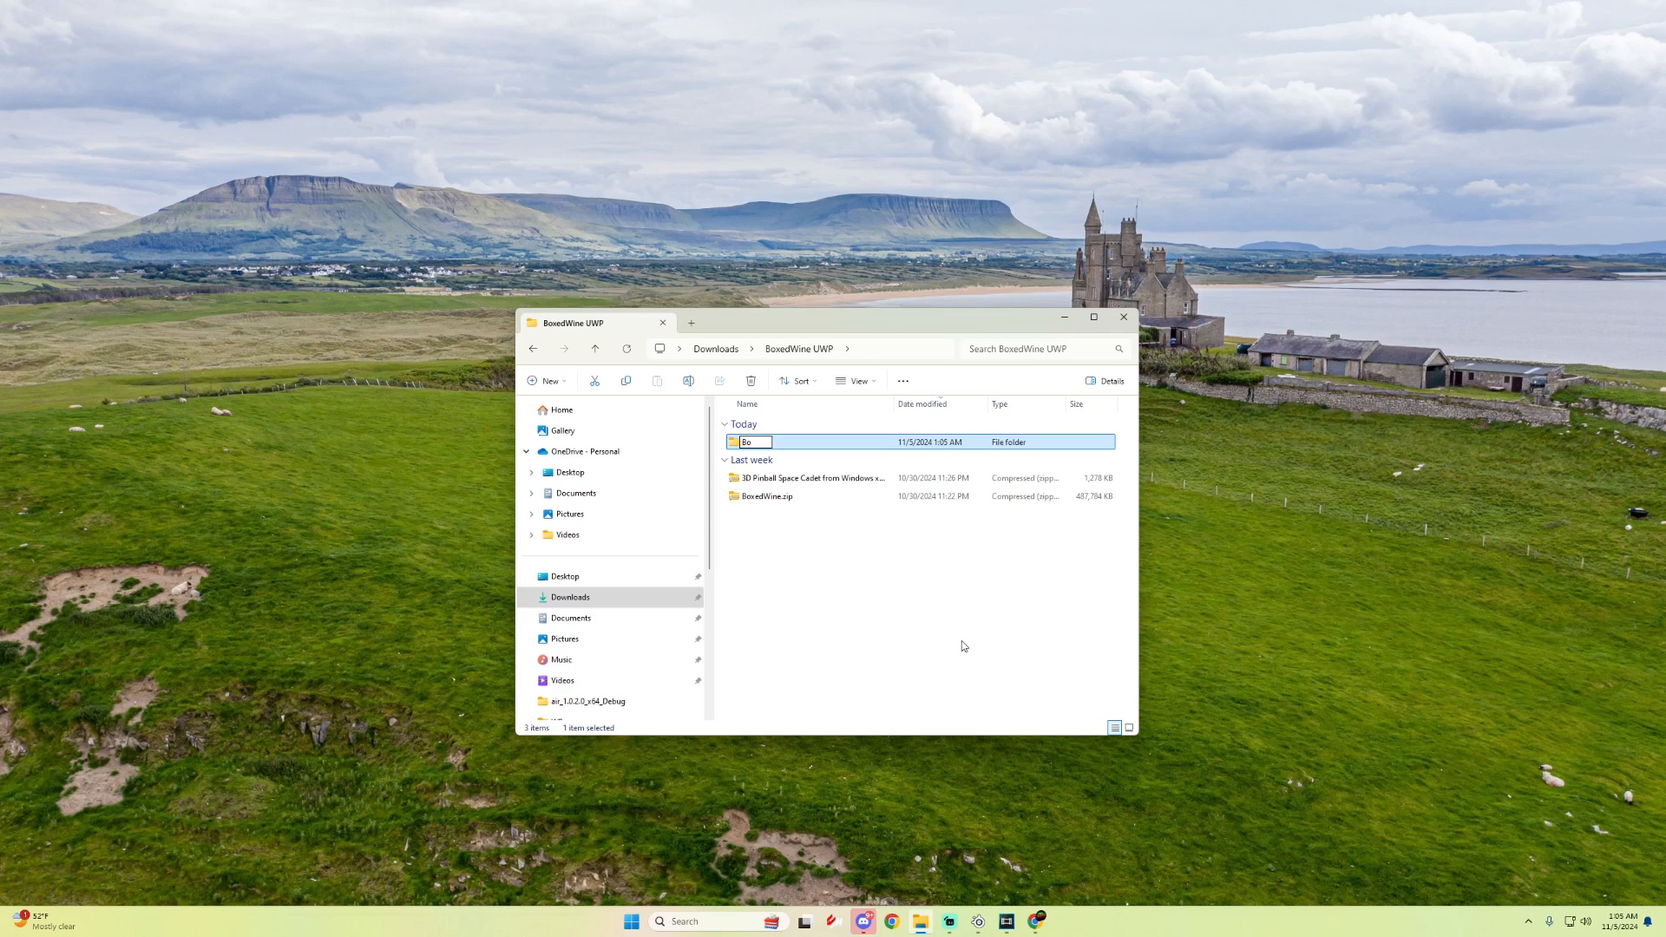
text(xedwine)
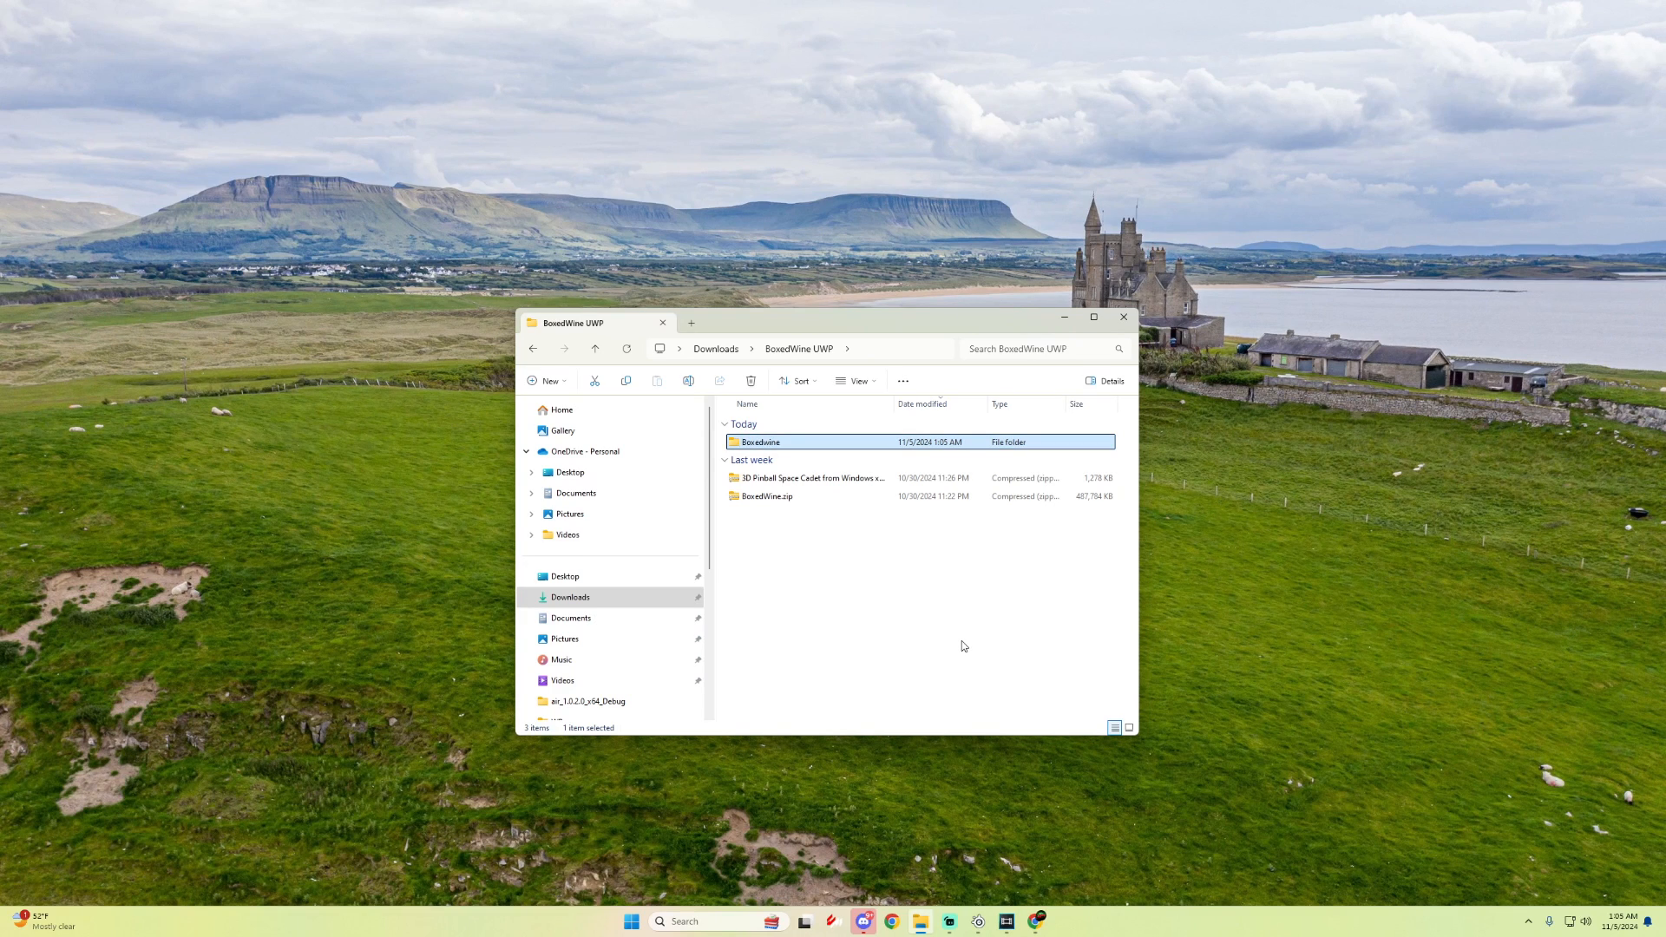
click(808, 477)
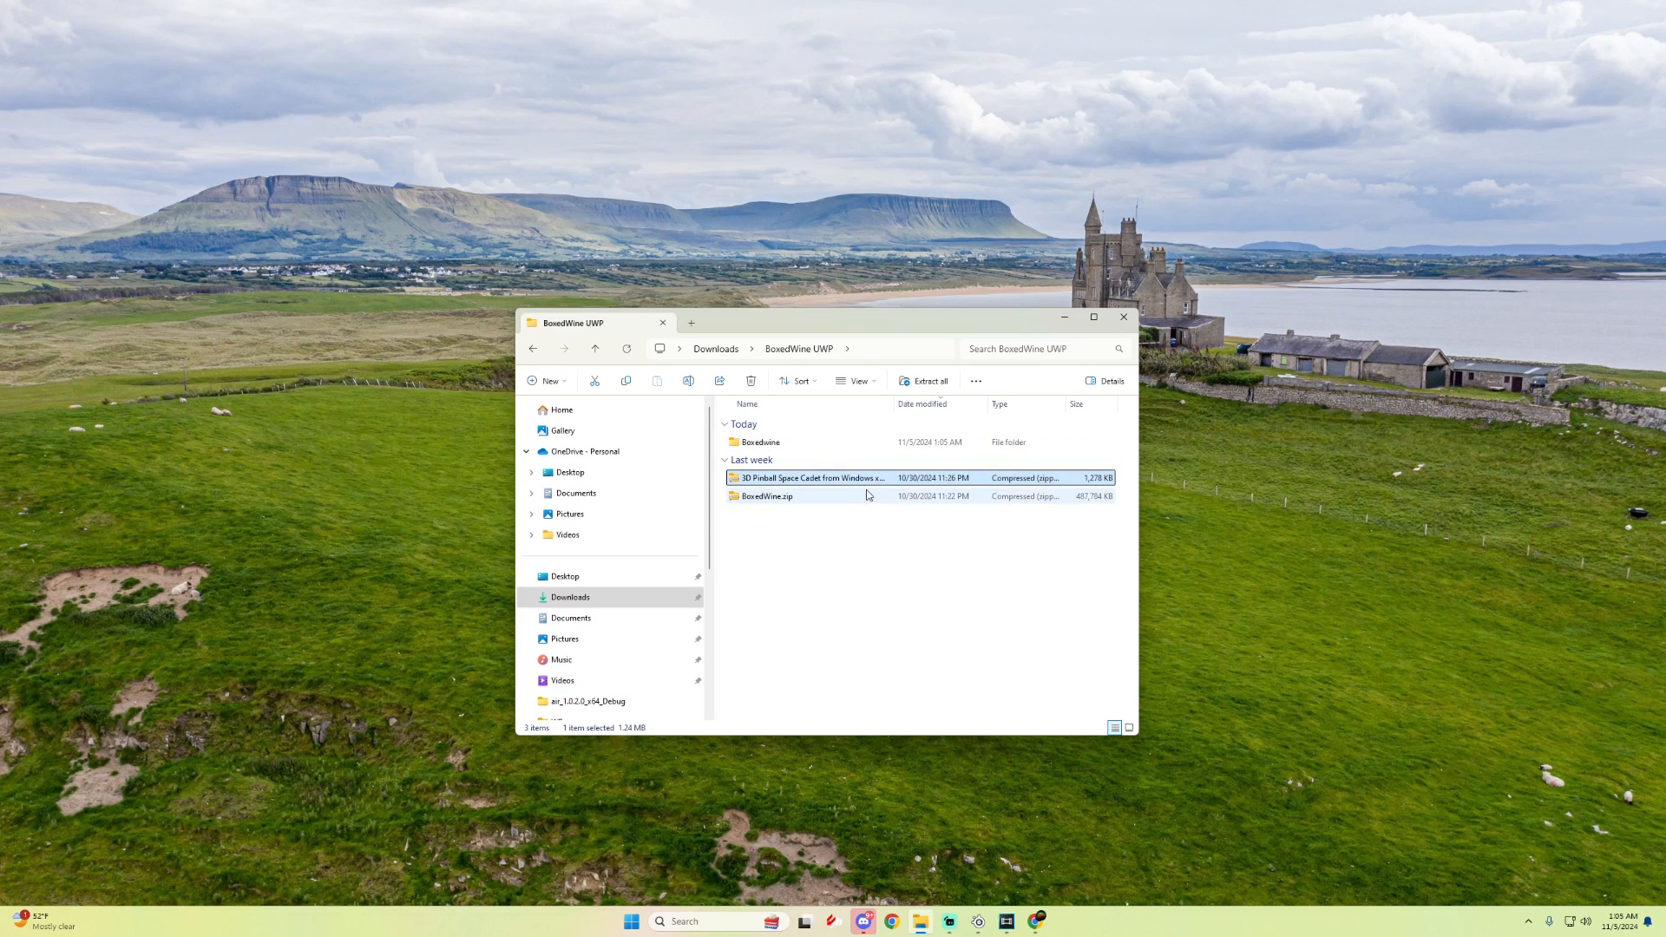
mouse_move(837, 478)
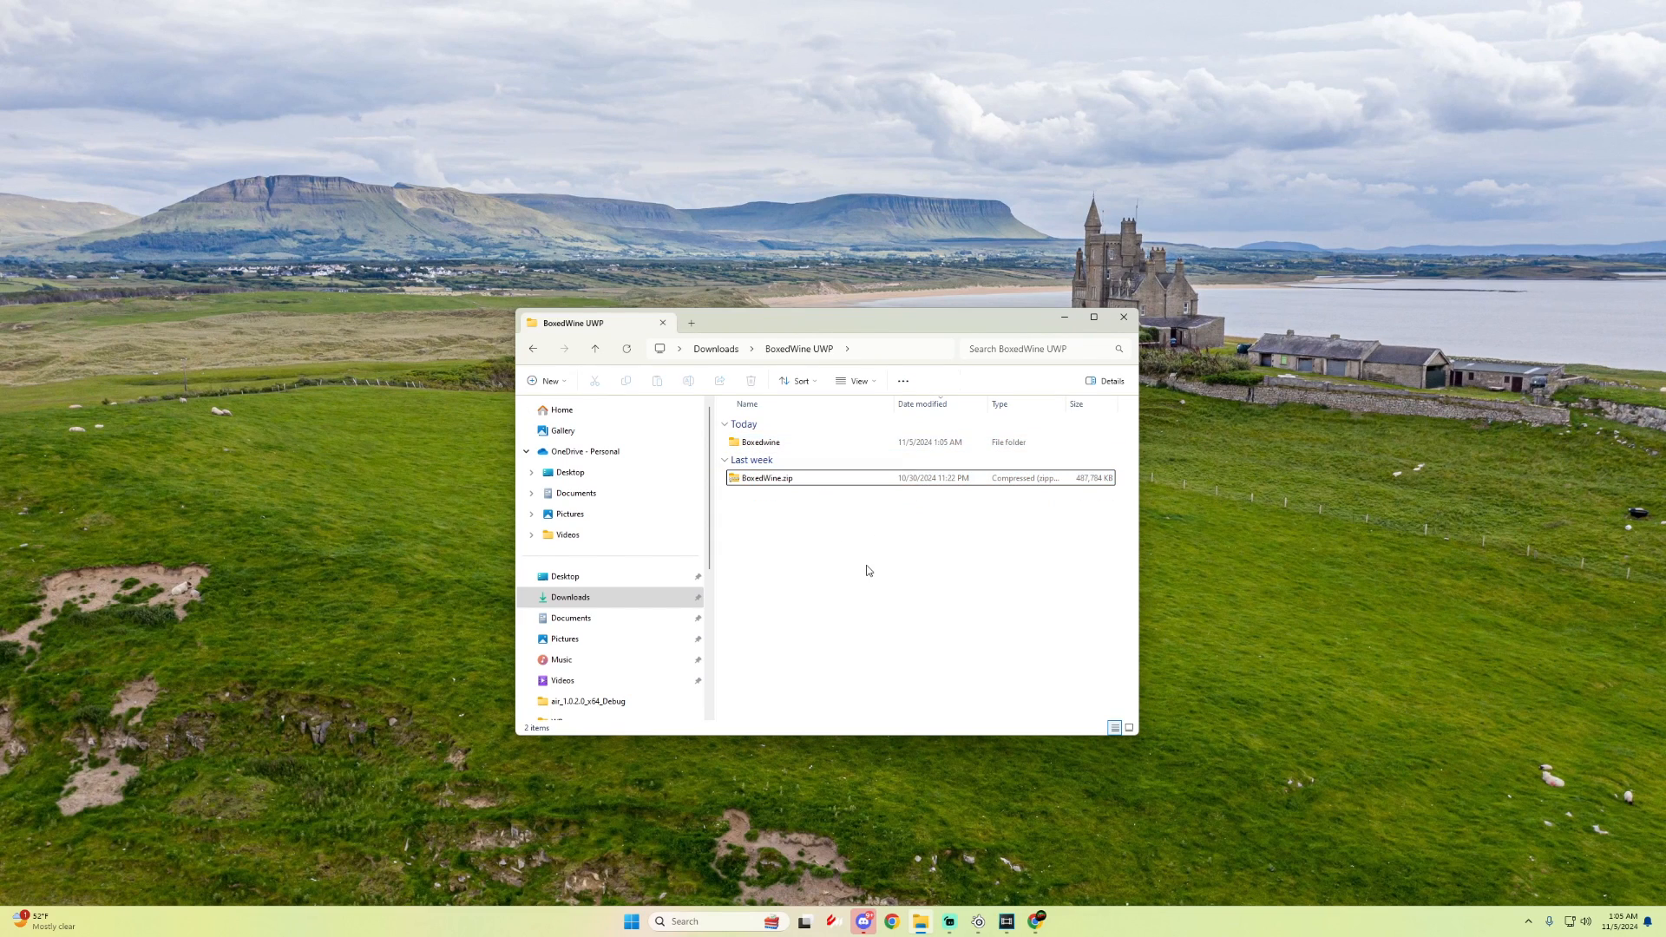
scroll(down, 3)
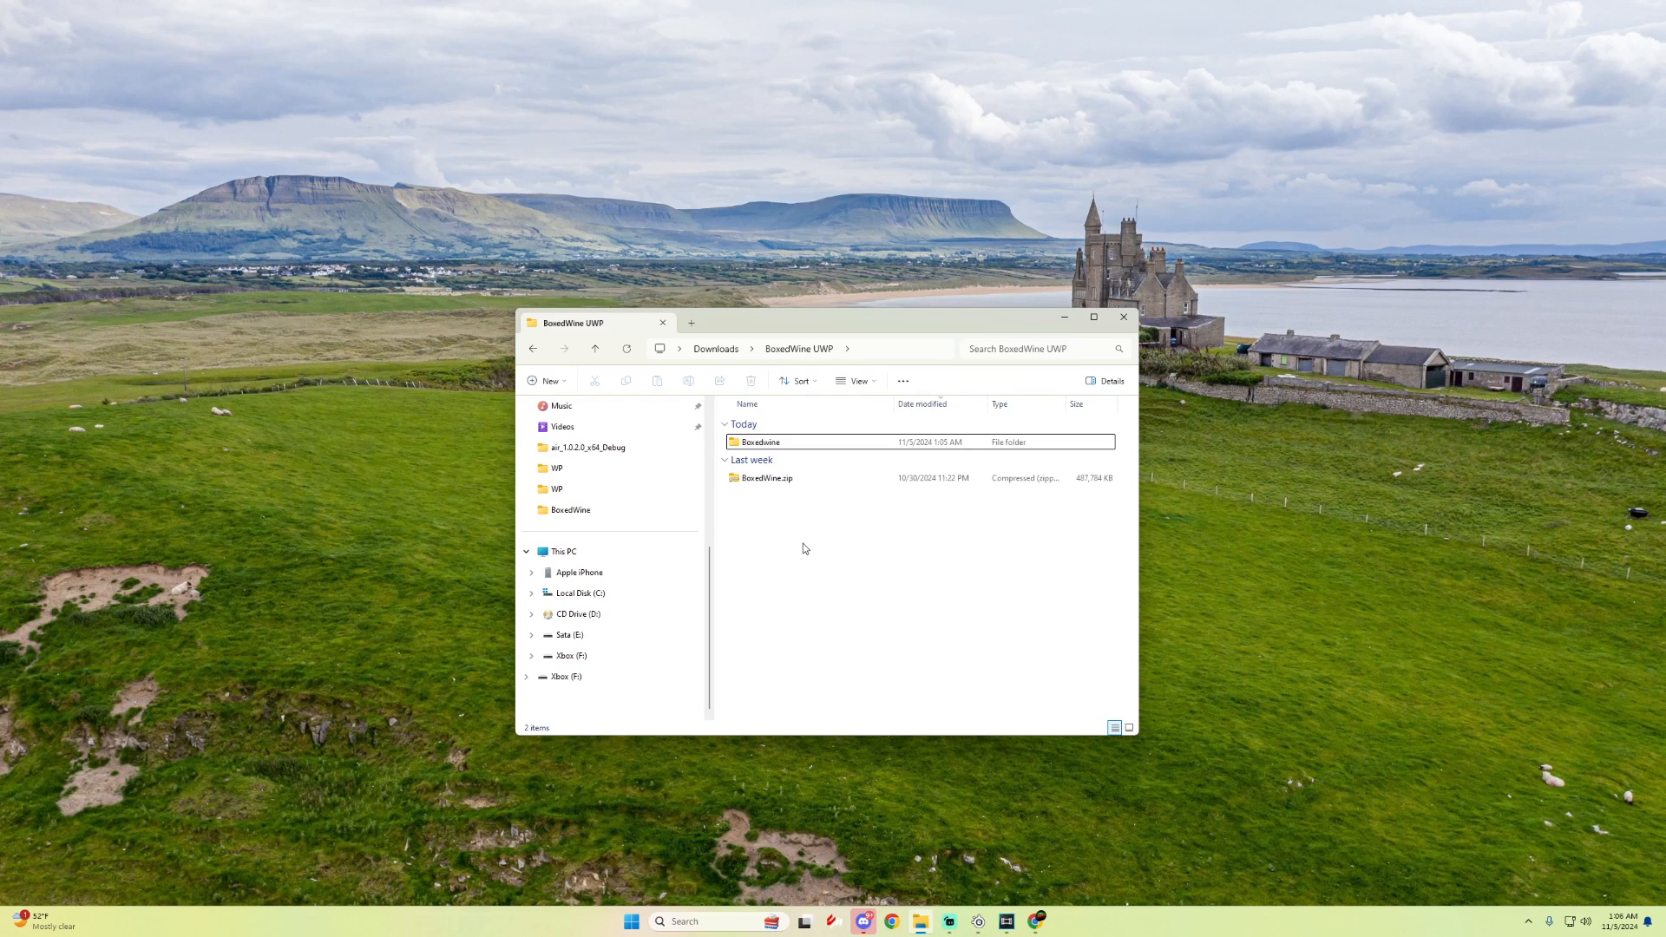
Step: Extract BoxedWine.zip with WinRAR, then browse into Boxedwine, Dependencies and an architecture folder
right_click(765, 478)
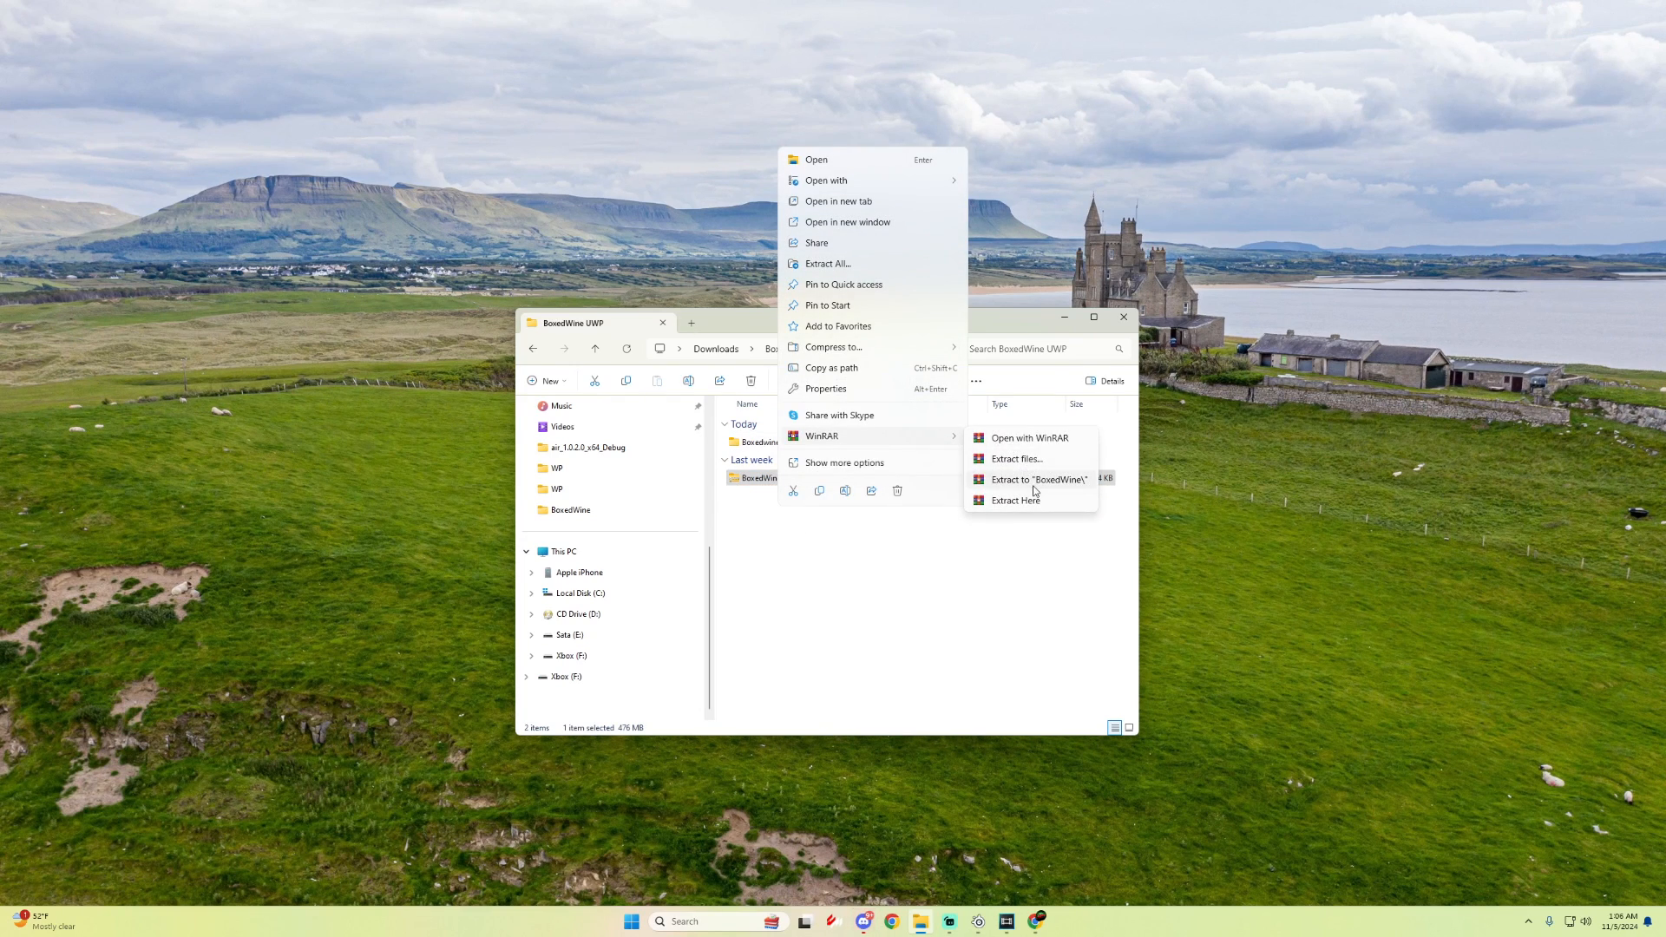
click(1037, 479)
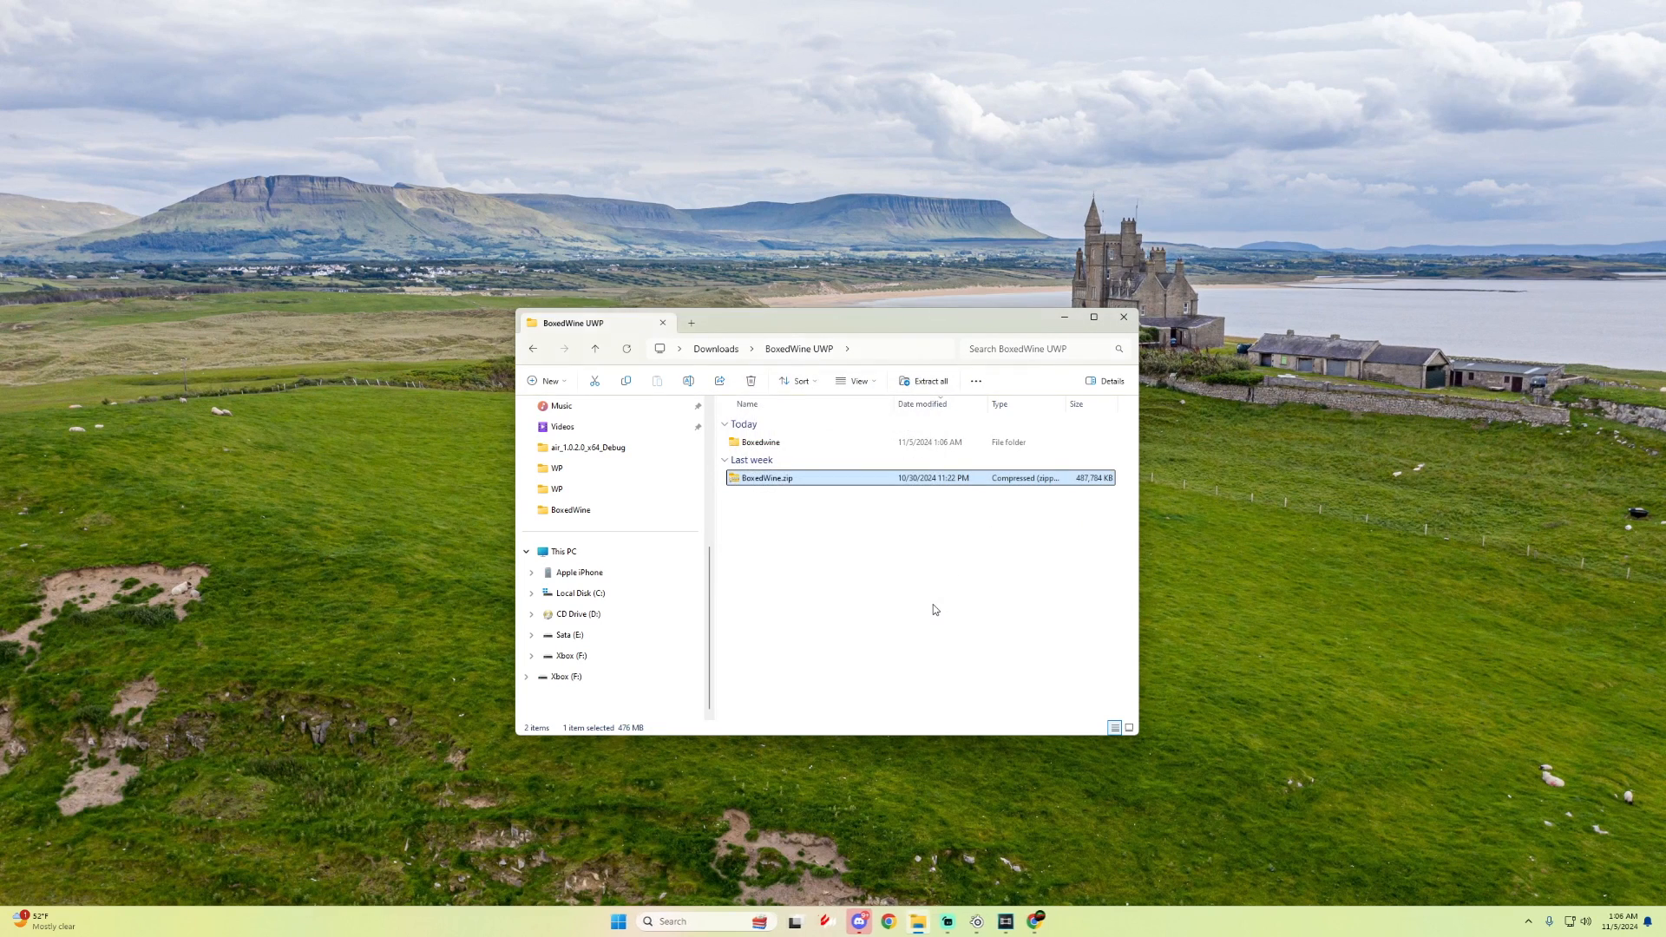
double_click(758, 442)
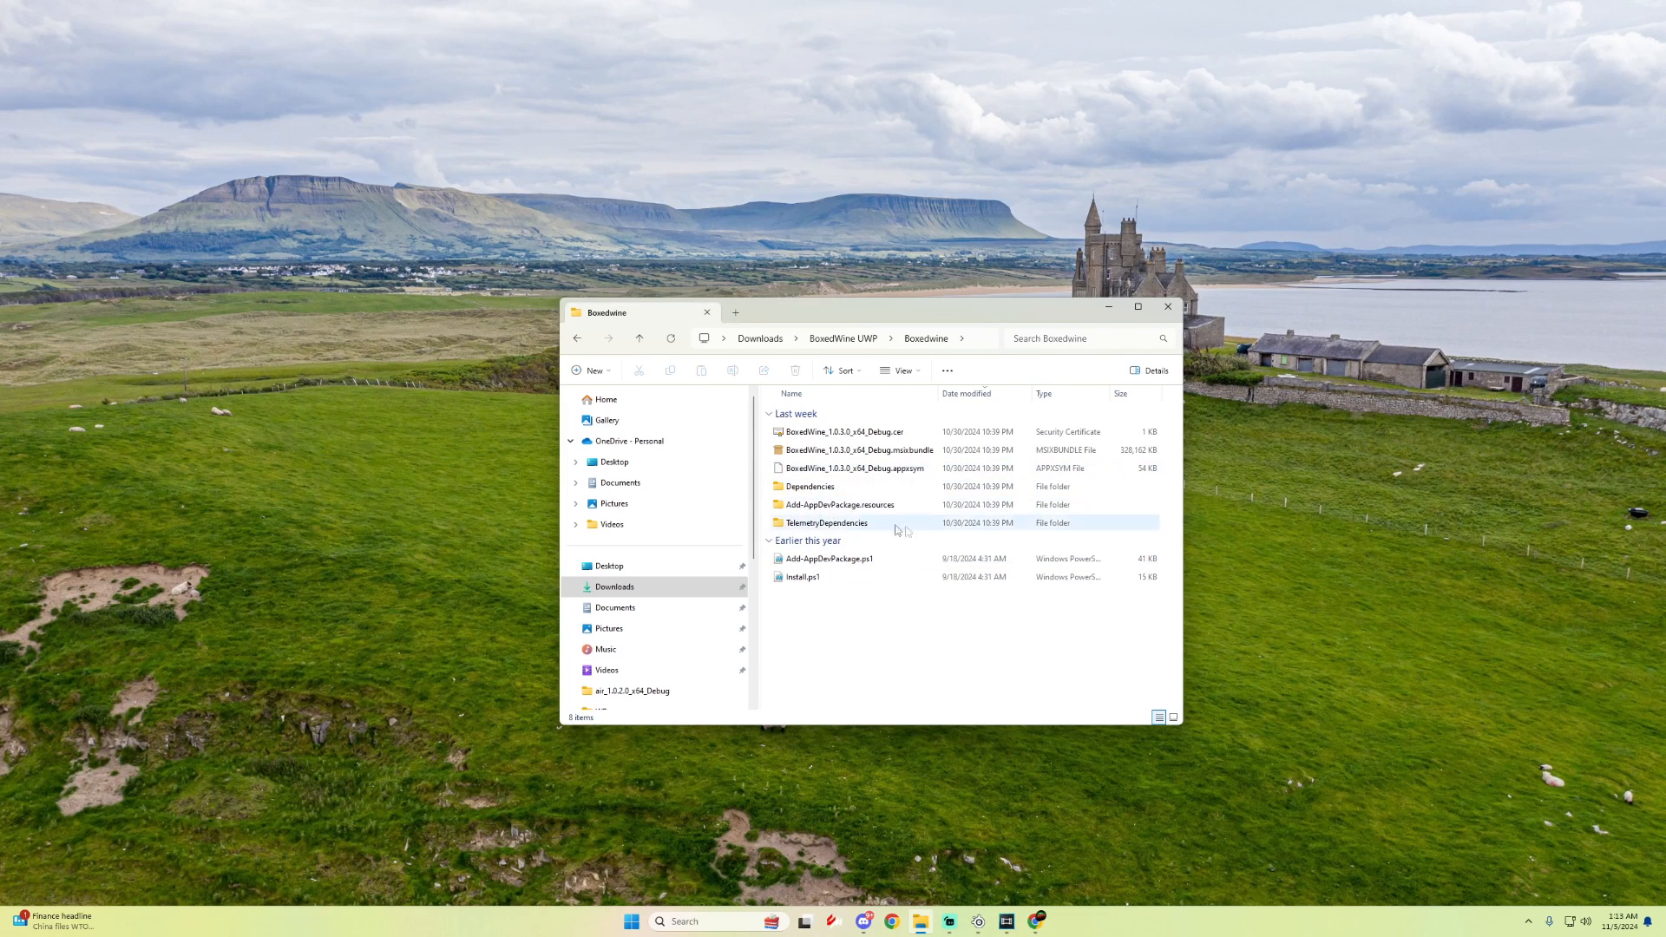
click(858, 450)
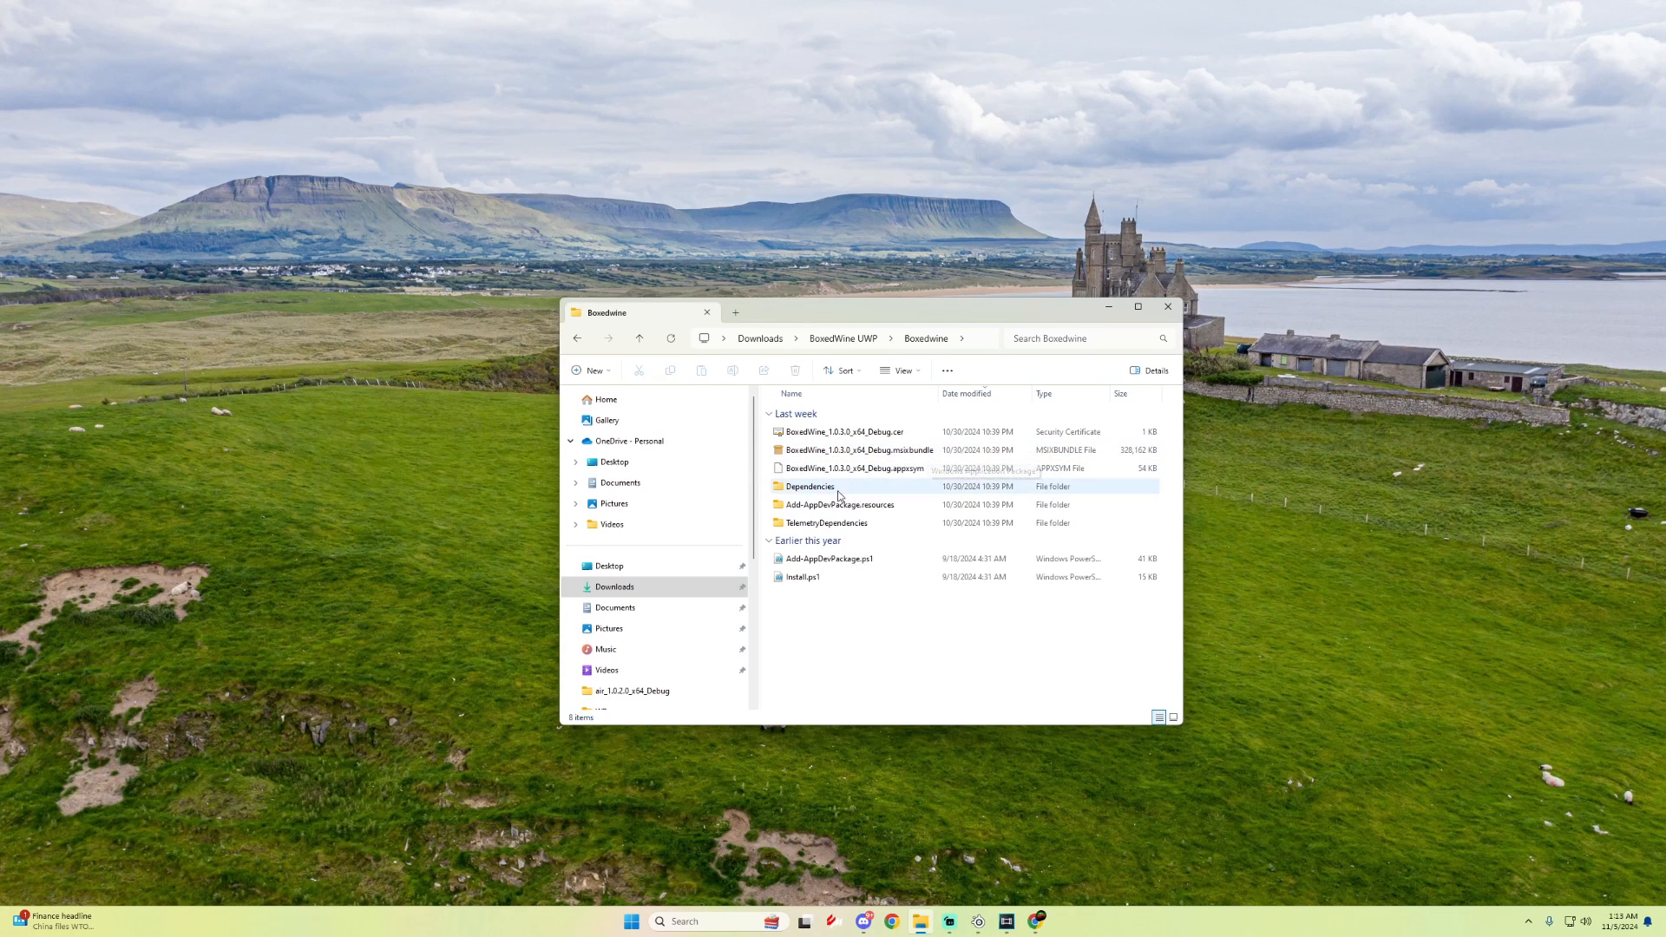
double_click(809, 485)
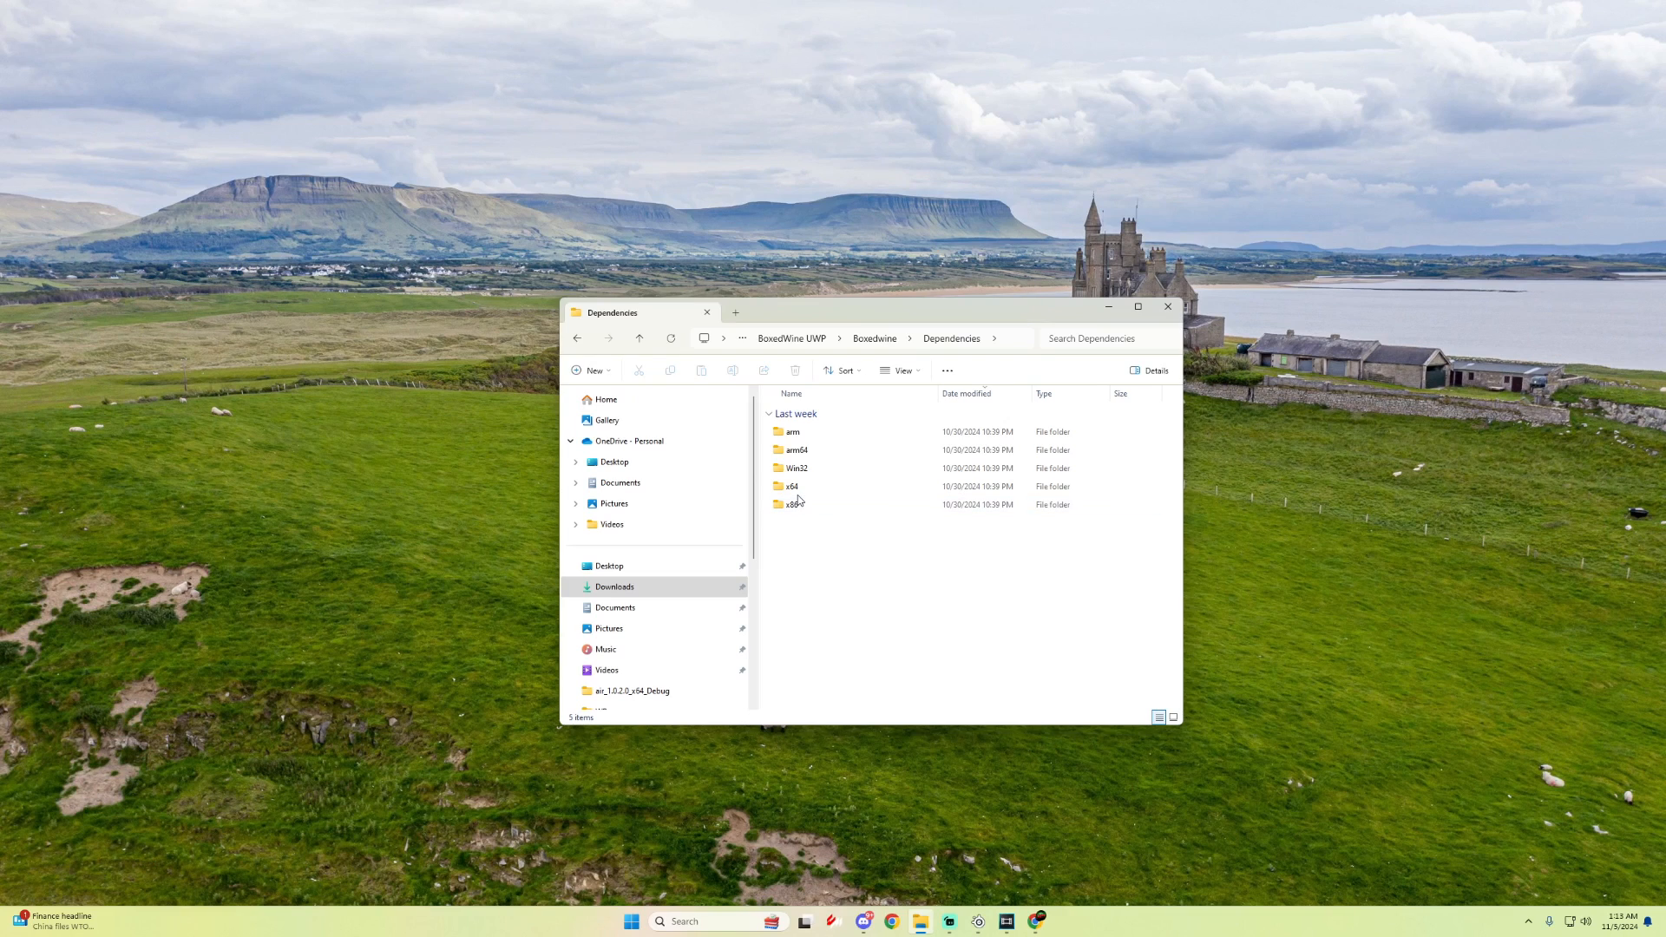
double_click(791, 485)
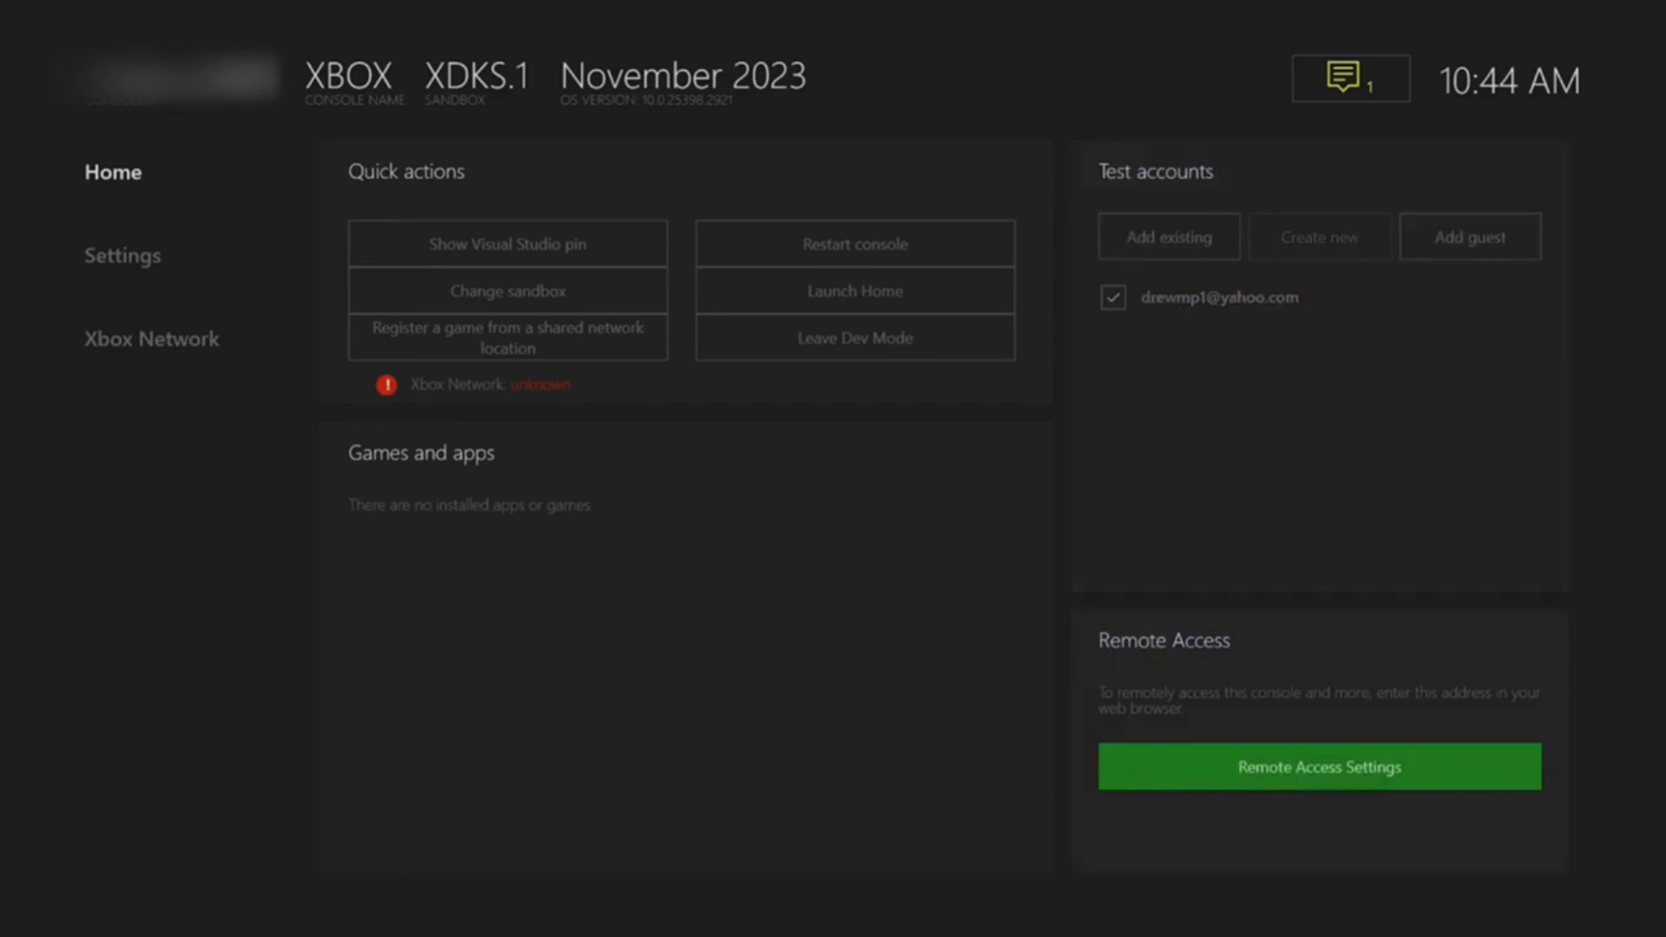
Step: Select Remote Access Settings on the Dev Home screen
click(1317, 766)
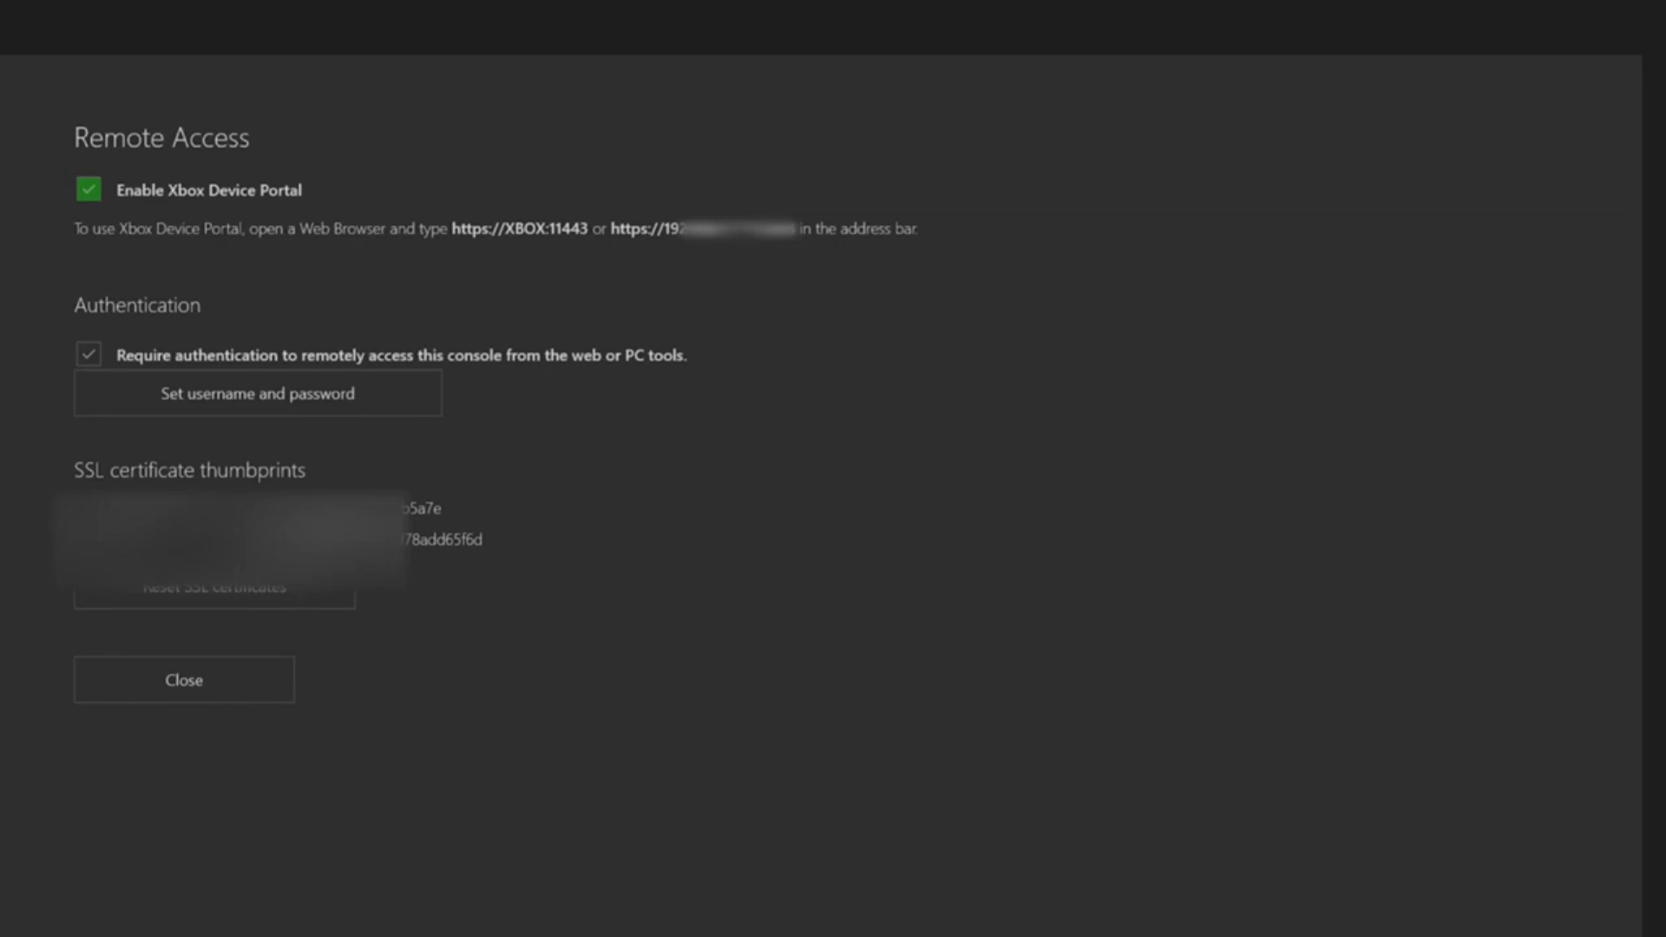
Step: Check 'Enable Xbox Device Portal' and 'Require authentication' for remote access
click(89, 354)
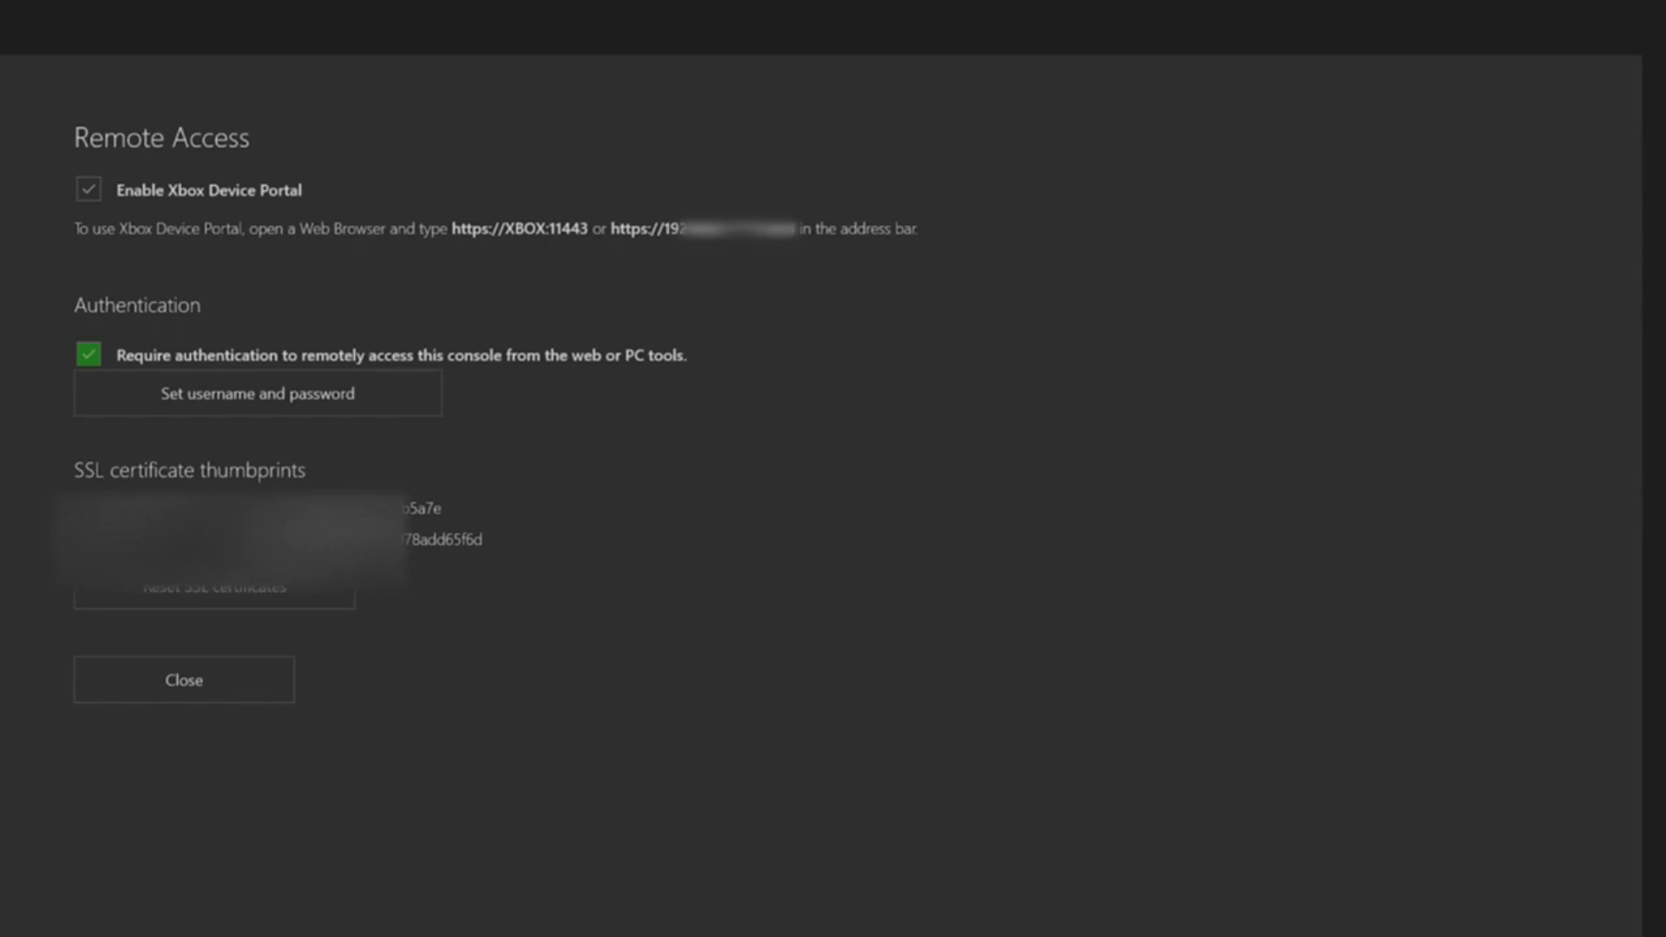
click(90, 355)
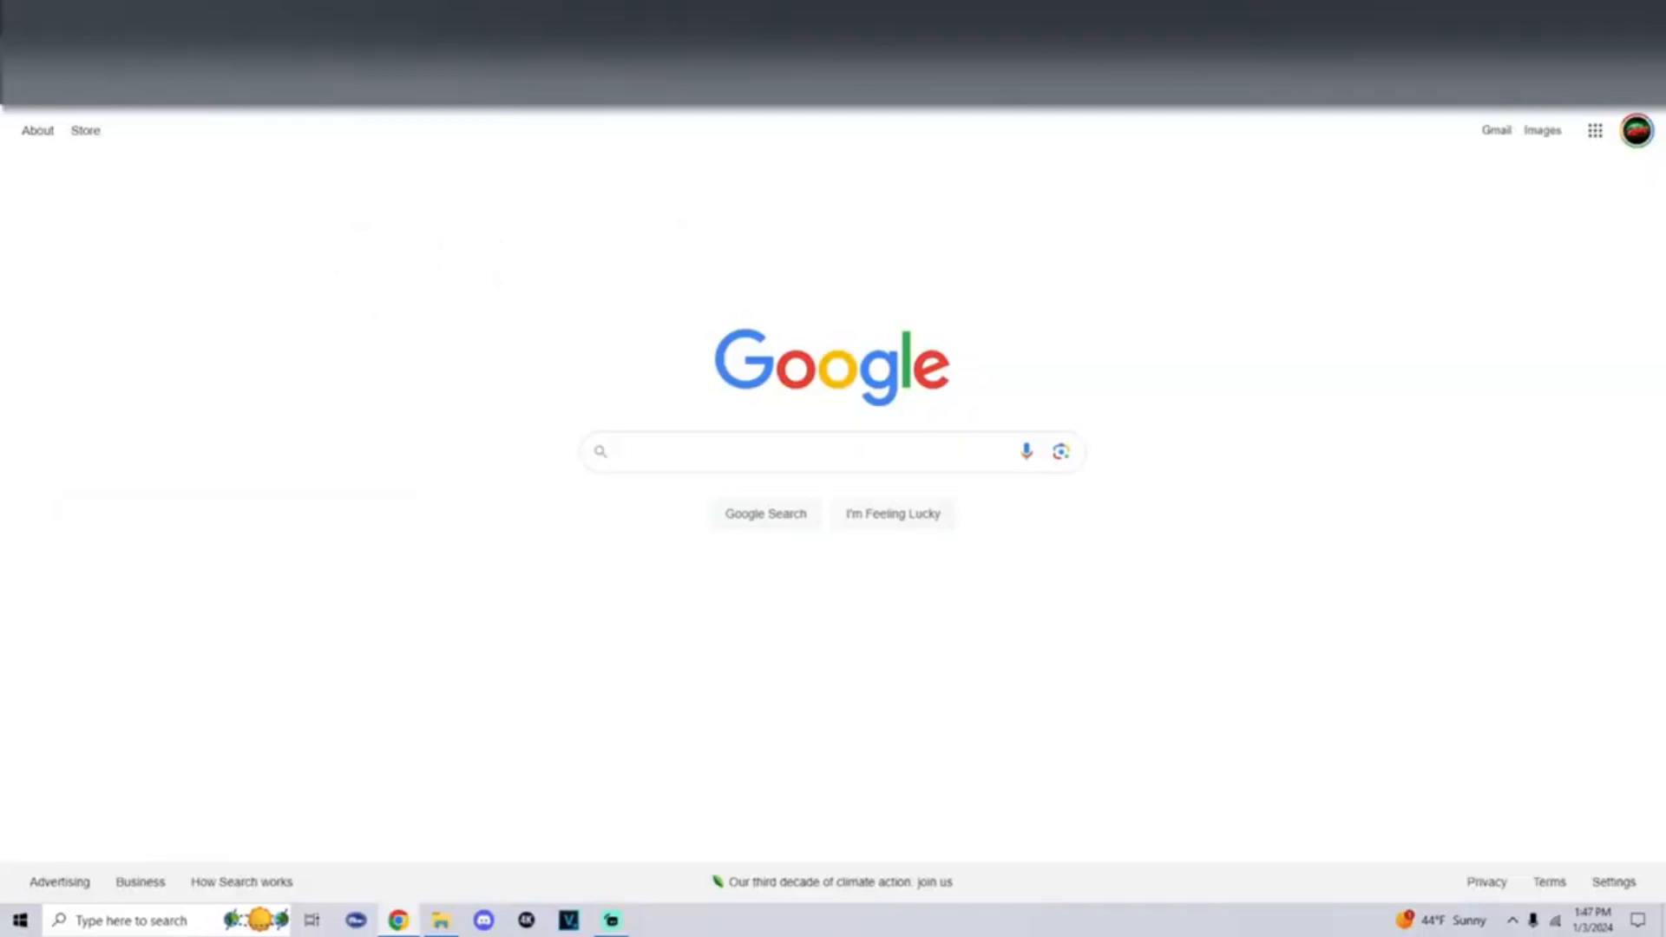
Step: Enter the console's https portal address and proceed past the certificate warning
text(http)
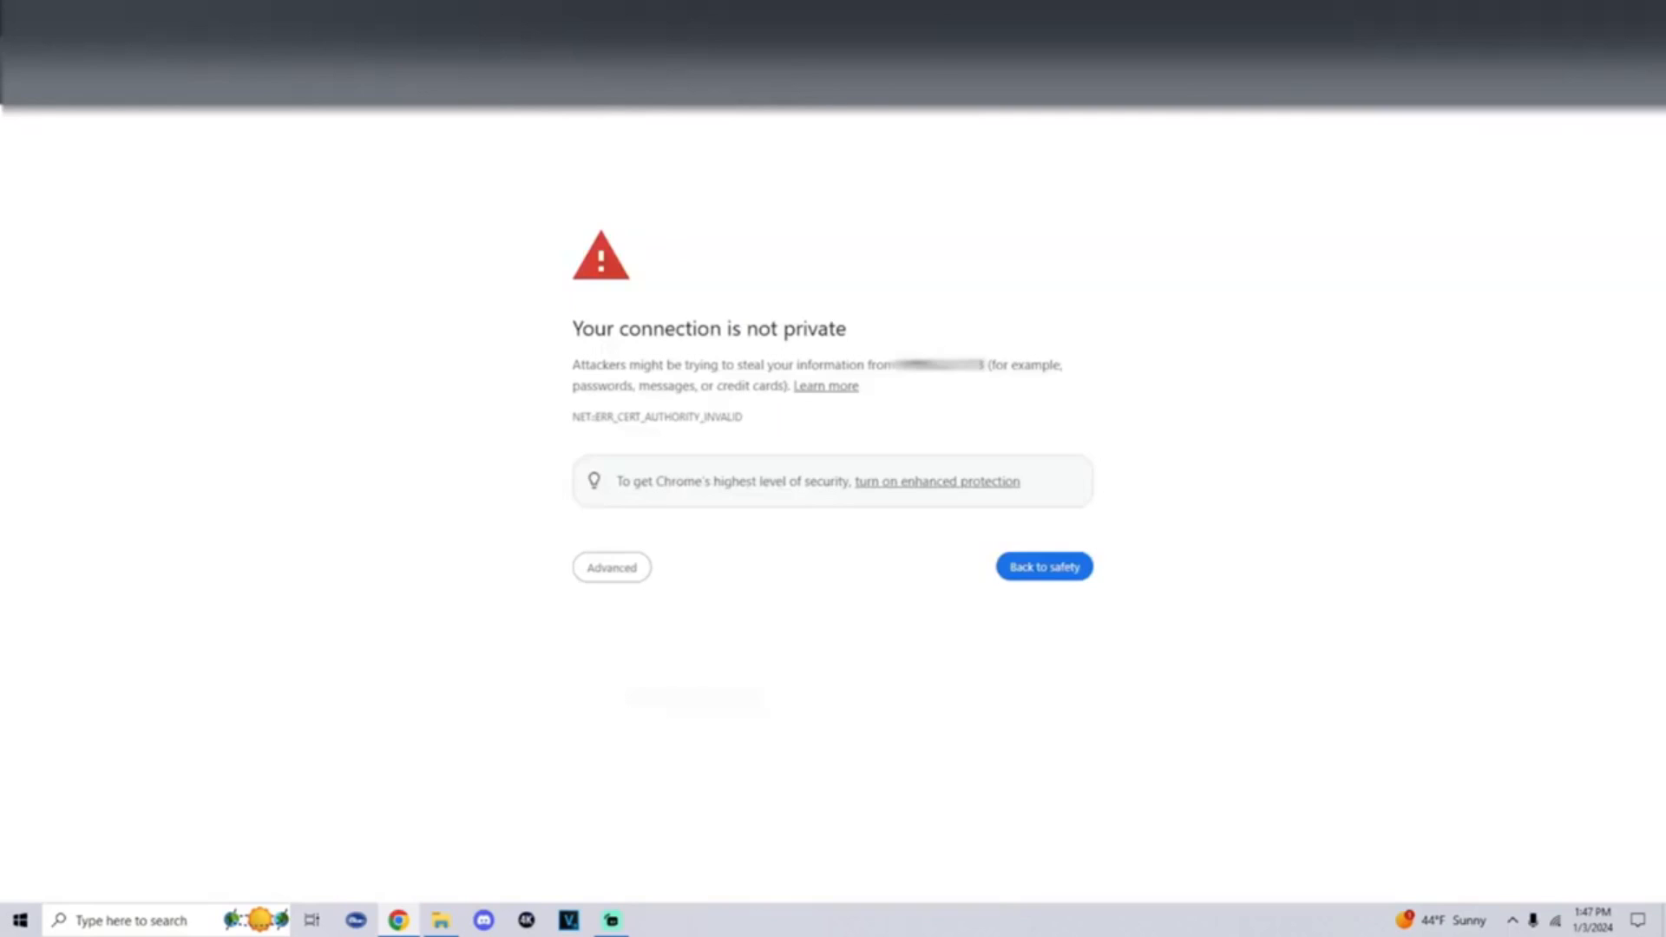
mouse_move(632, 143)
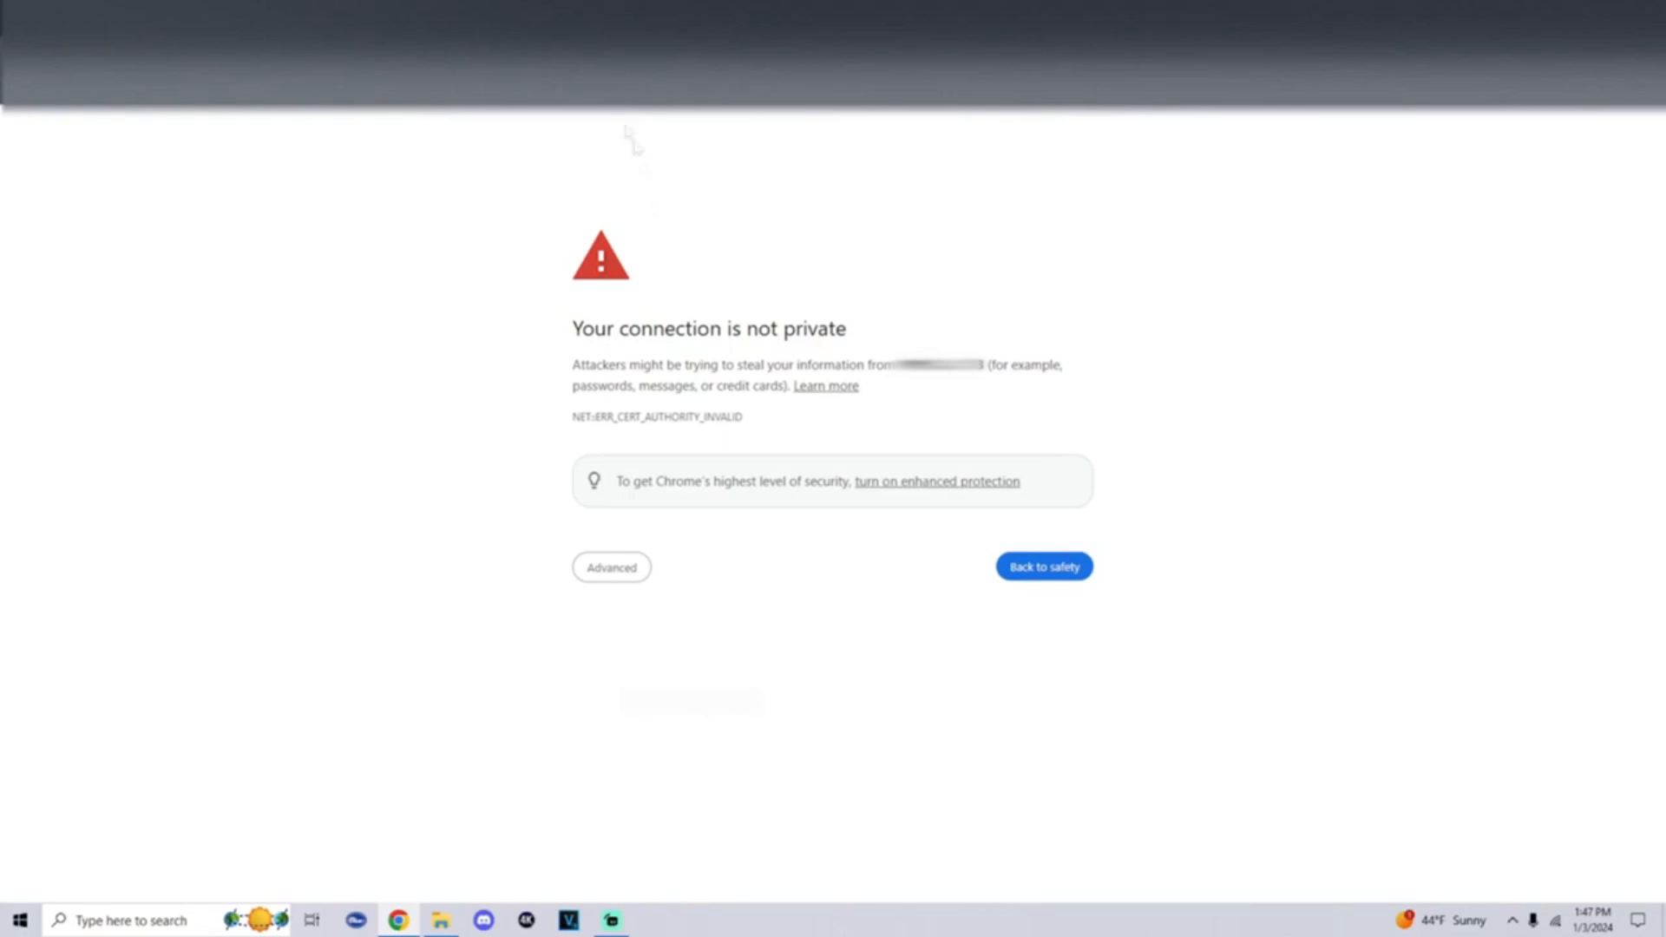
click(610, 567)
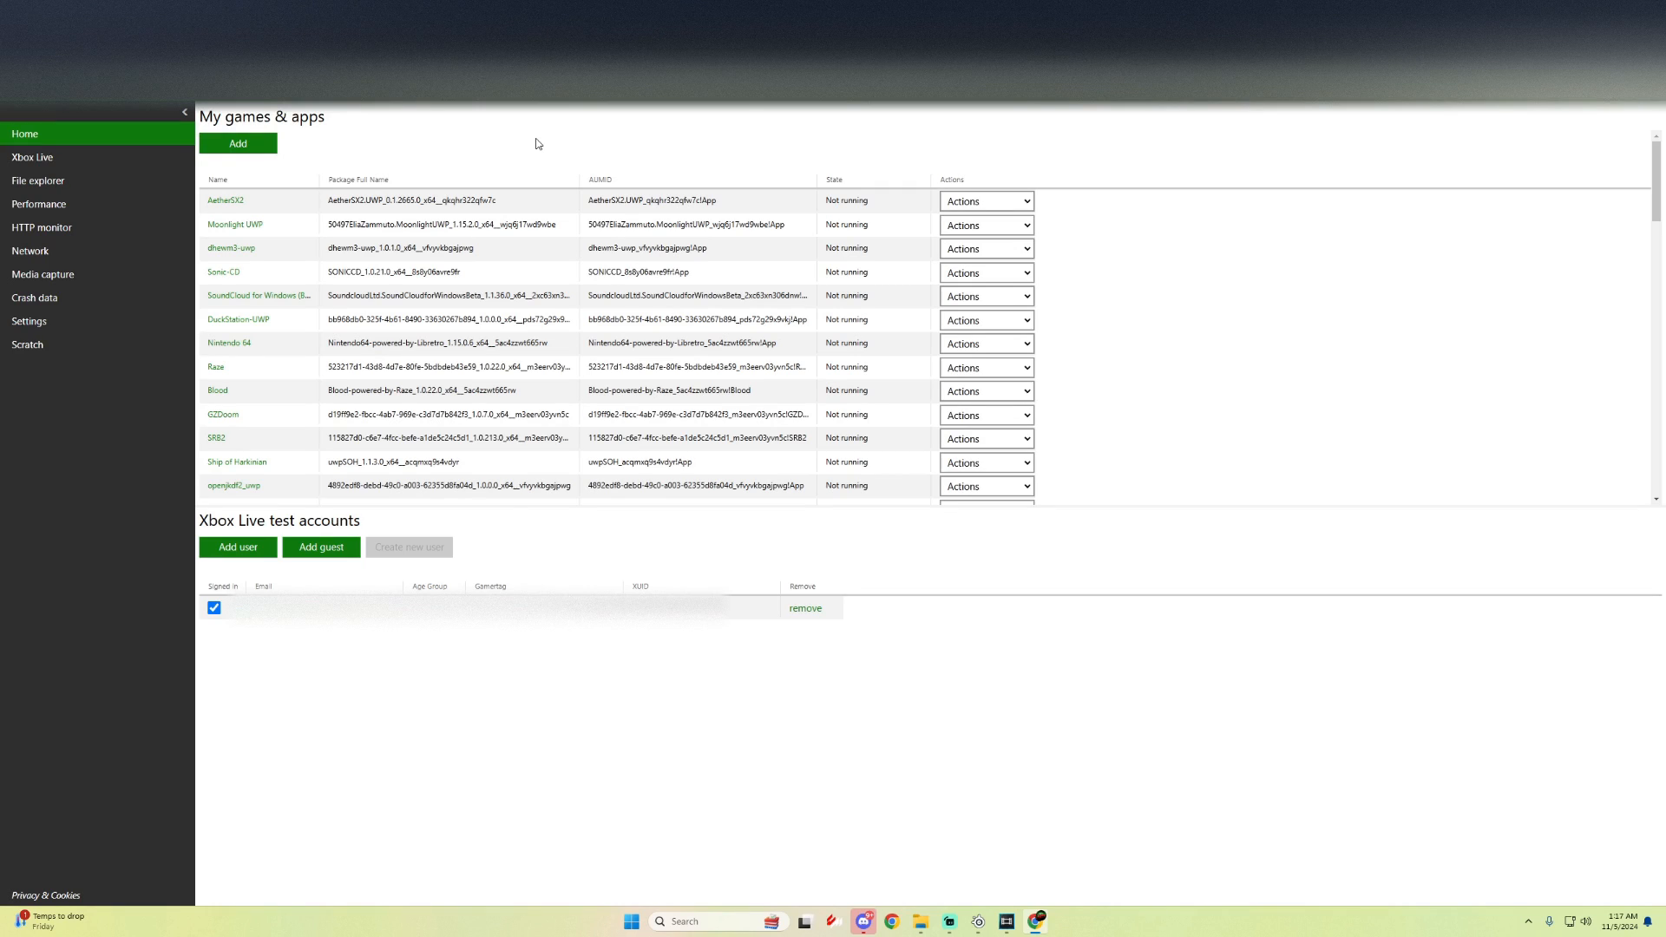
mouse_move(554, 145)
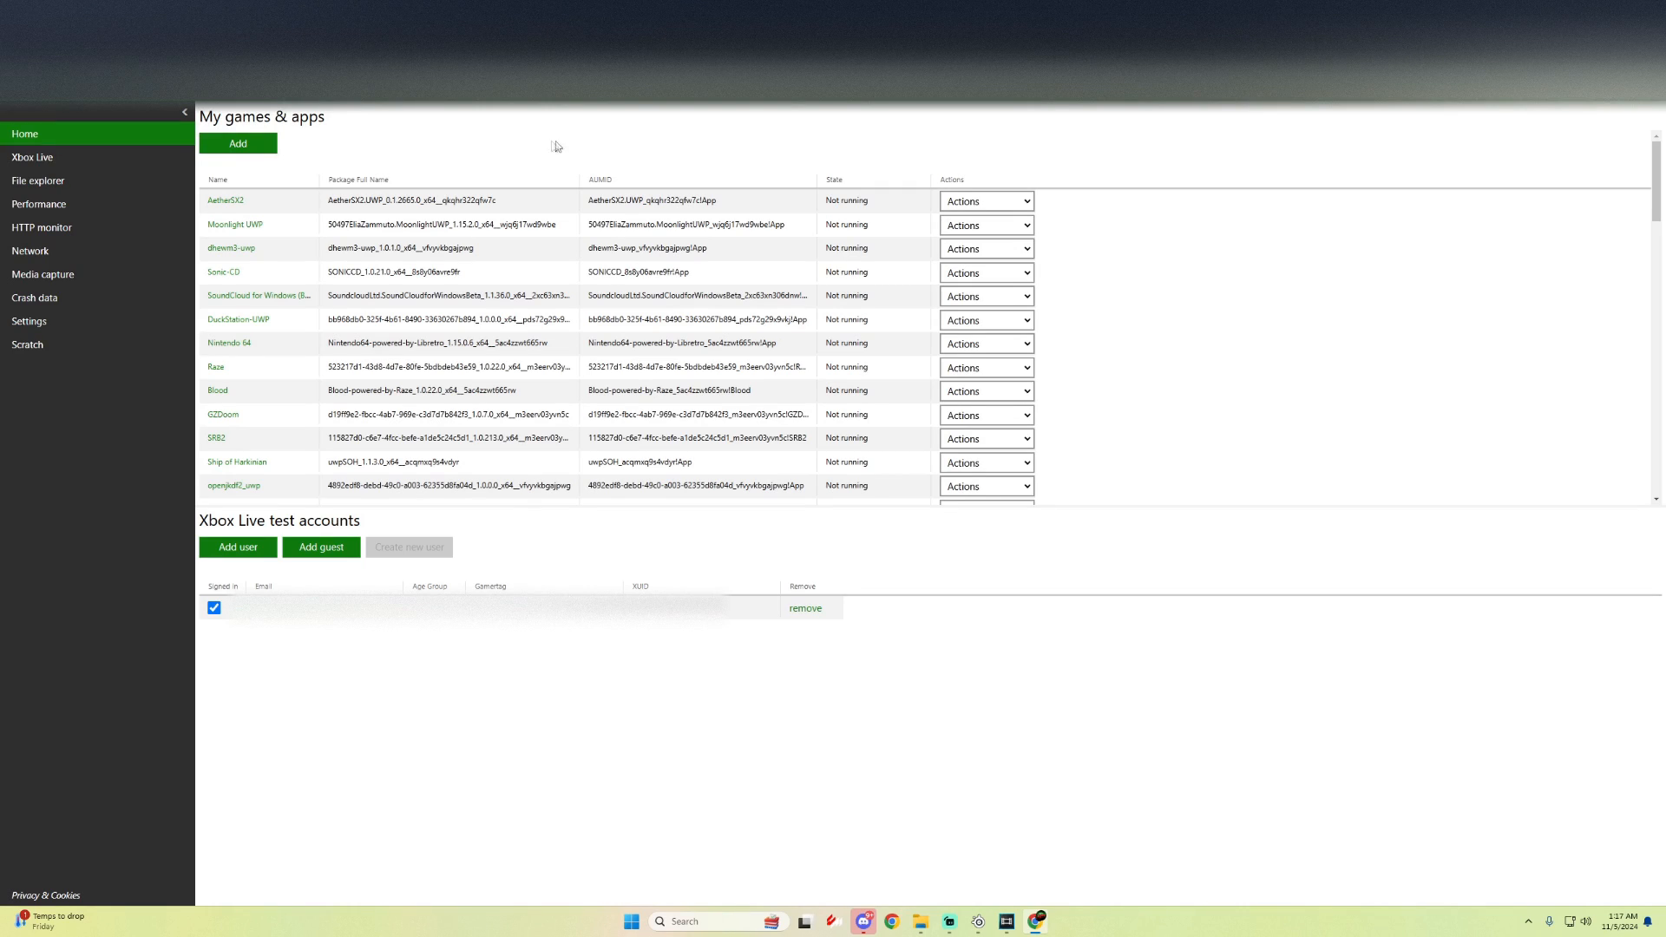
mouse_move(316, 139)
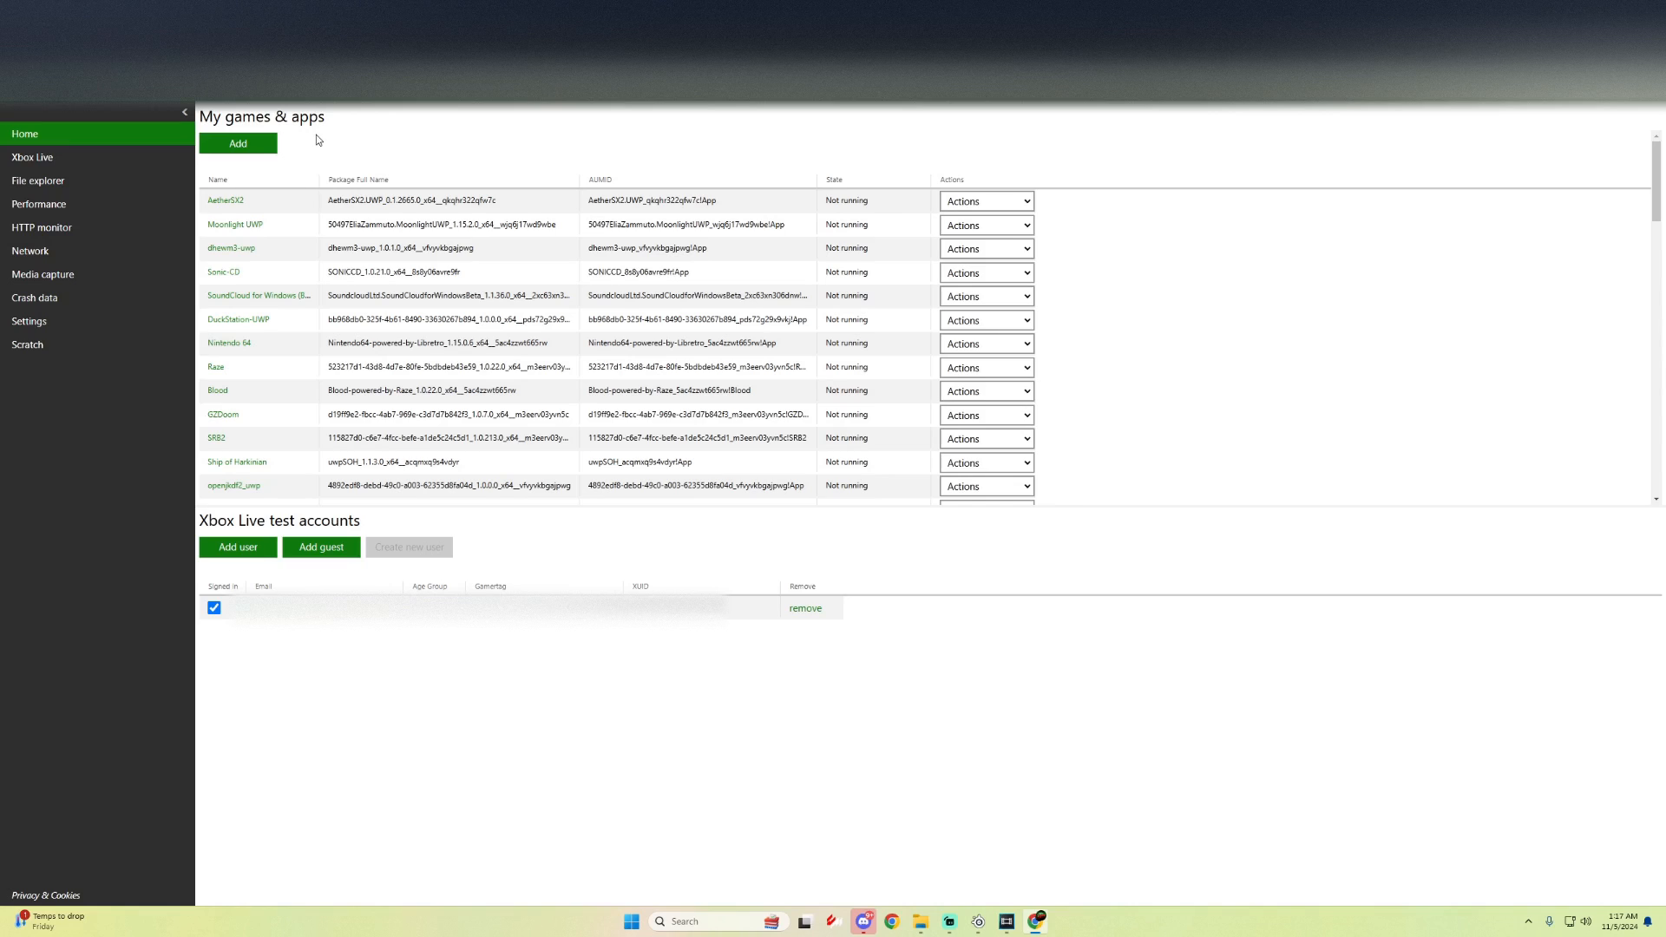
Step: Add a new app and choose the BoxedWine .msixbundle package
click(237, 143)
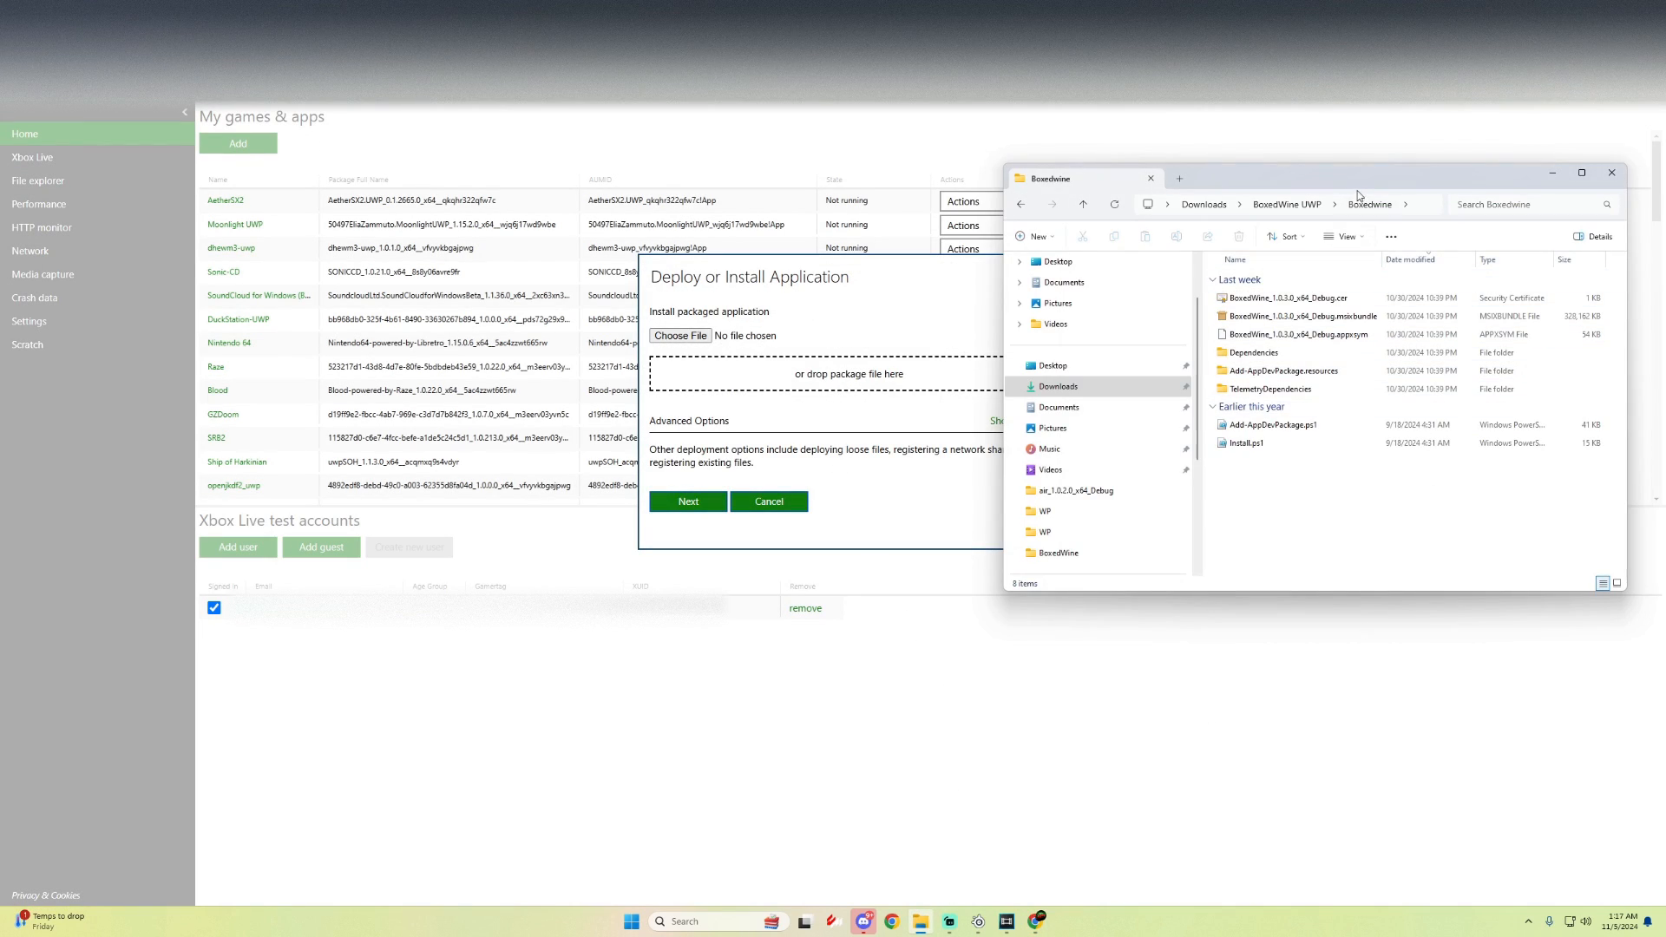
click(1296, 389)
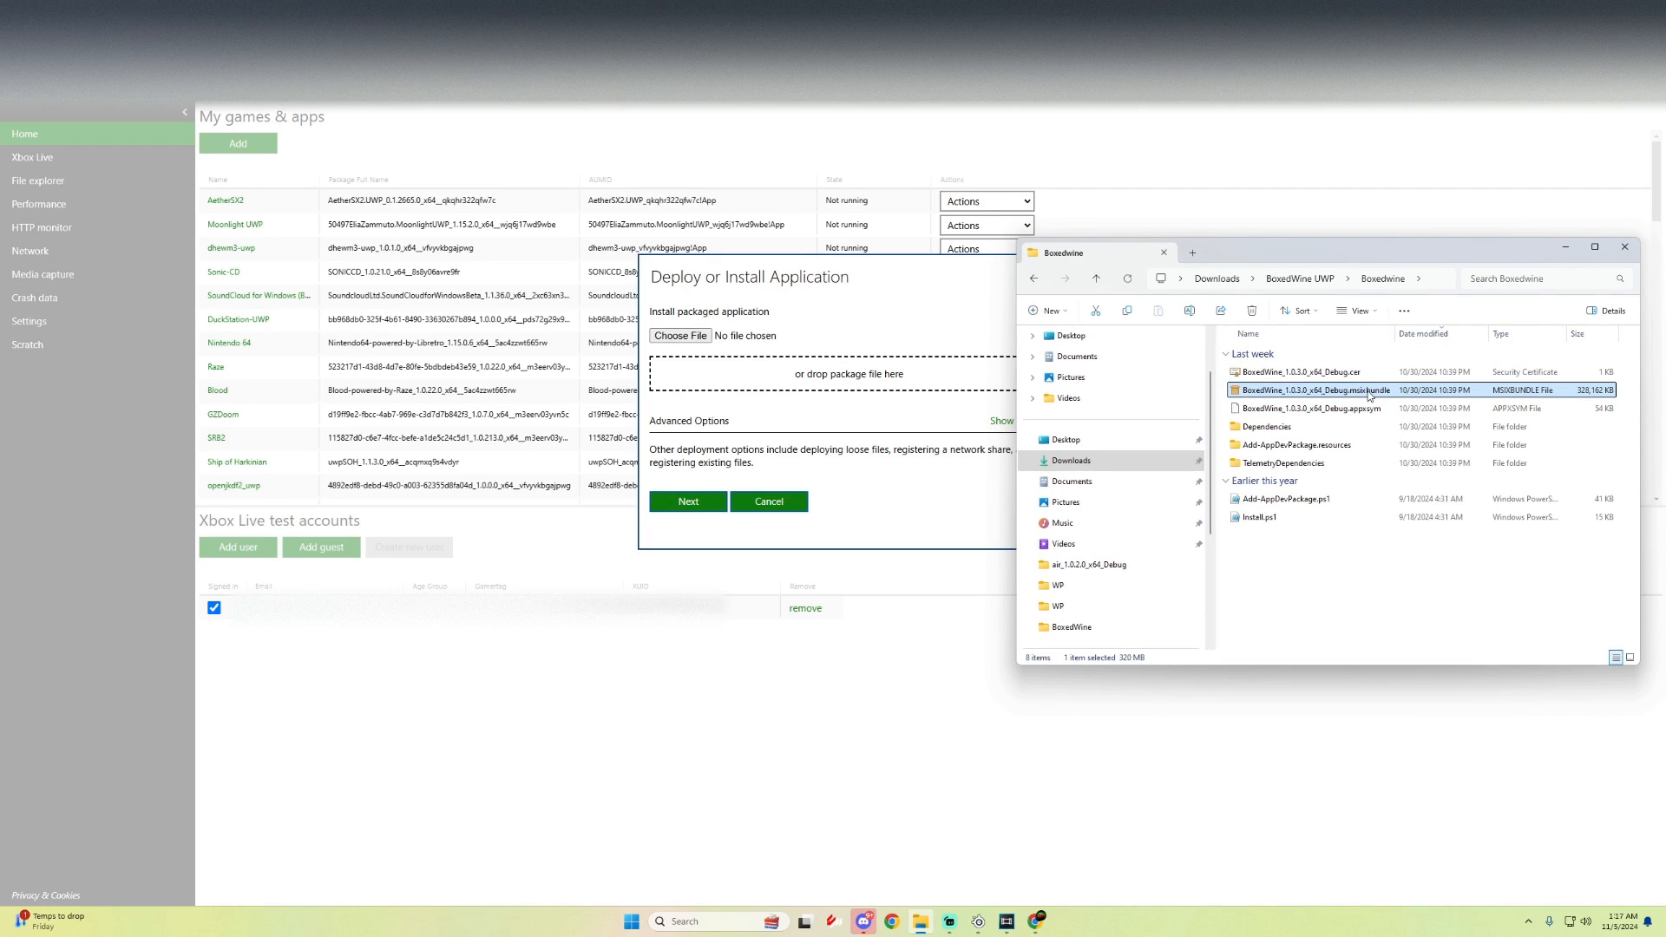
double_click(1317, 389)
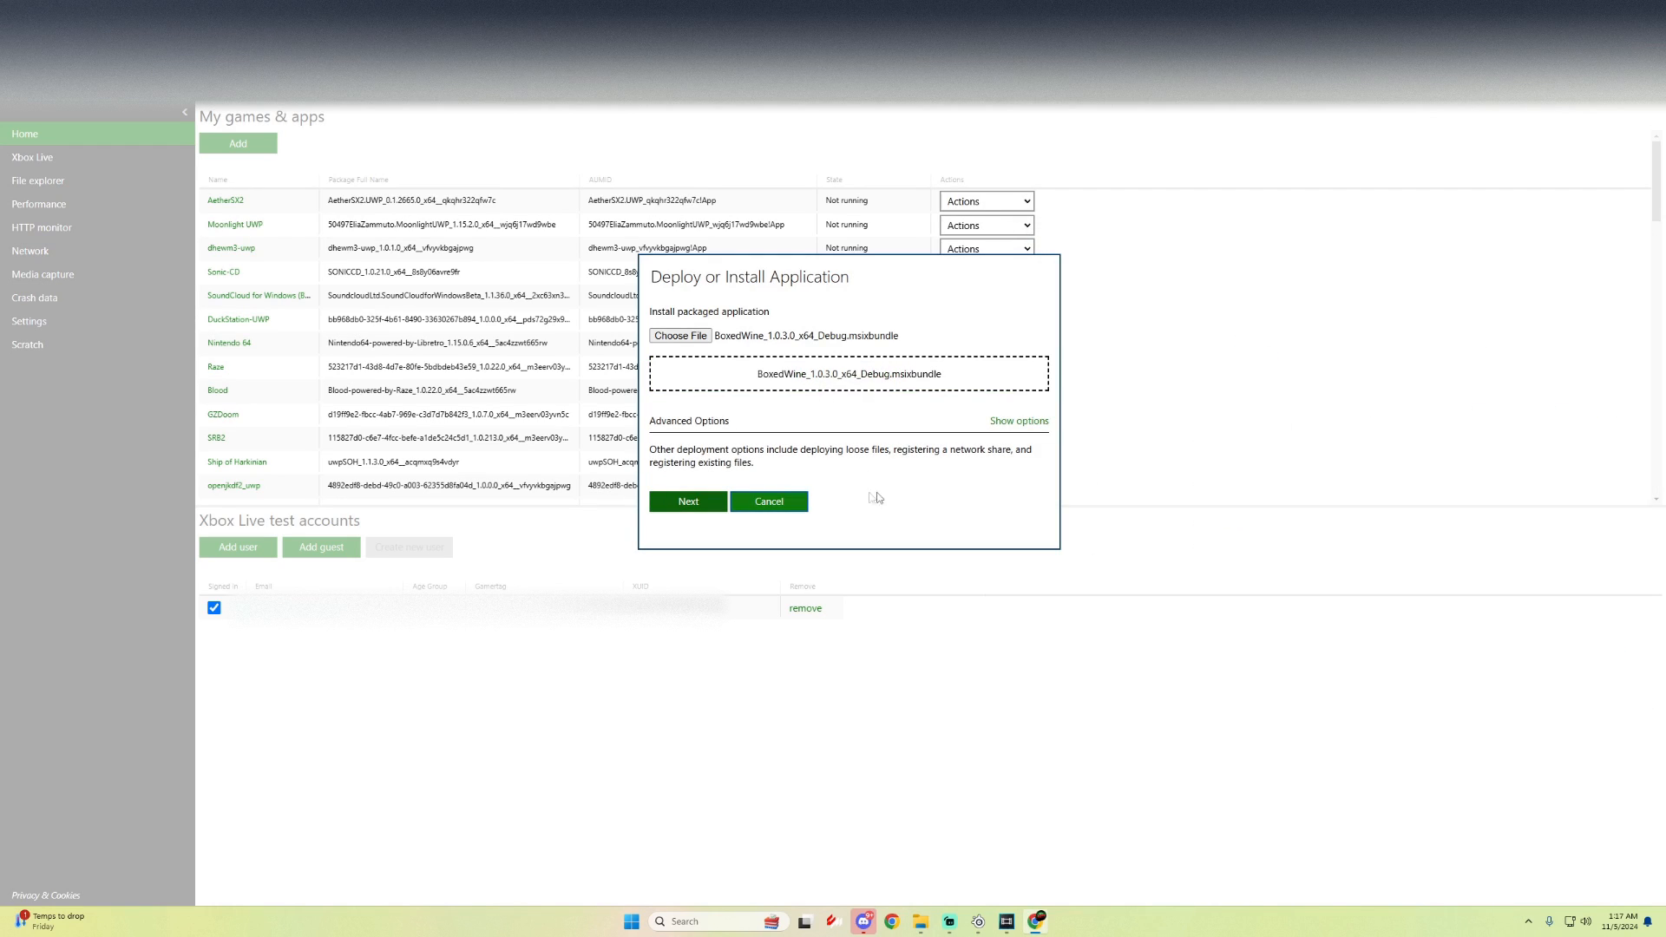
click(686, 501)
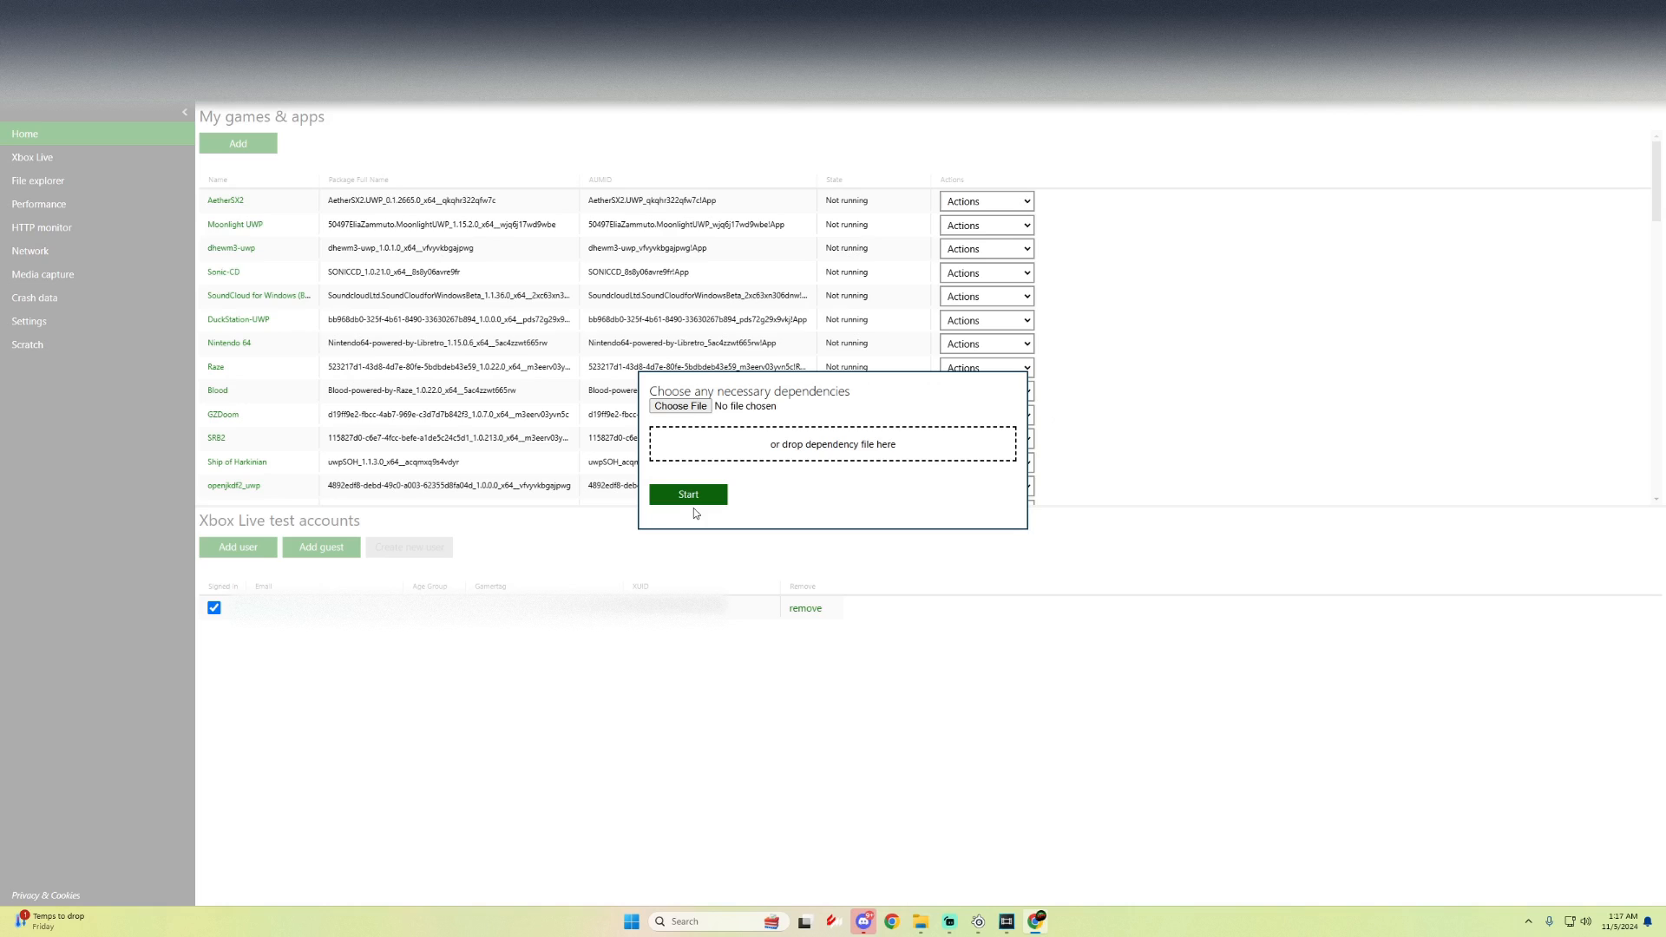
mouse_move(814, 412)
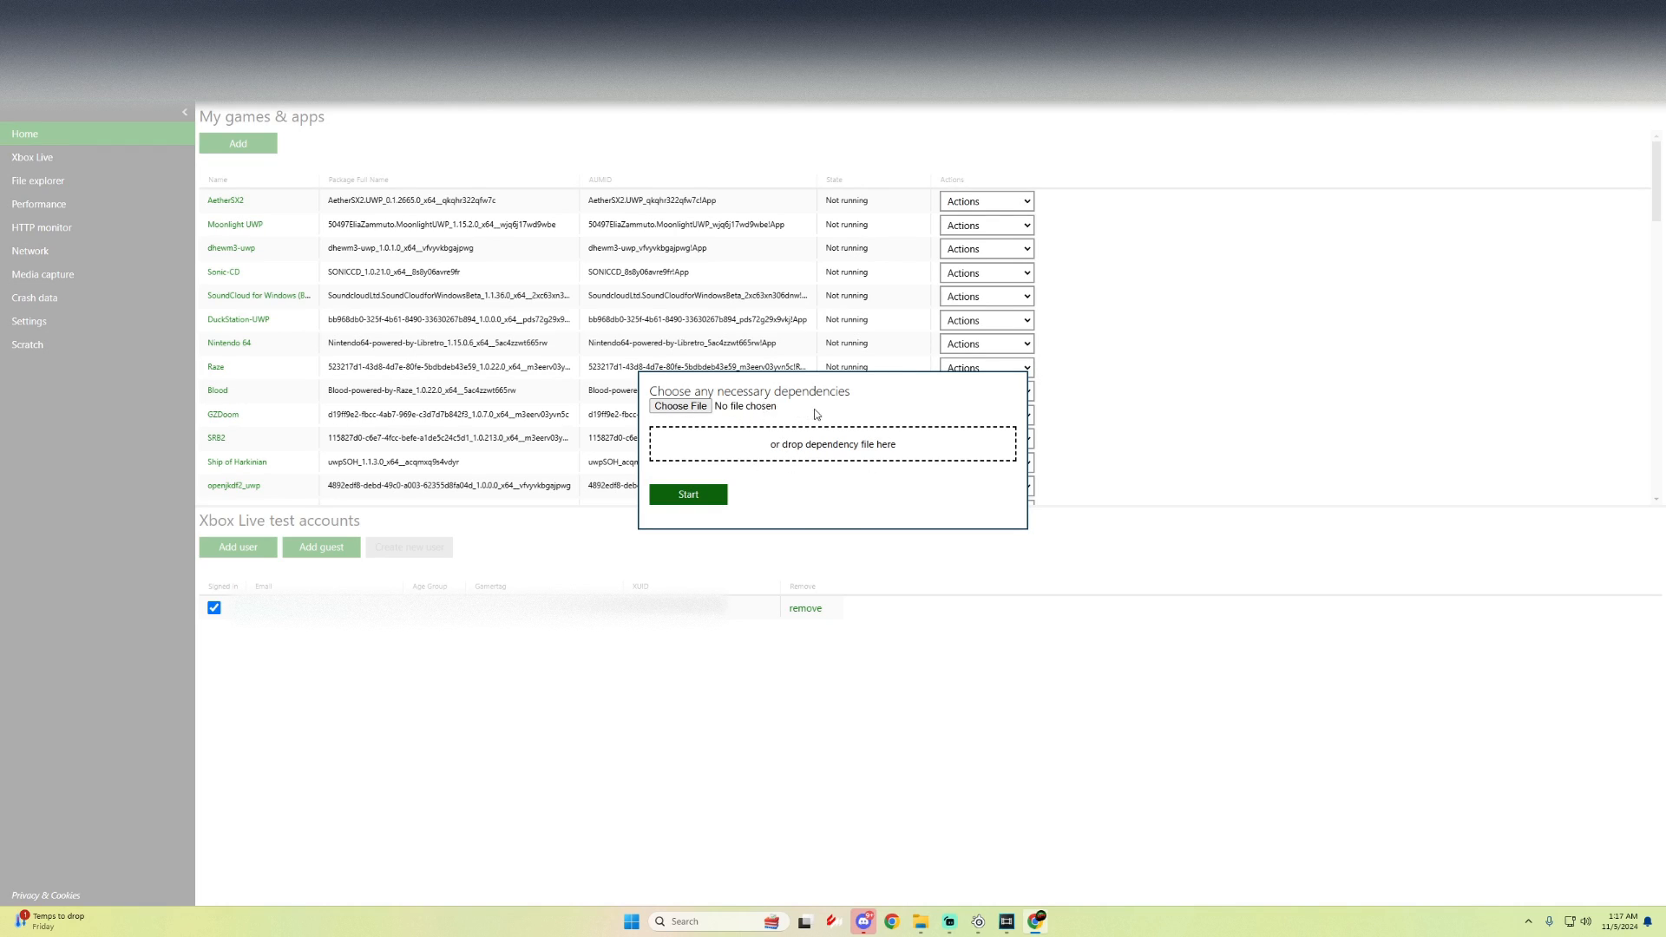
Step: Attach the x64 dependency packages, including Microsoft.UI.Xaml, from the Dependencies folder
click(678, 406)
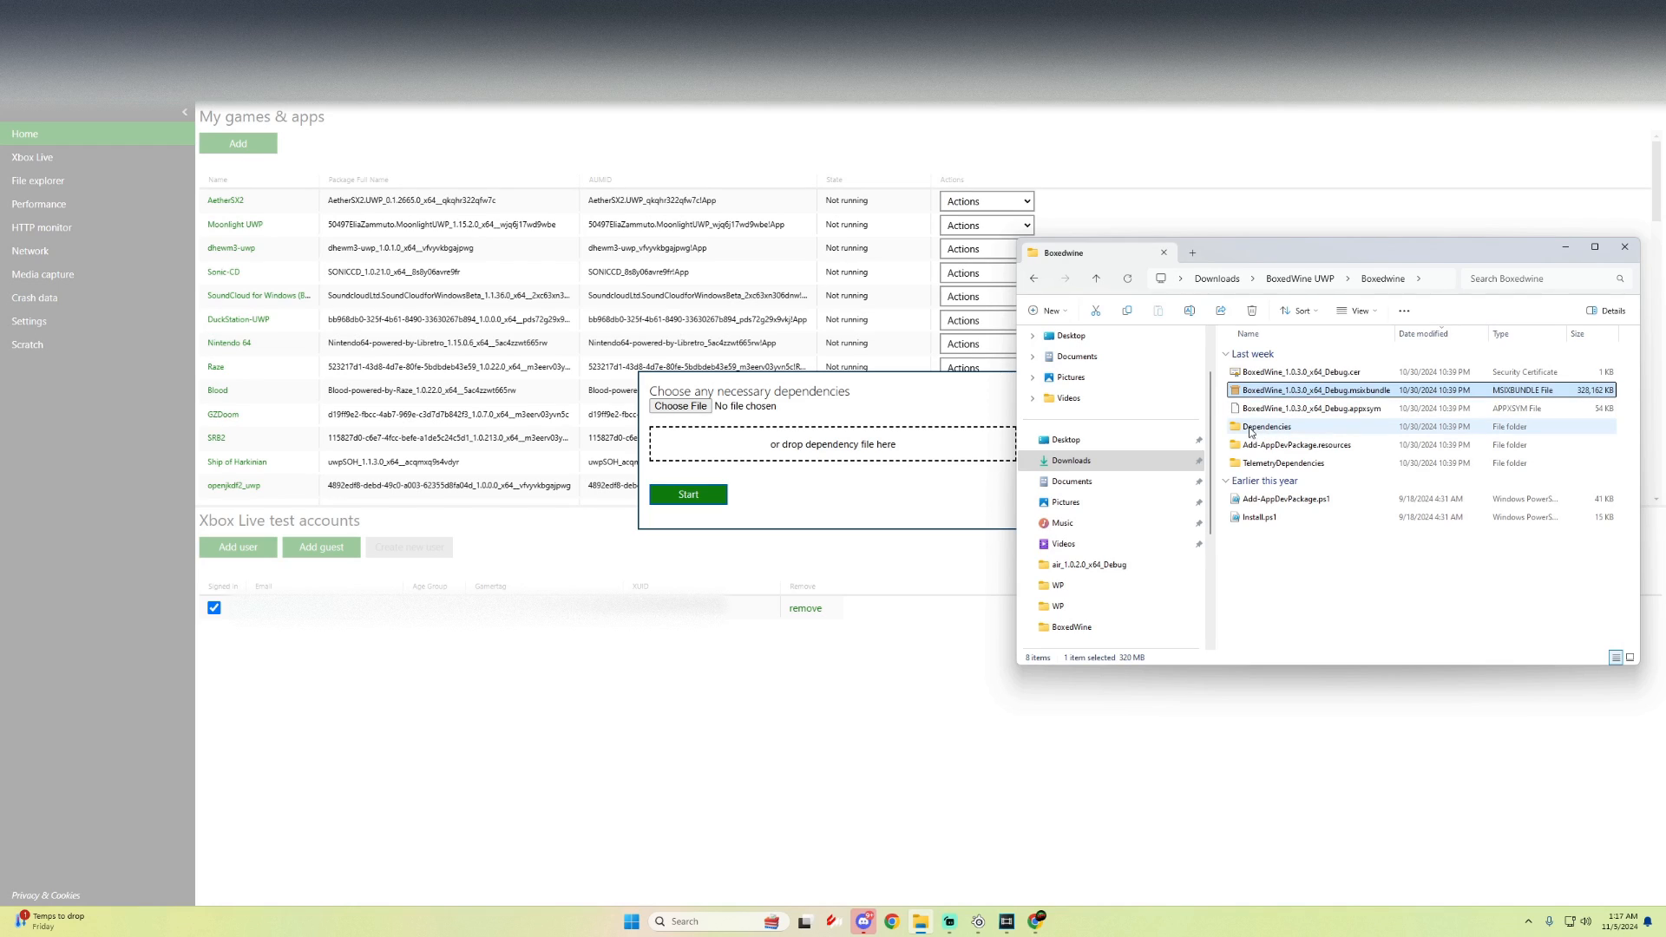
double_click(1265, 426)
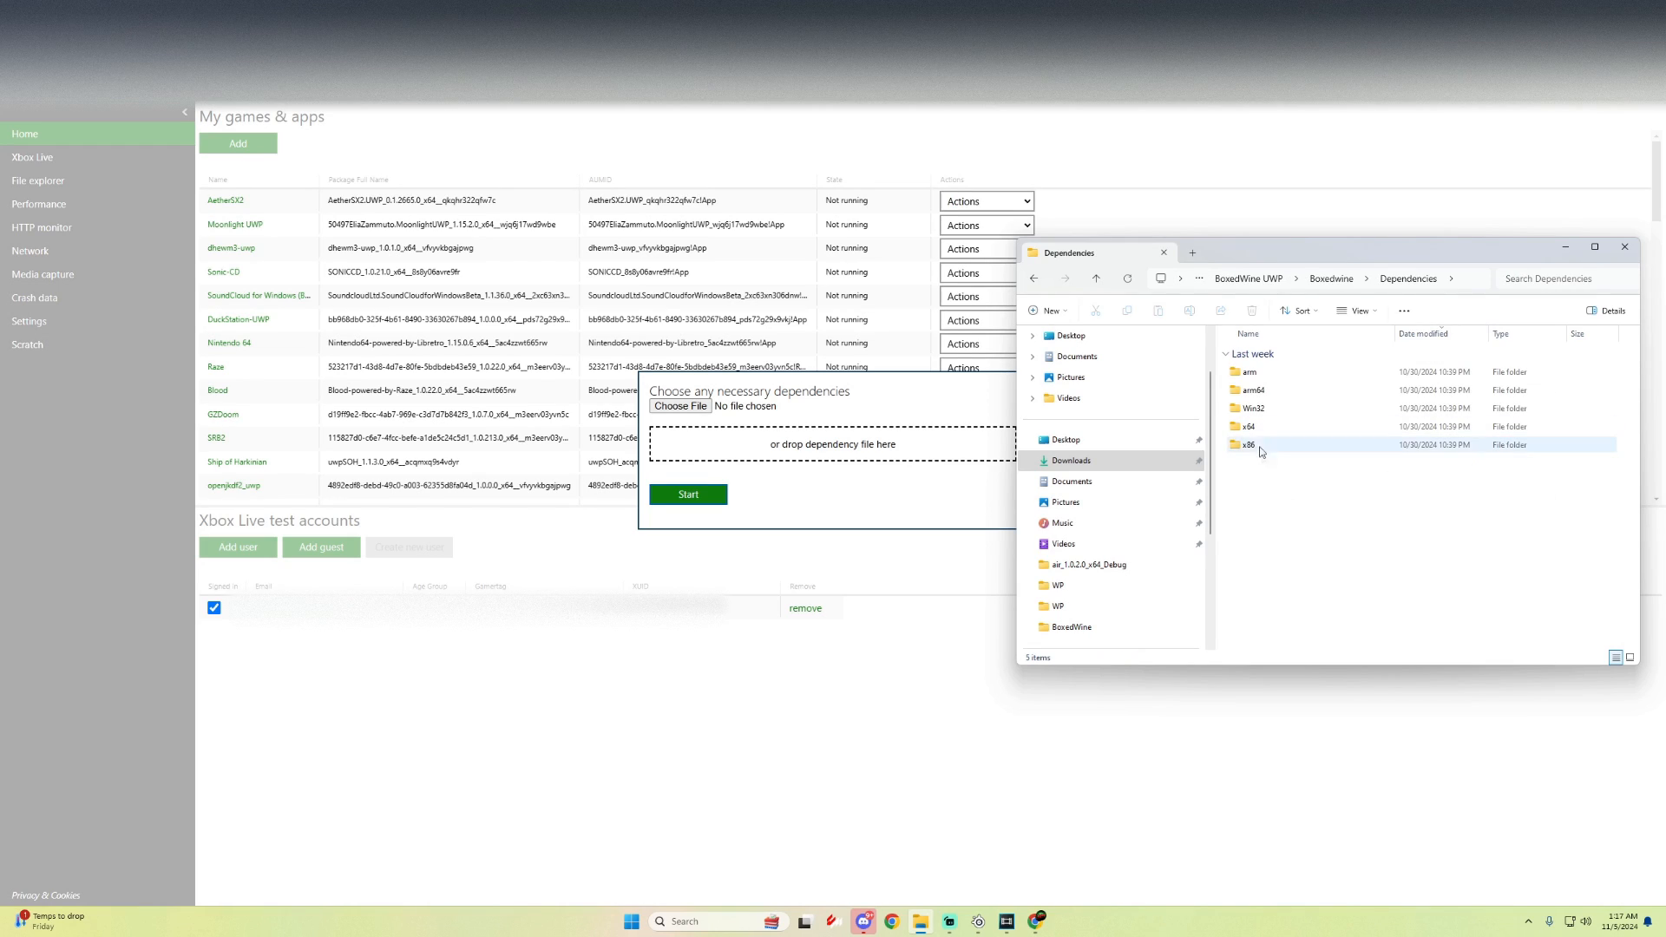
double_click(1249, 426)
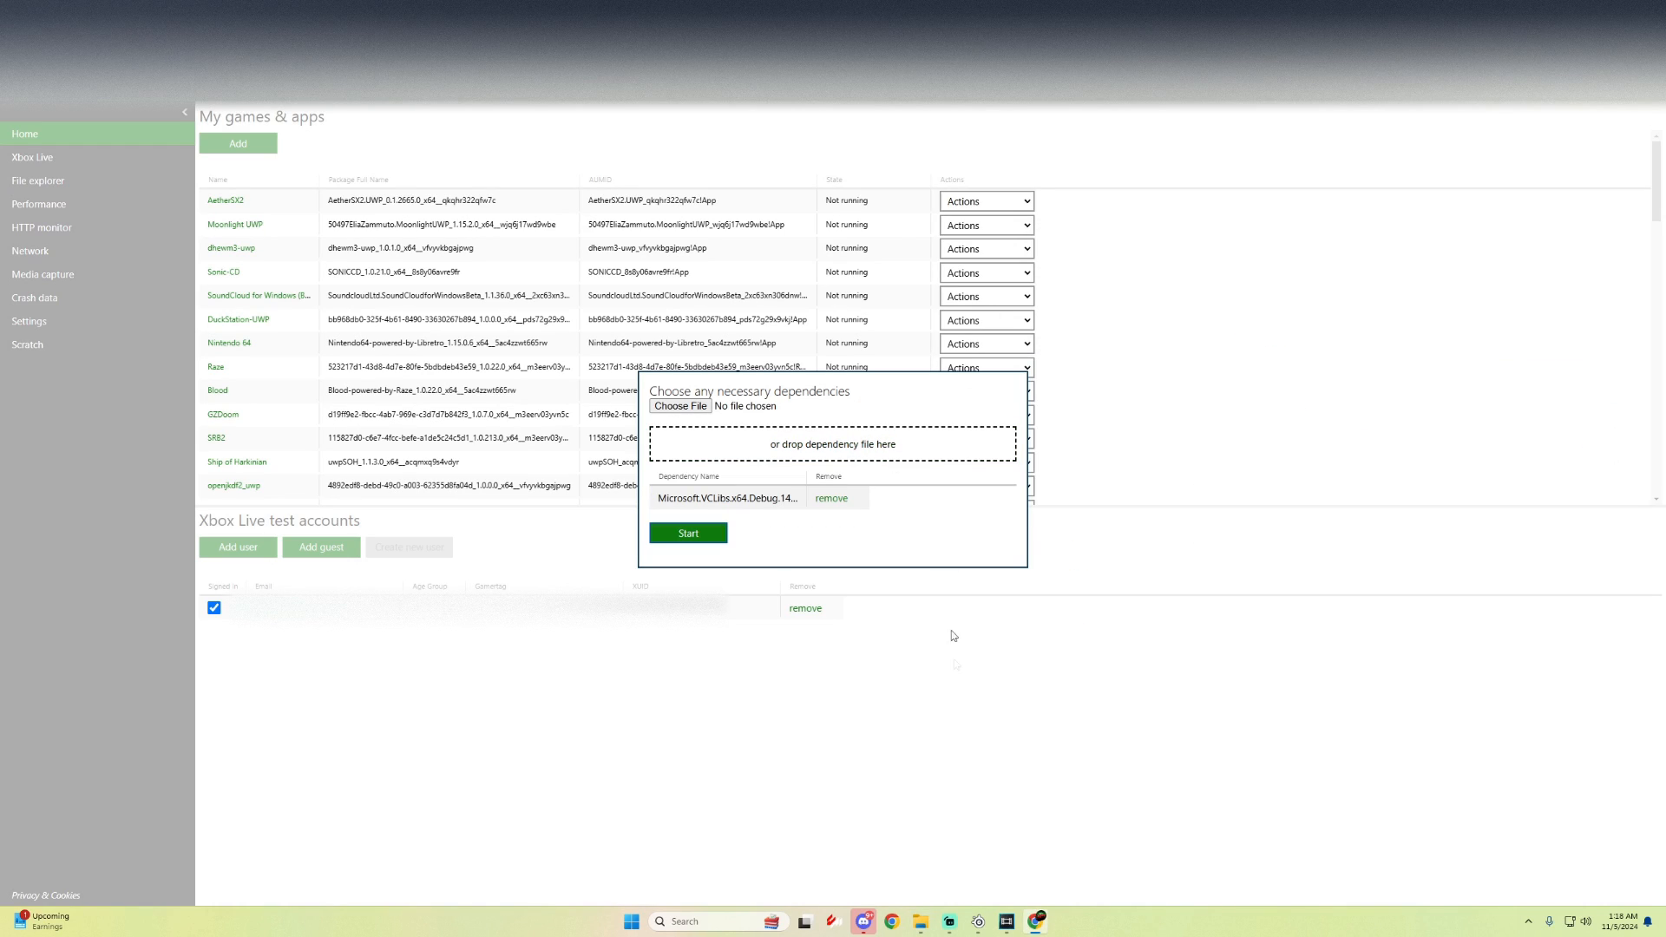
click(678, 406)
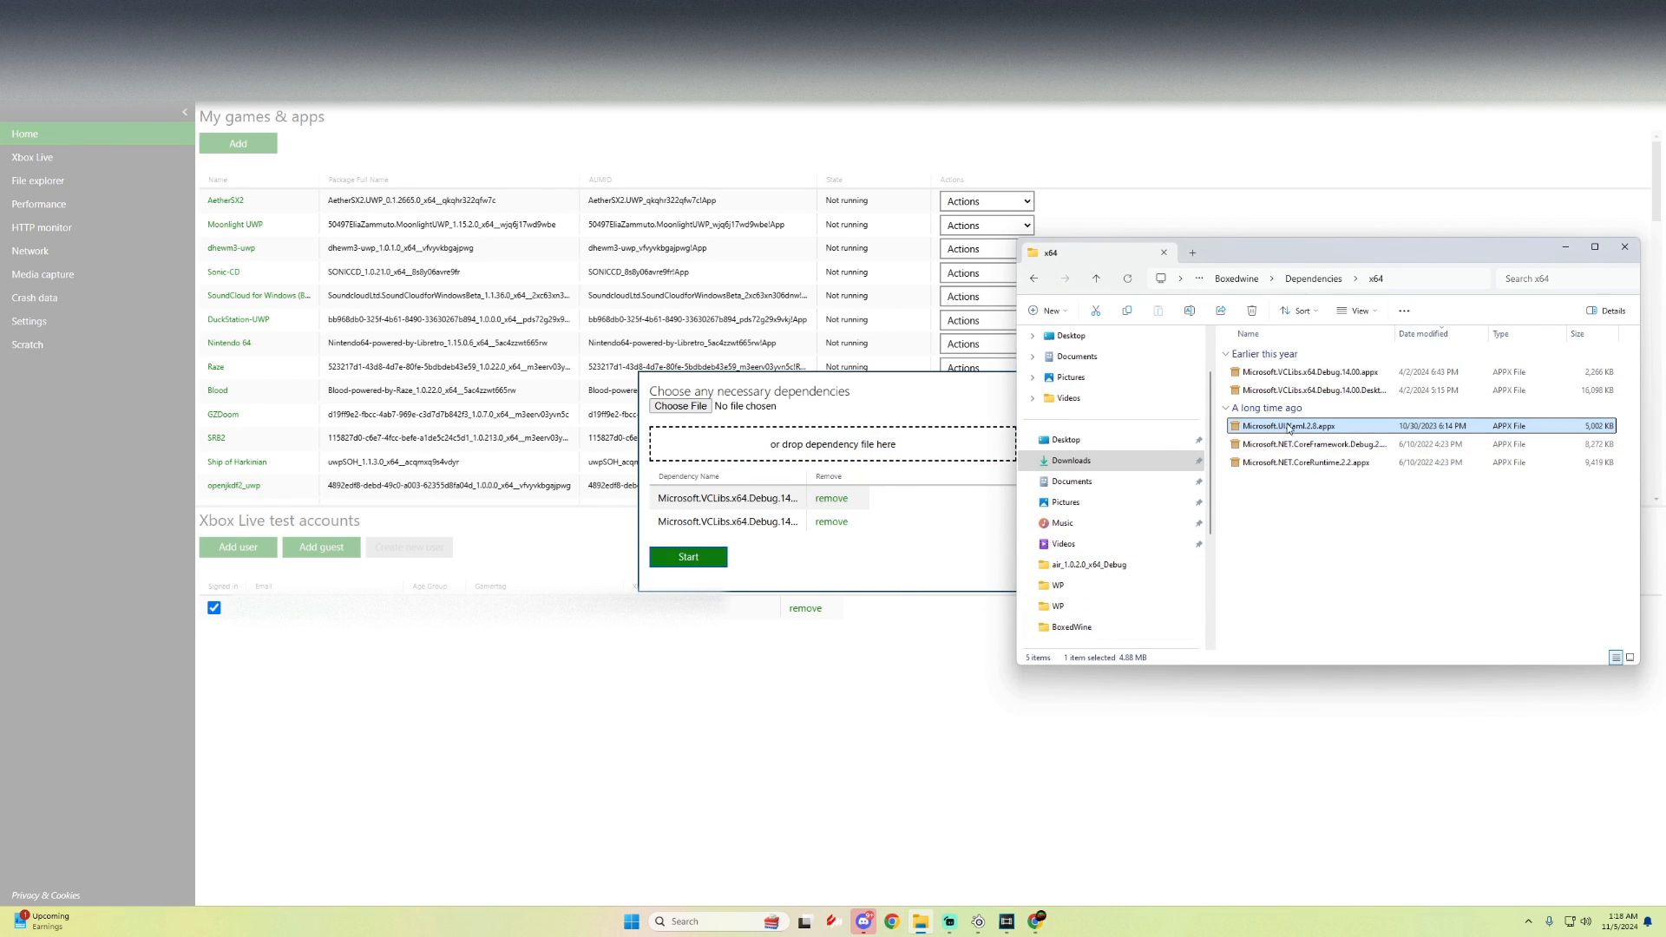
double_click(1288, 425)
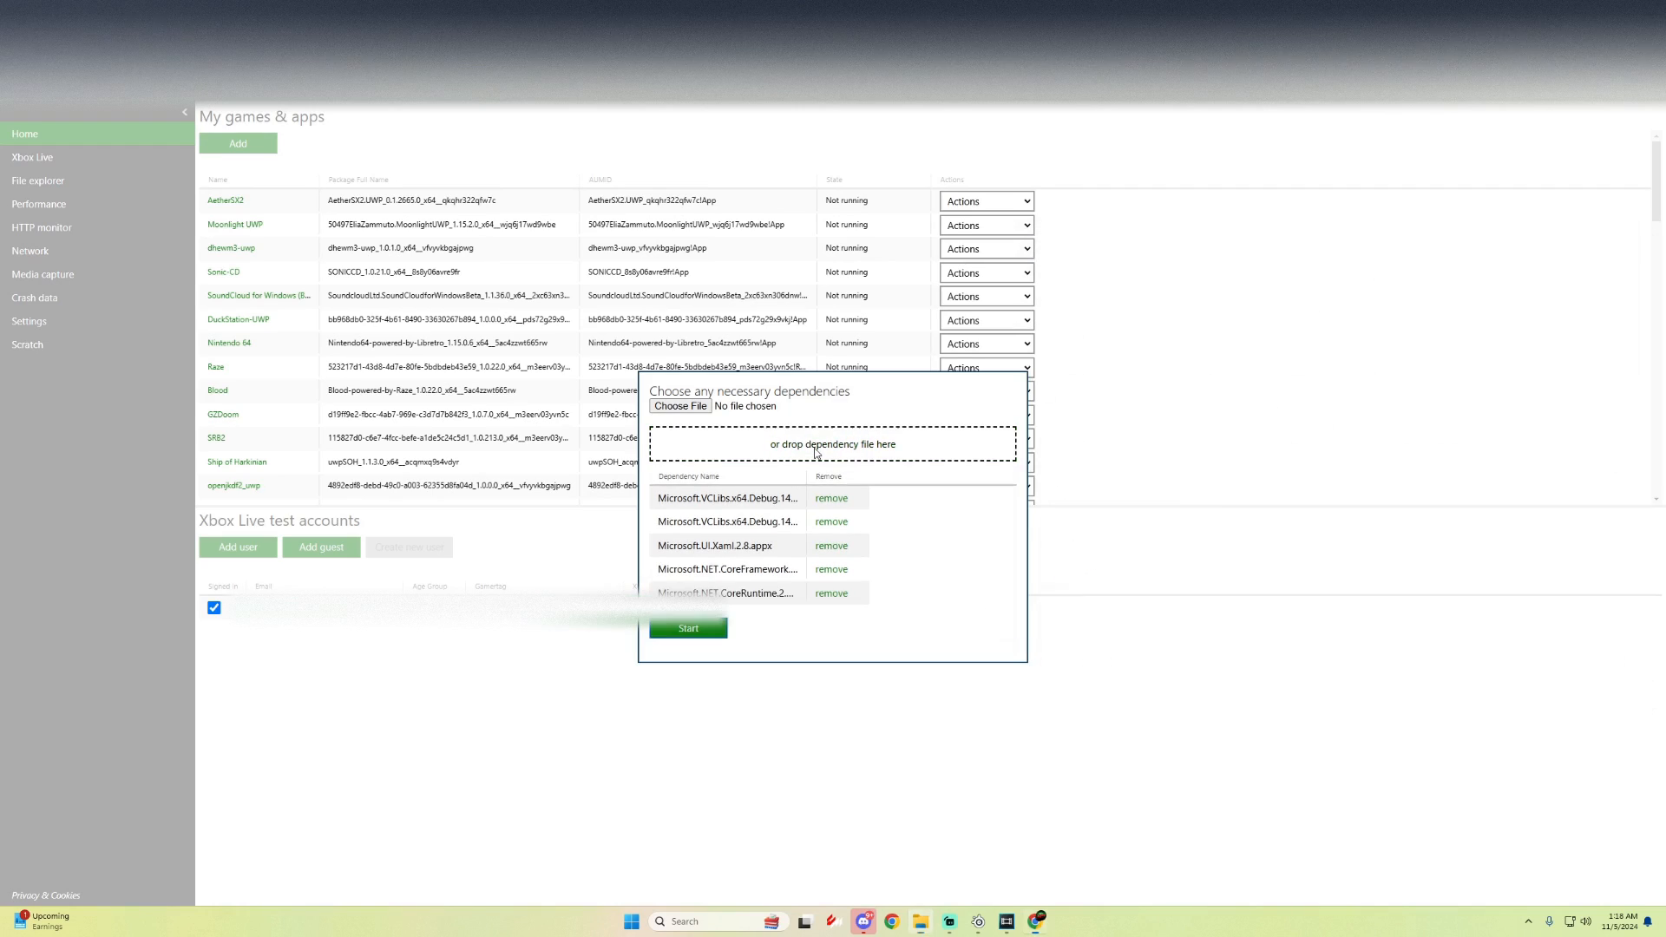
mouse_move(772, 635)
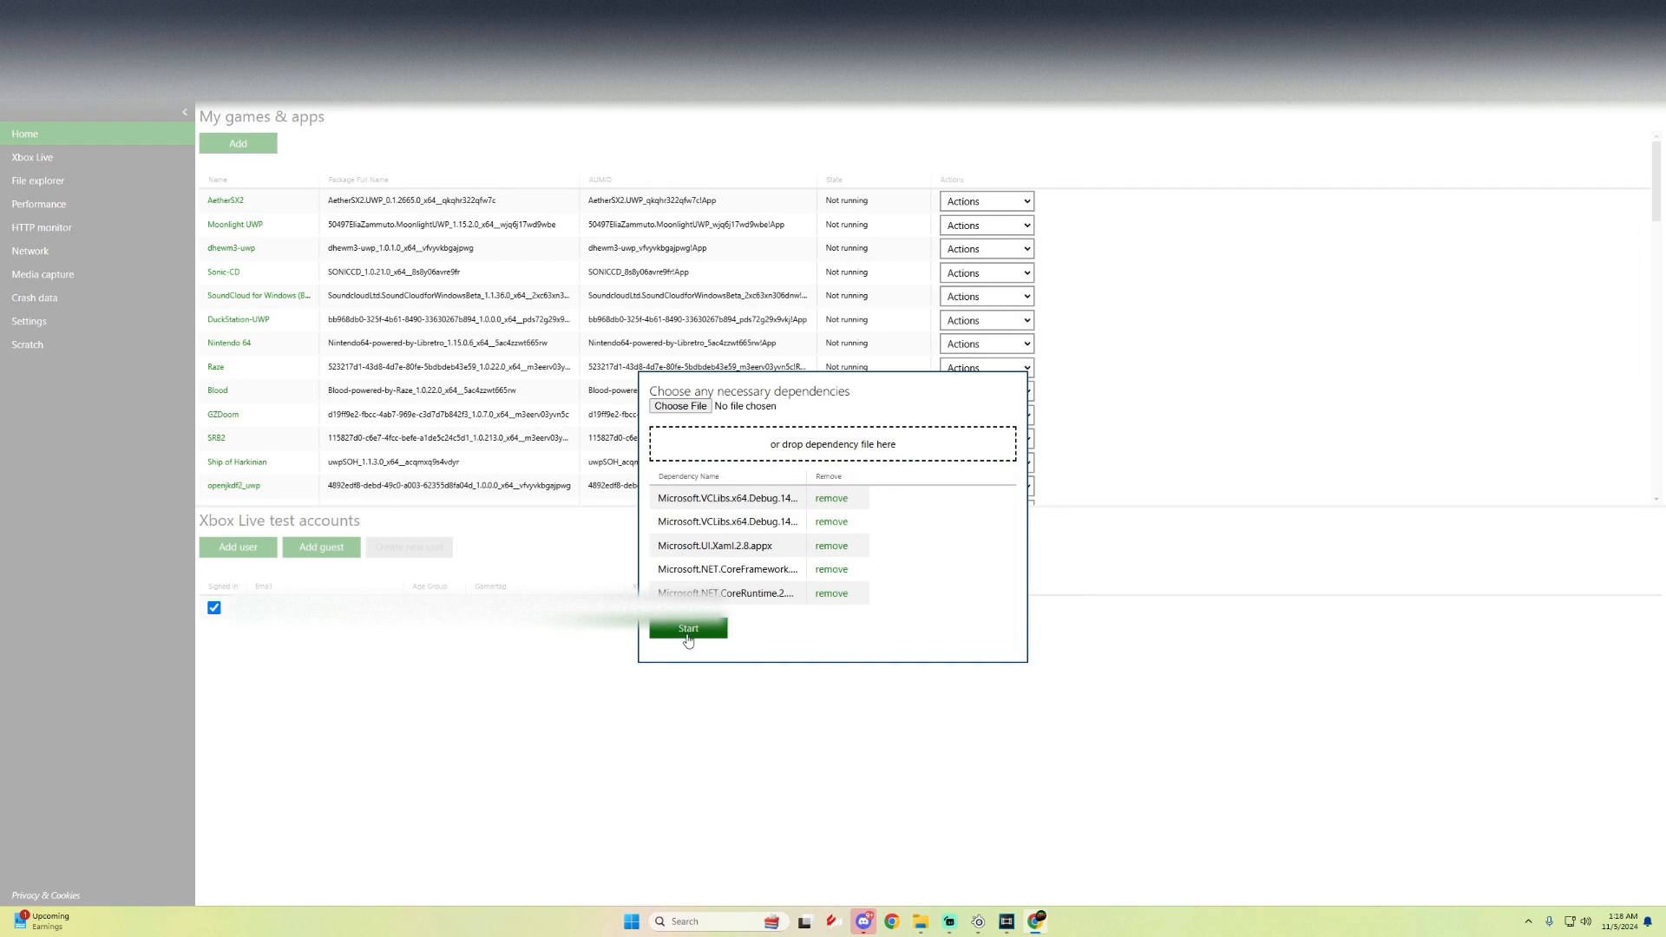
Step: Start the BoxedWine install and close the 'Package Successfully Registered' message
click(687, 626)
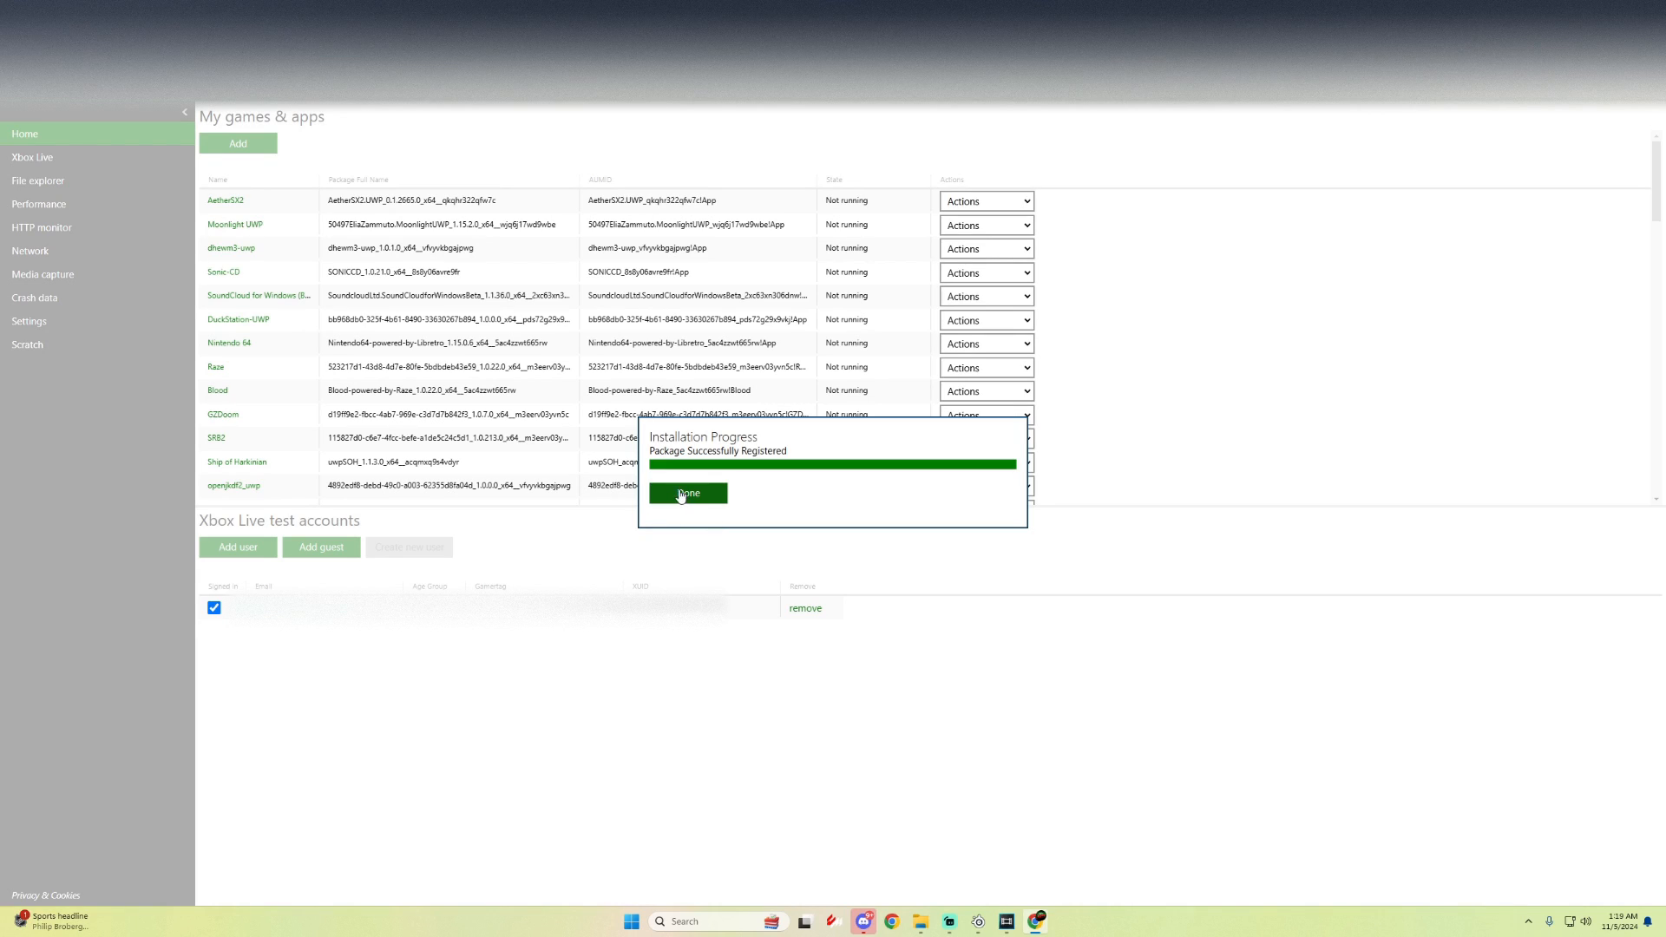
click(686, 492)
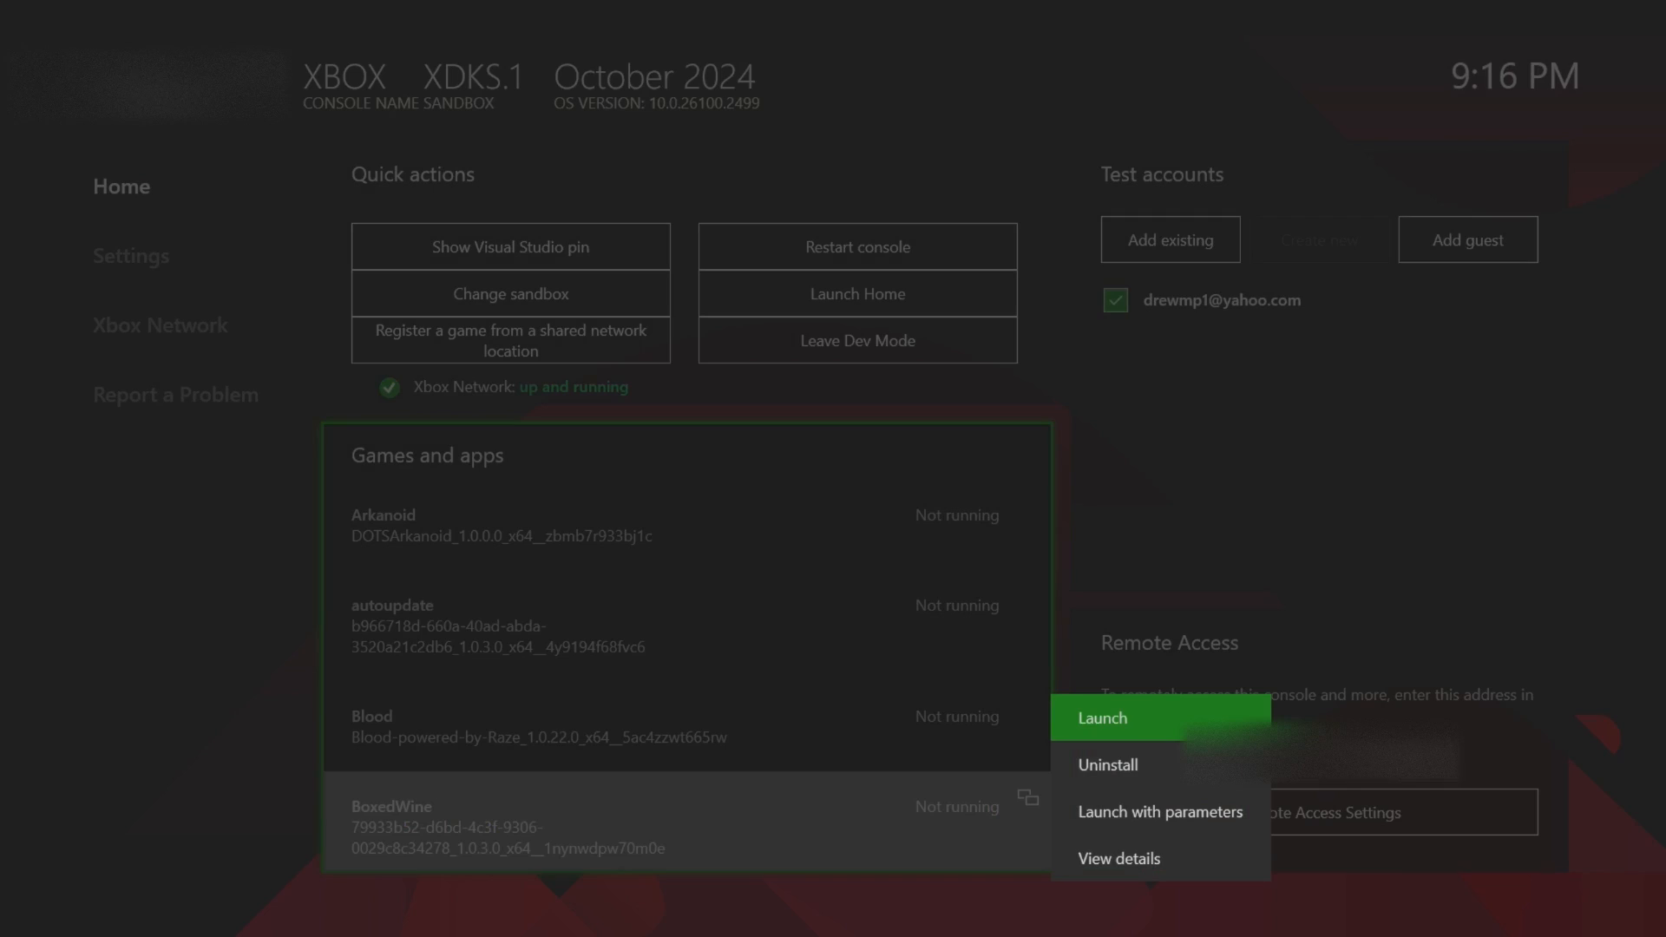
mouse_move(1116, 857)
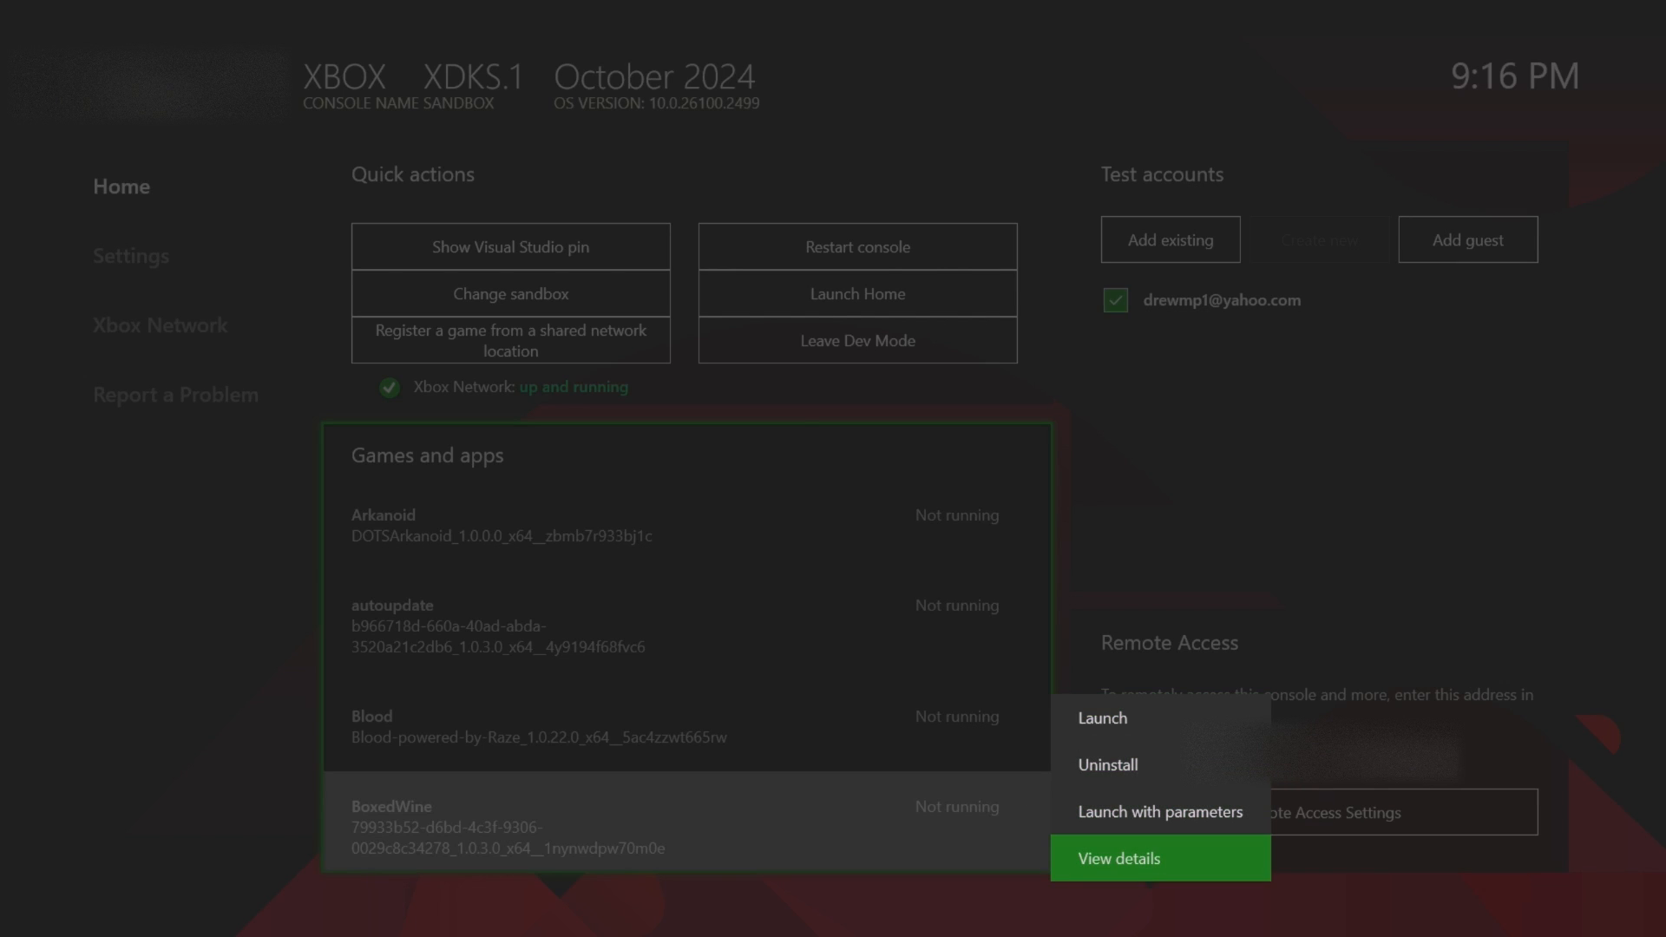
Step: Open BoxedWine's details and set its App type to Game
click(1118, 858)
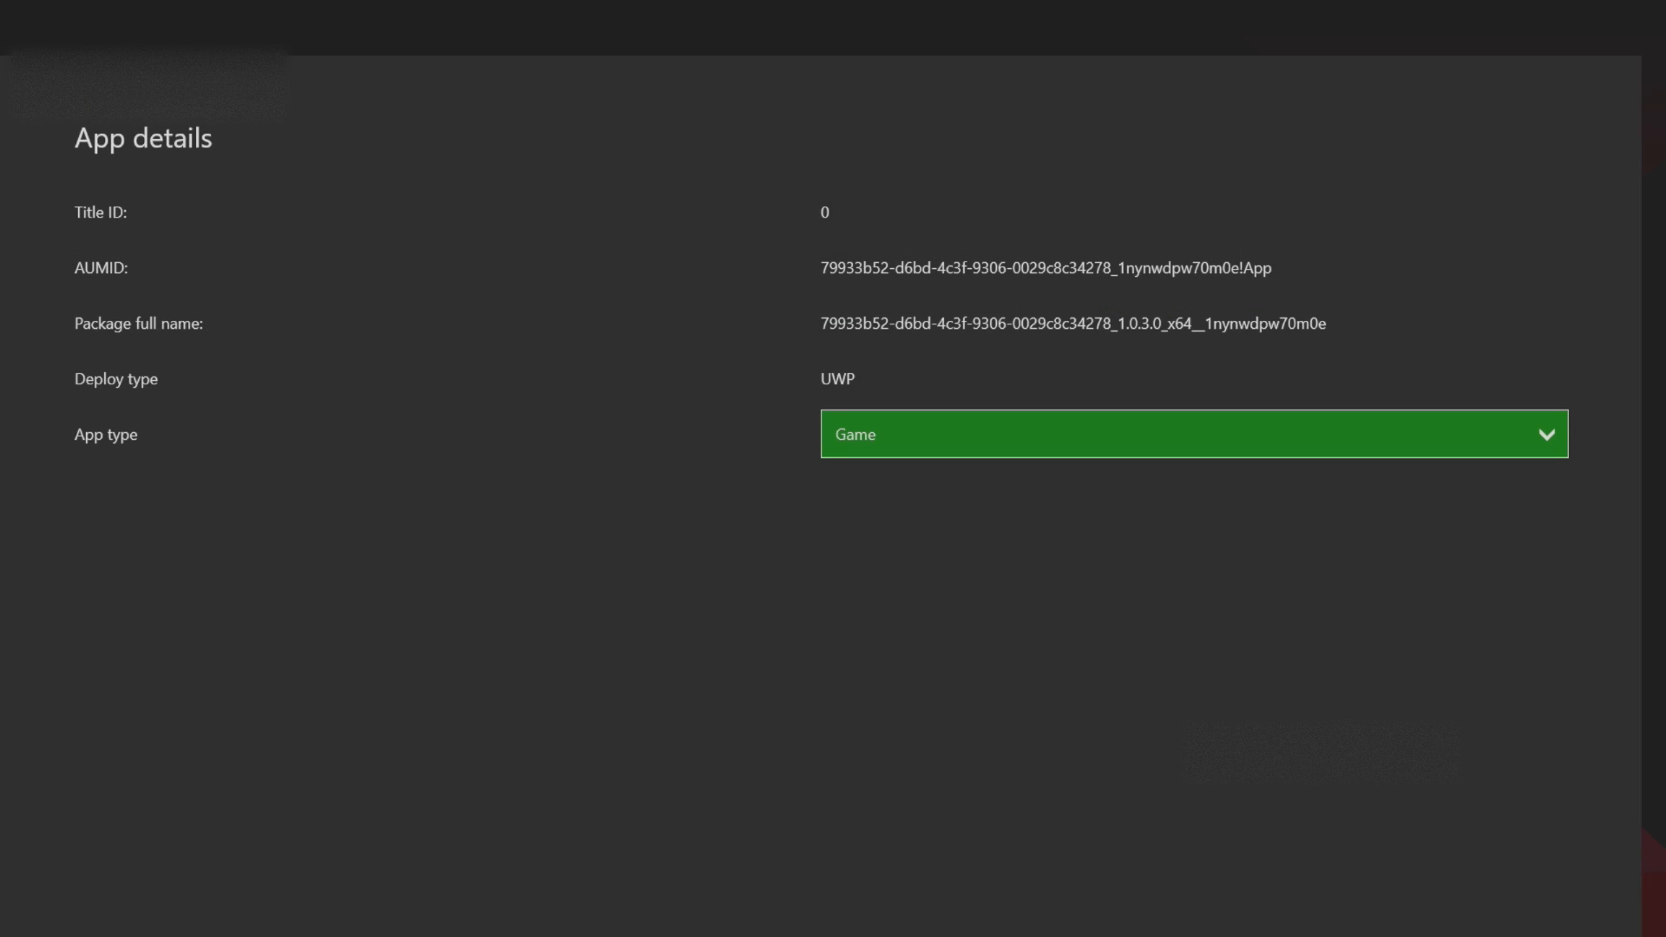
click(1192, 434)
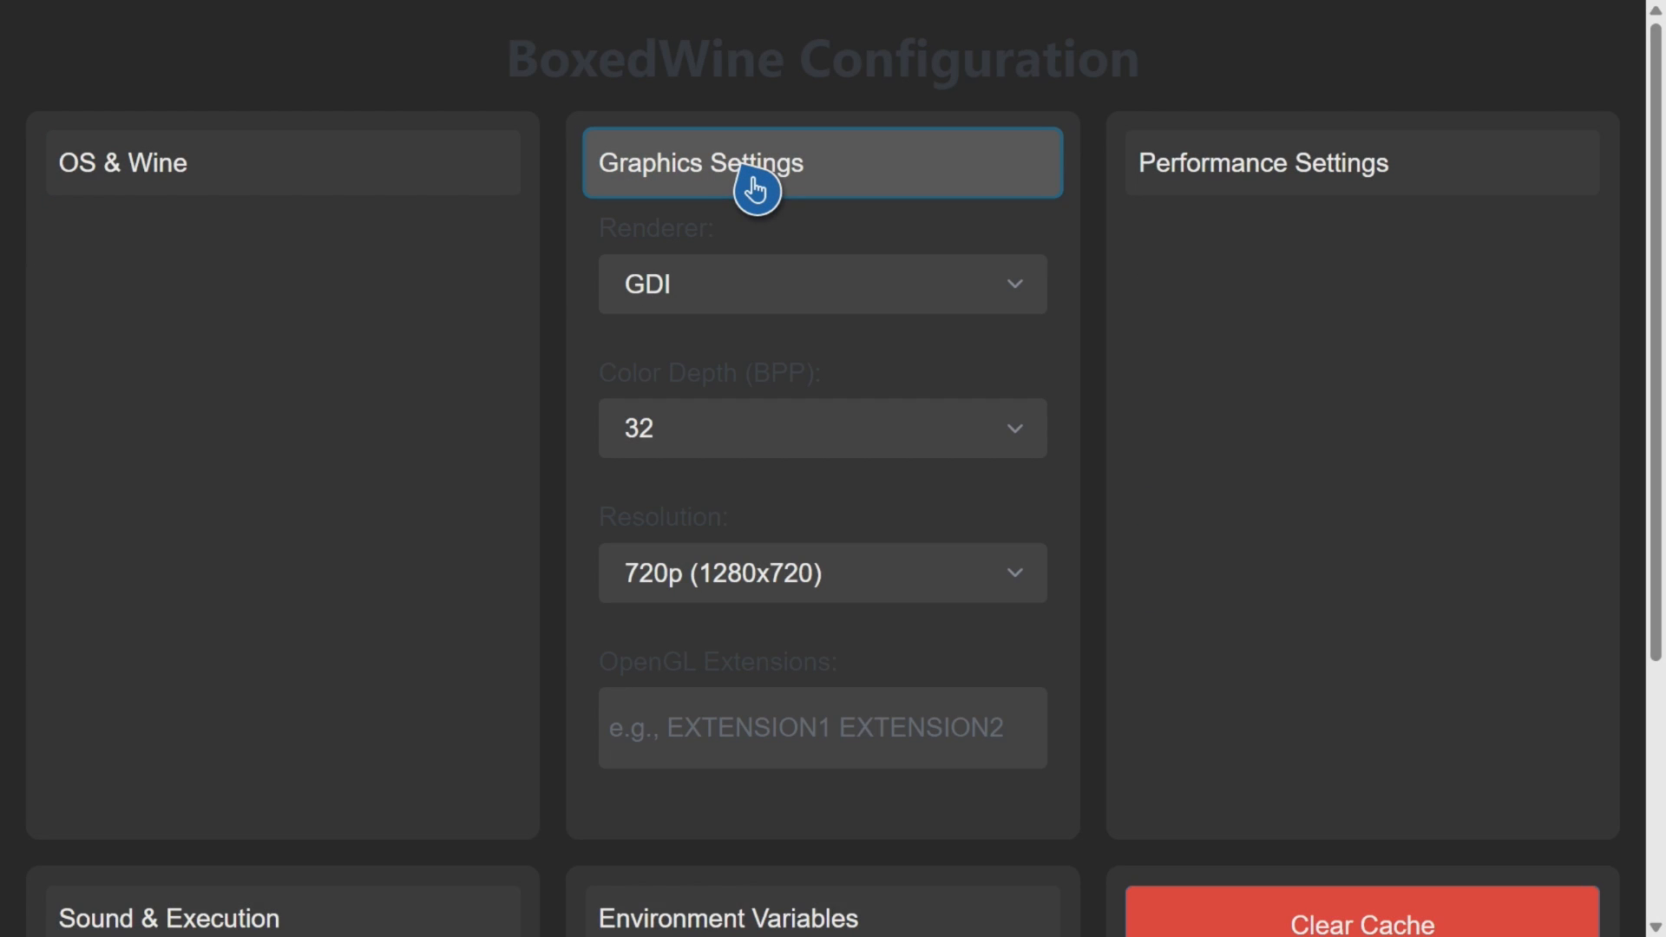
Step: Check the Performance (Pentium III) and Graphics (GDI, 720p) settings sections
click(1262, 162)
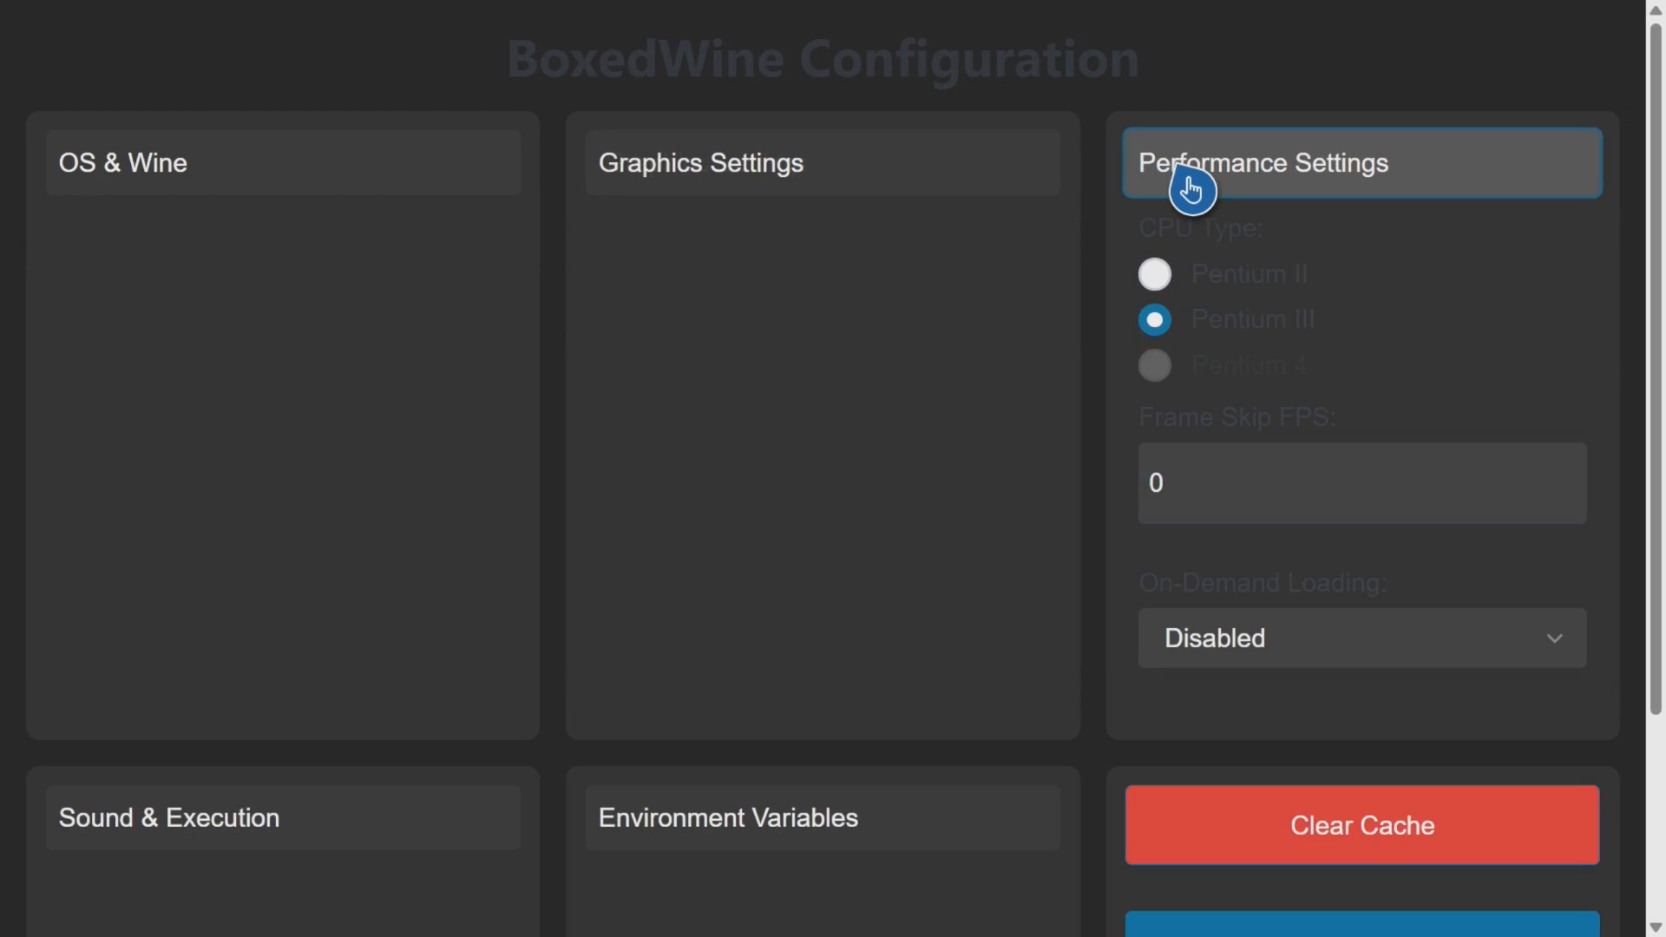
click(1263, 163)
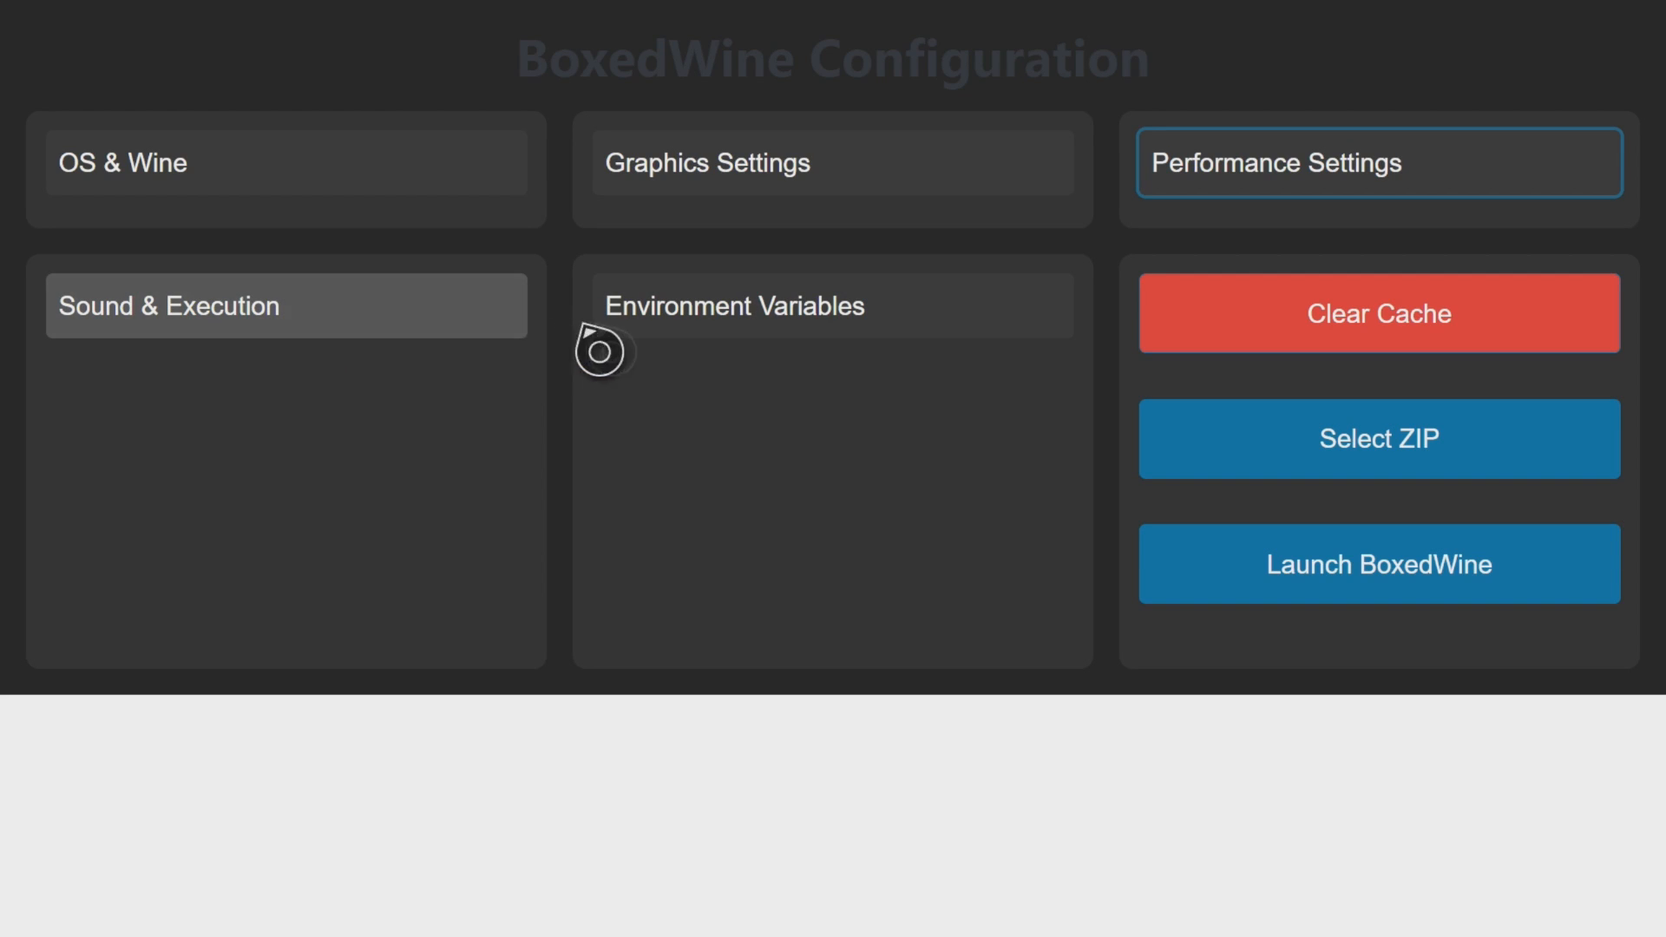
mouse_move(730, 349)
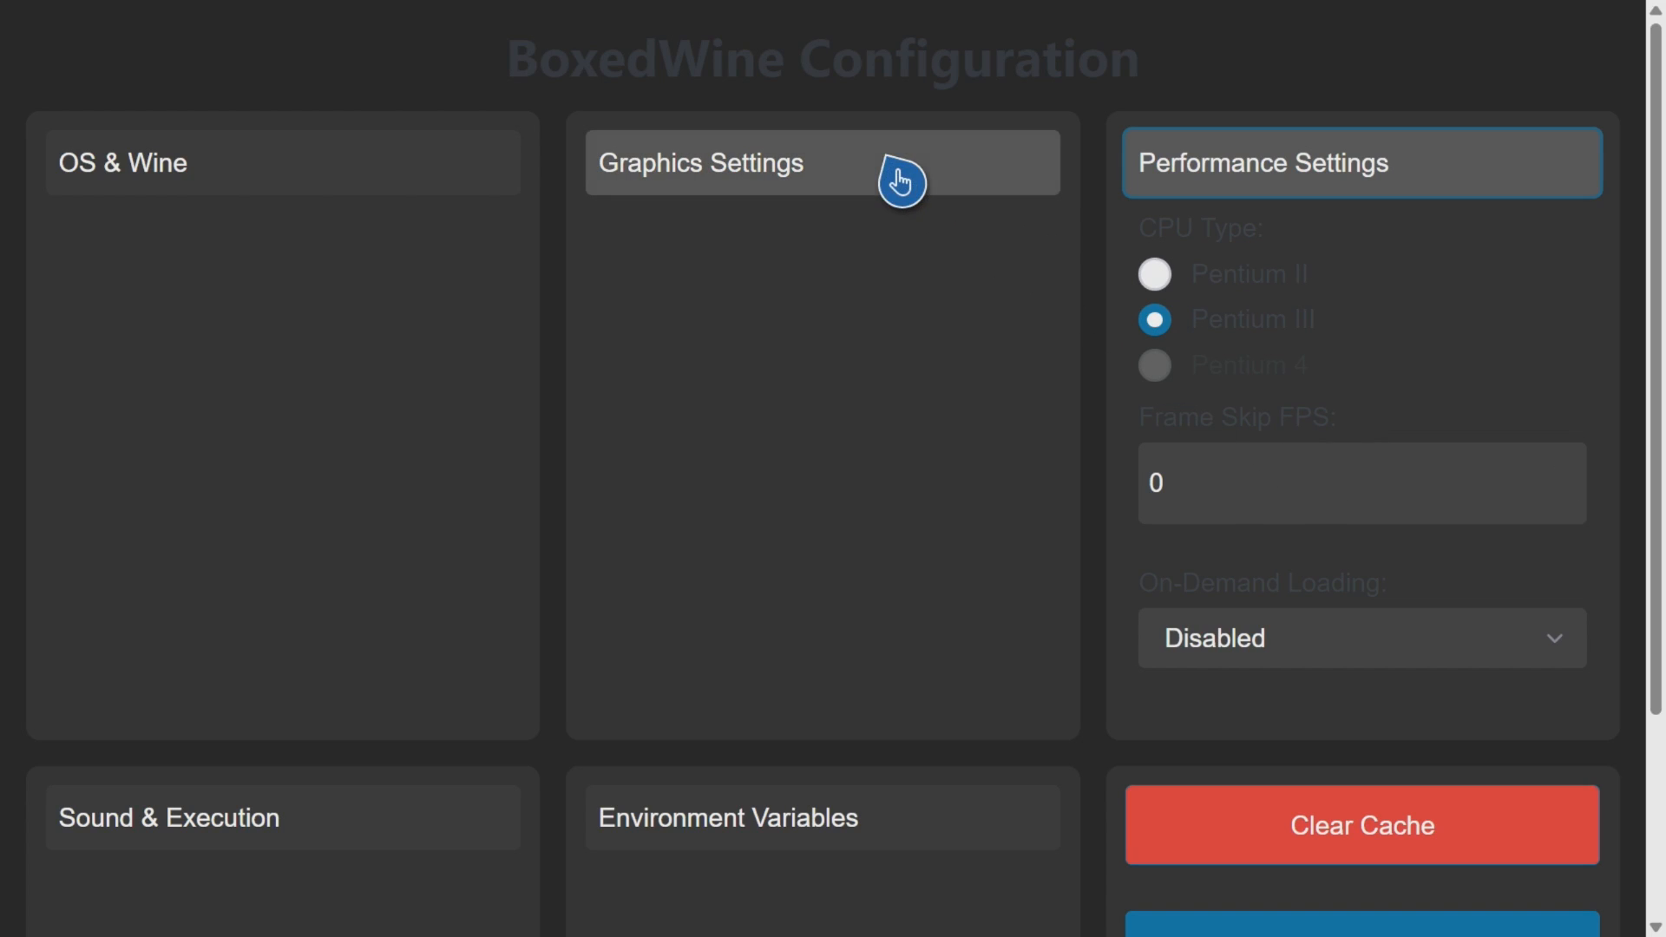
click(822, 163)
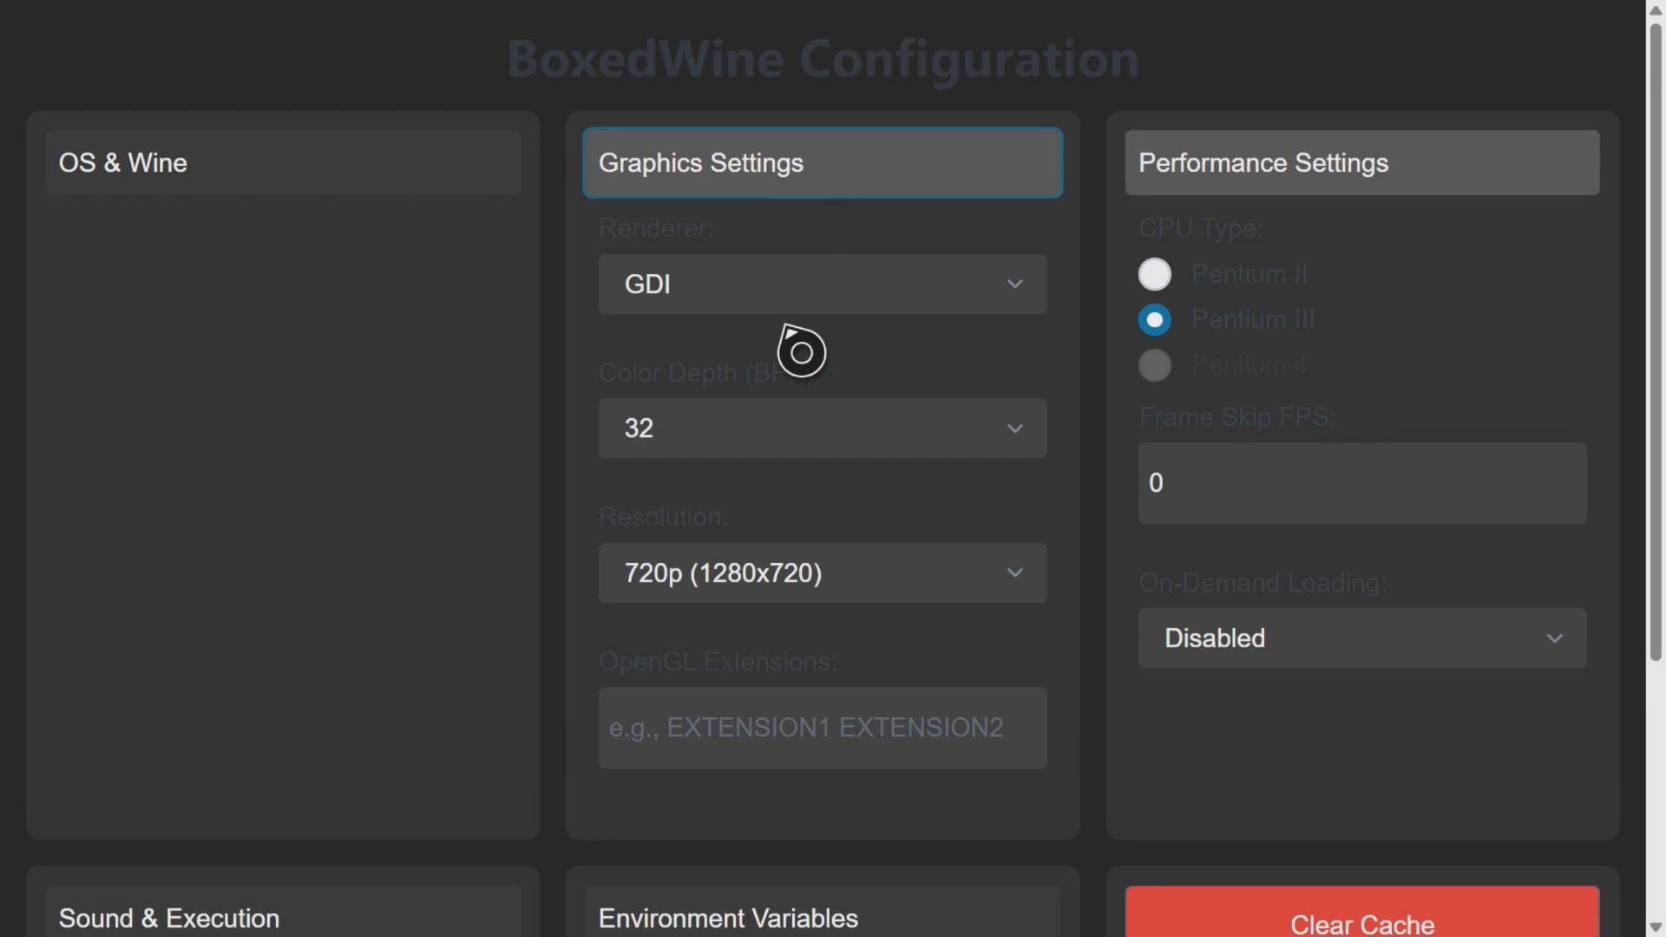
mouse_move(773, 330)
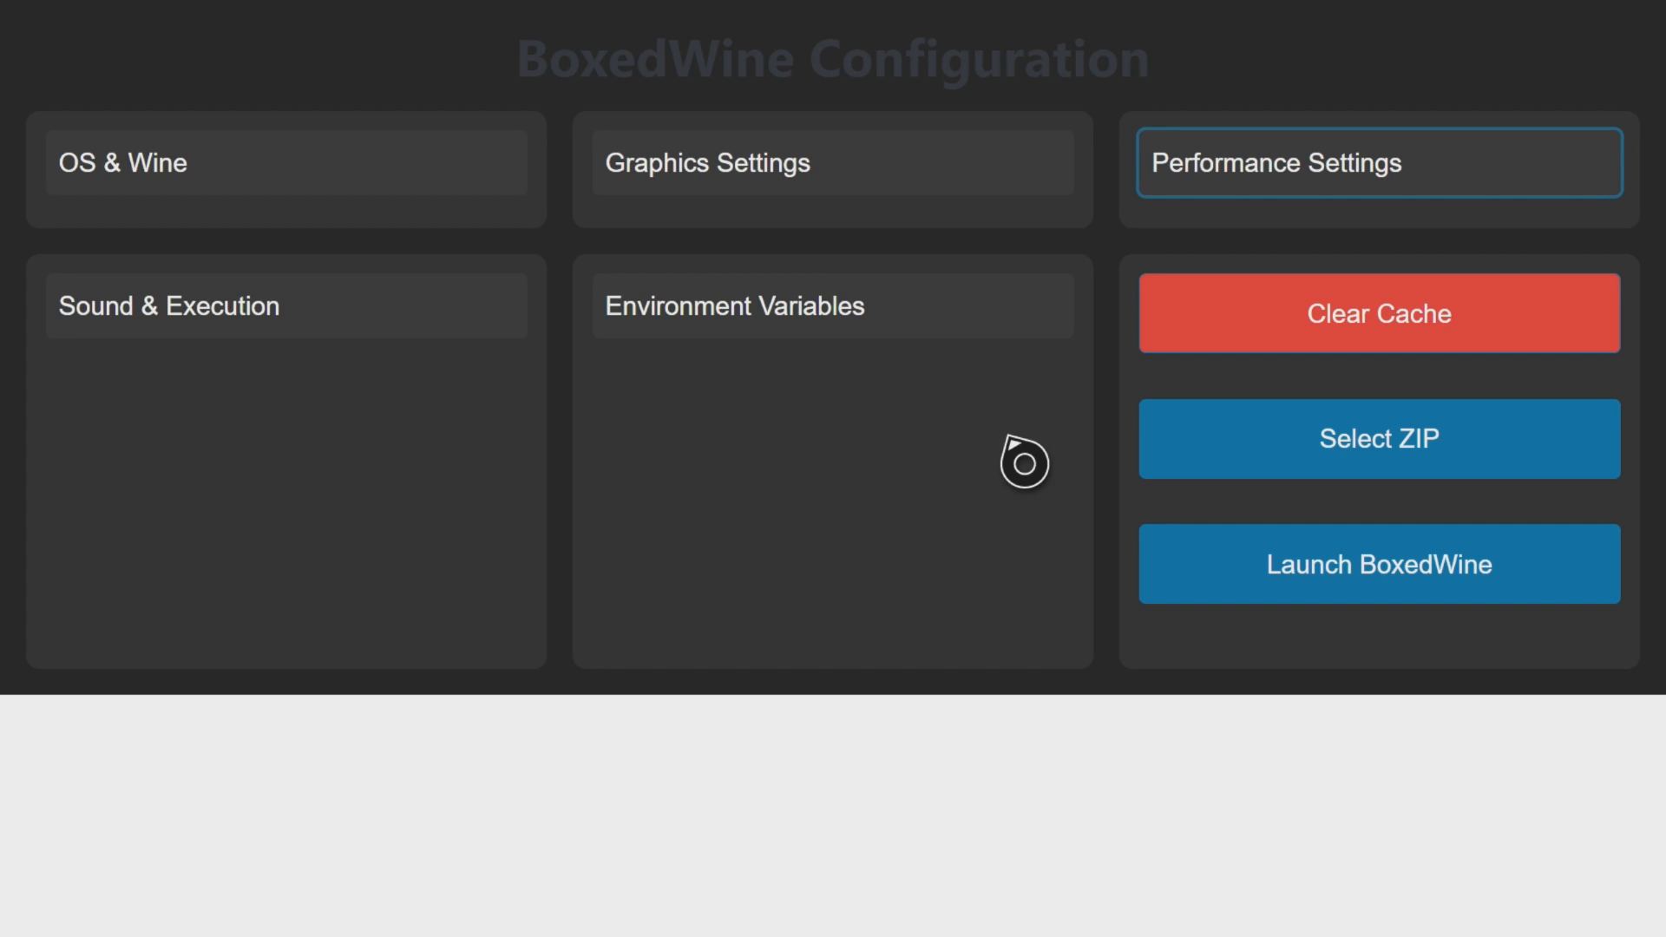
mouse_move(1260, 461)
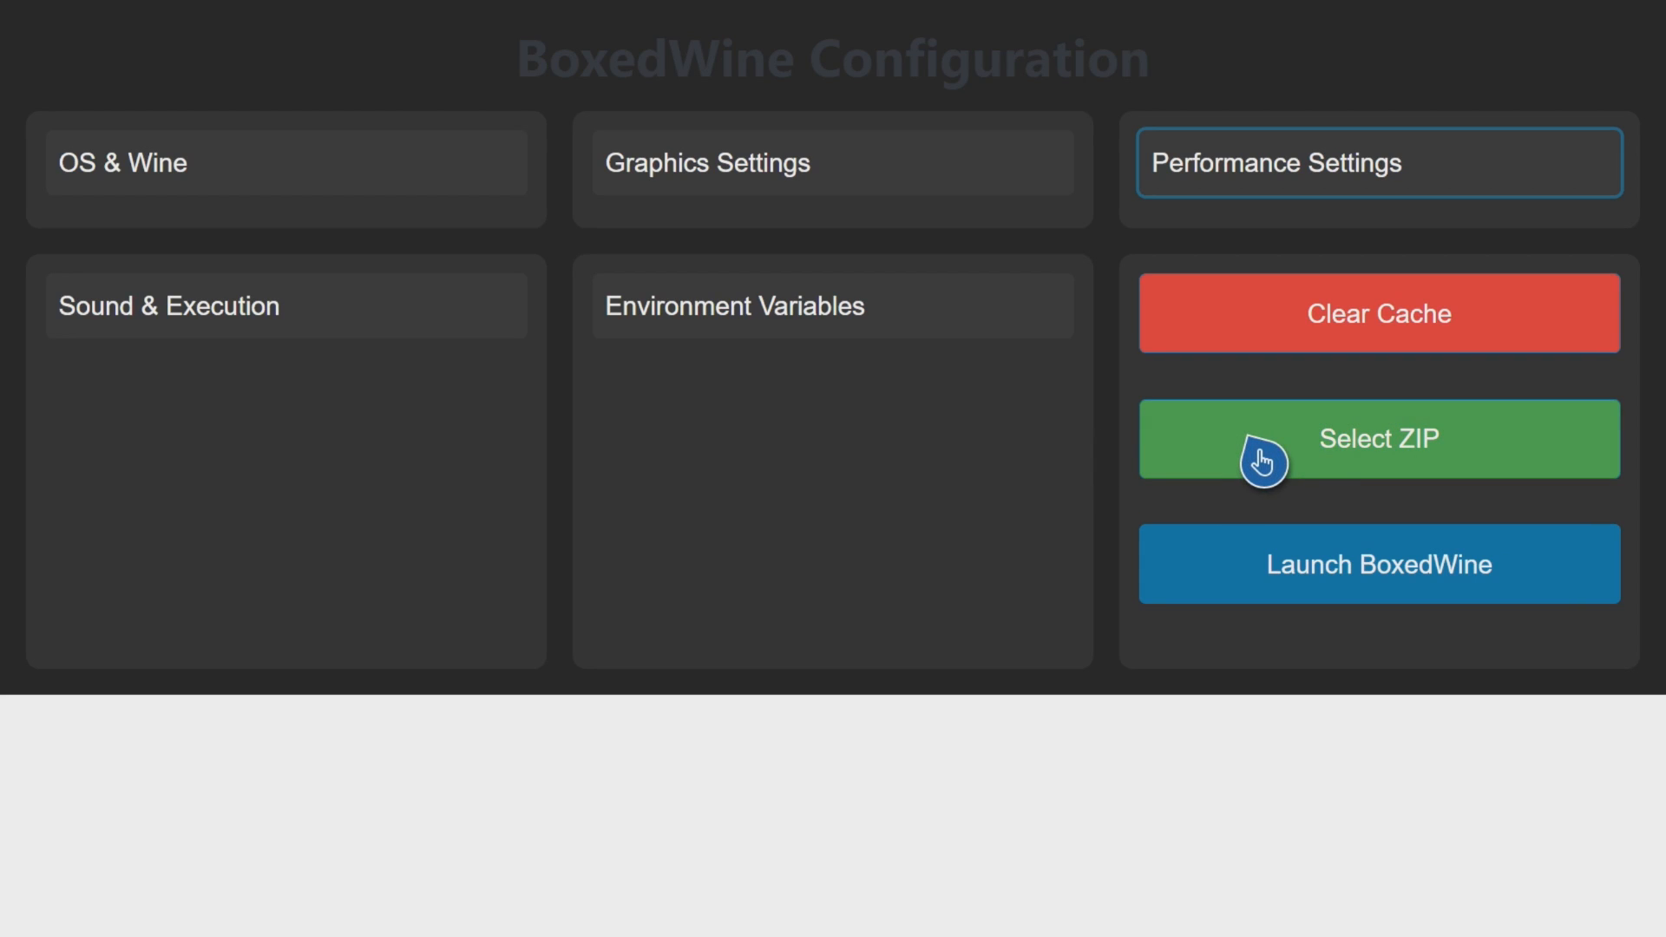
Step: Select the 3D Pinball Space Cadet ZIP from Xbox (E:)\BoxedWine and dismiss the confirmation
click(1378, 437)
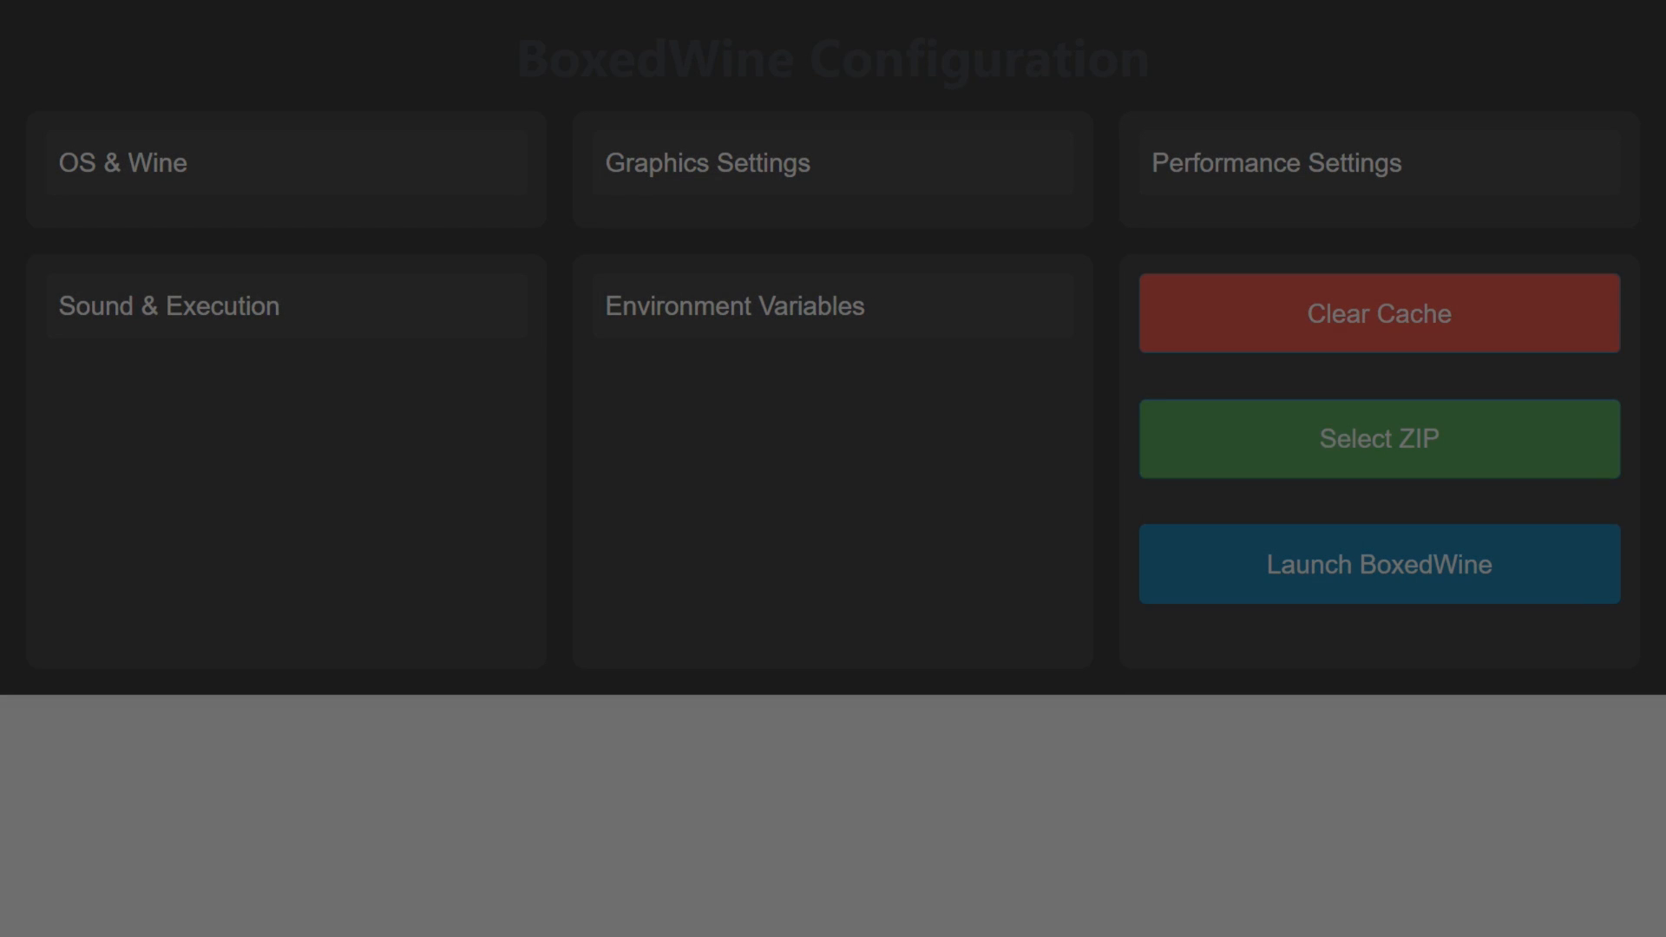
click(1377, 437)
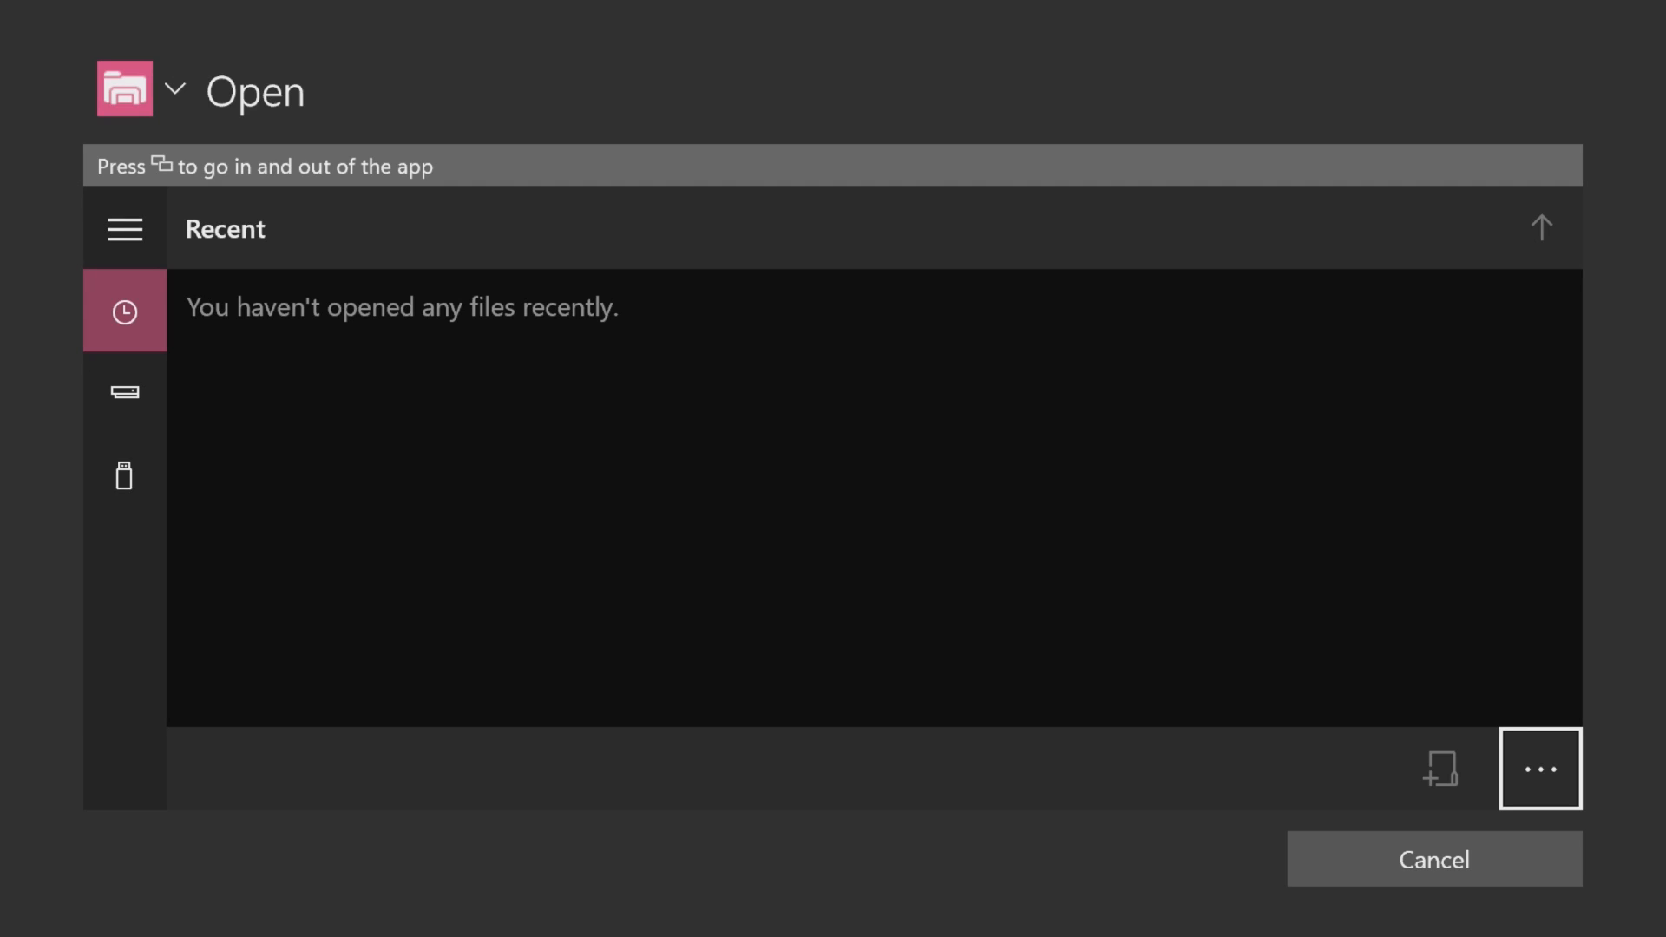
click(123, 475)
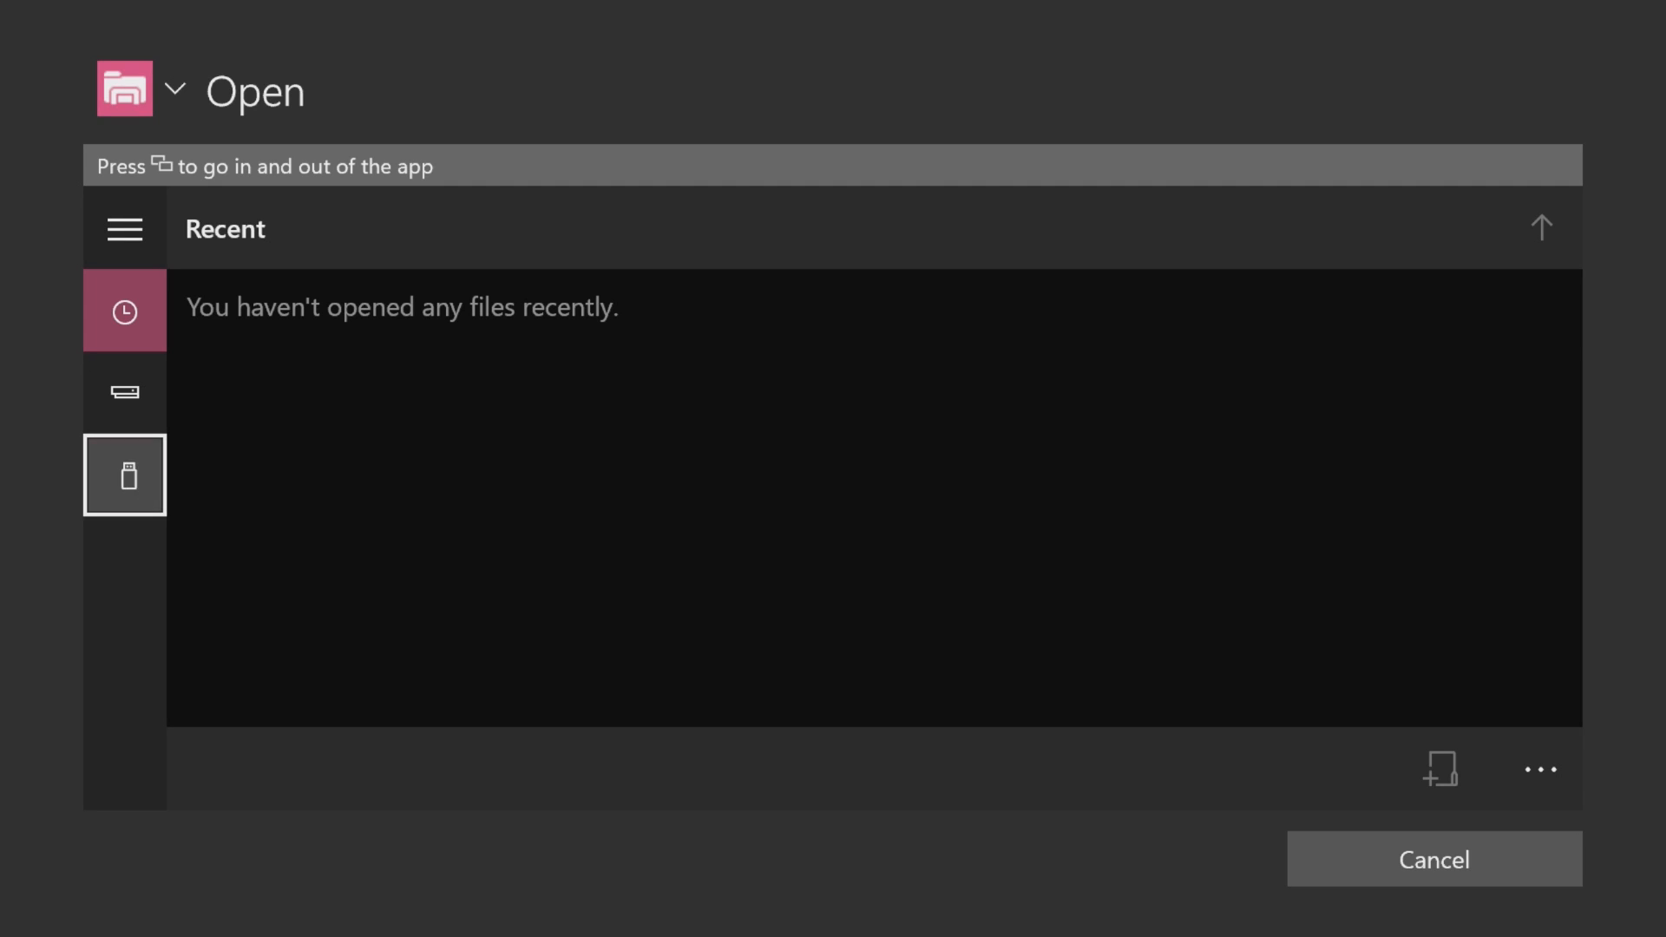
click(124, 475)
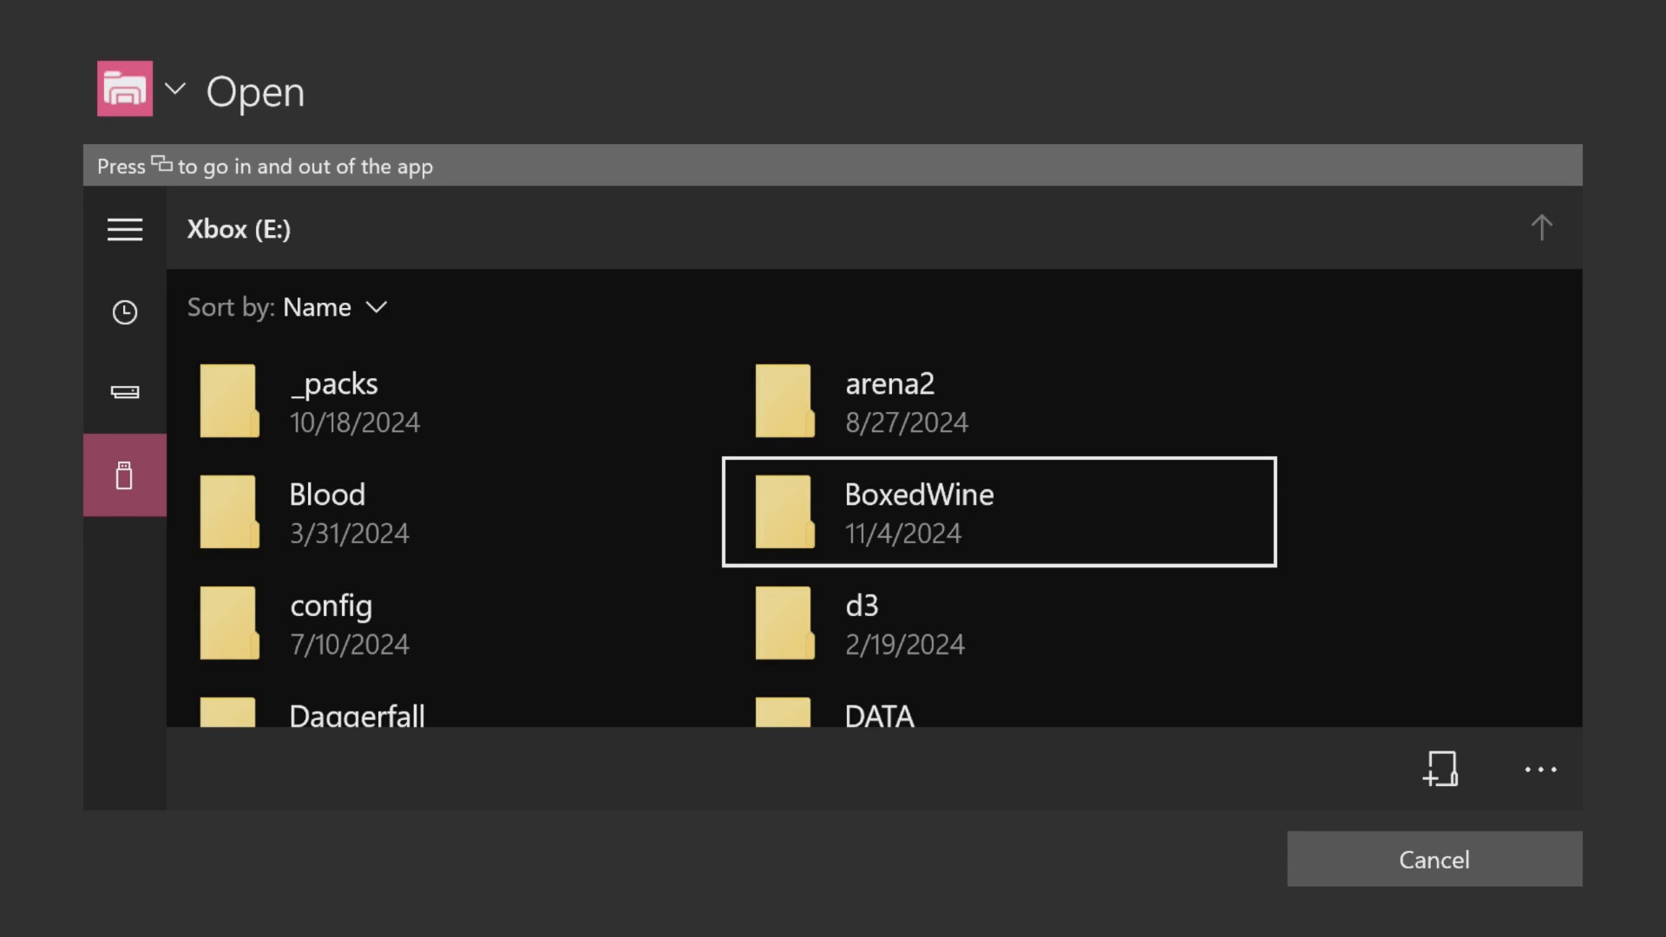
double_click(917, 511)
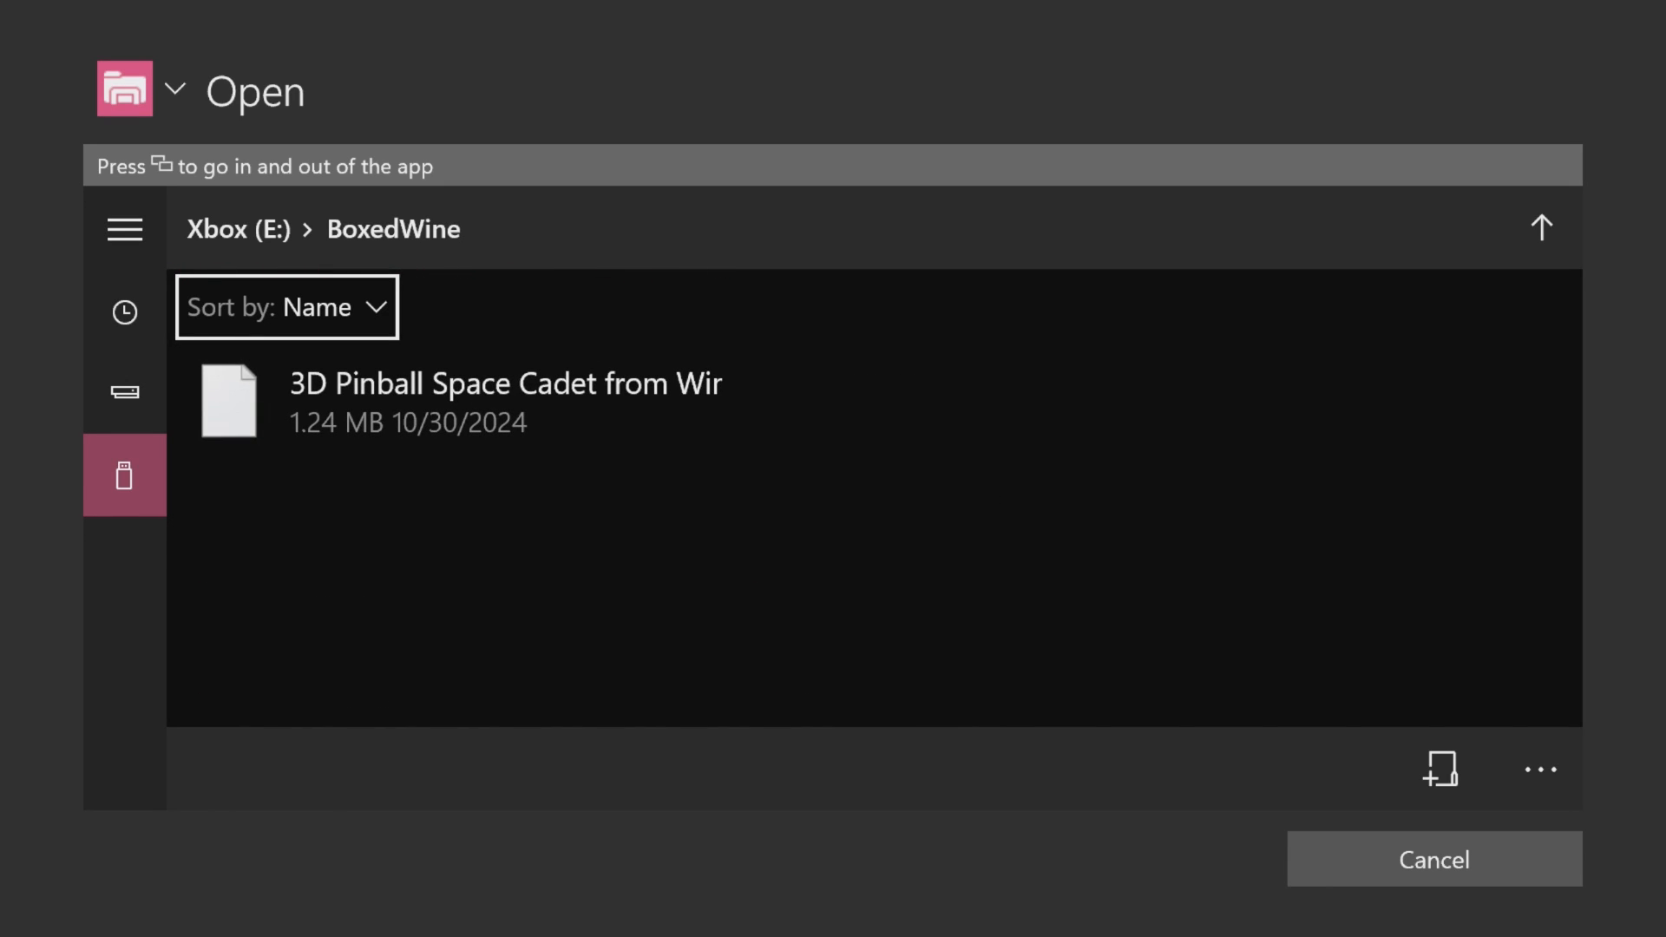
click(444, 401)
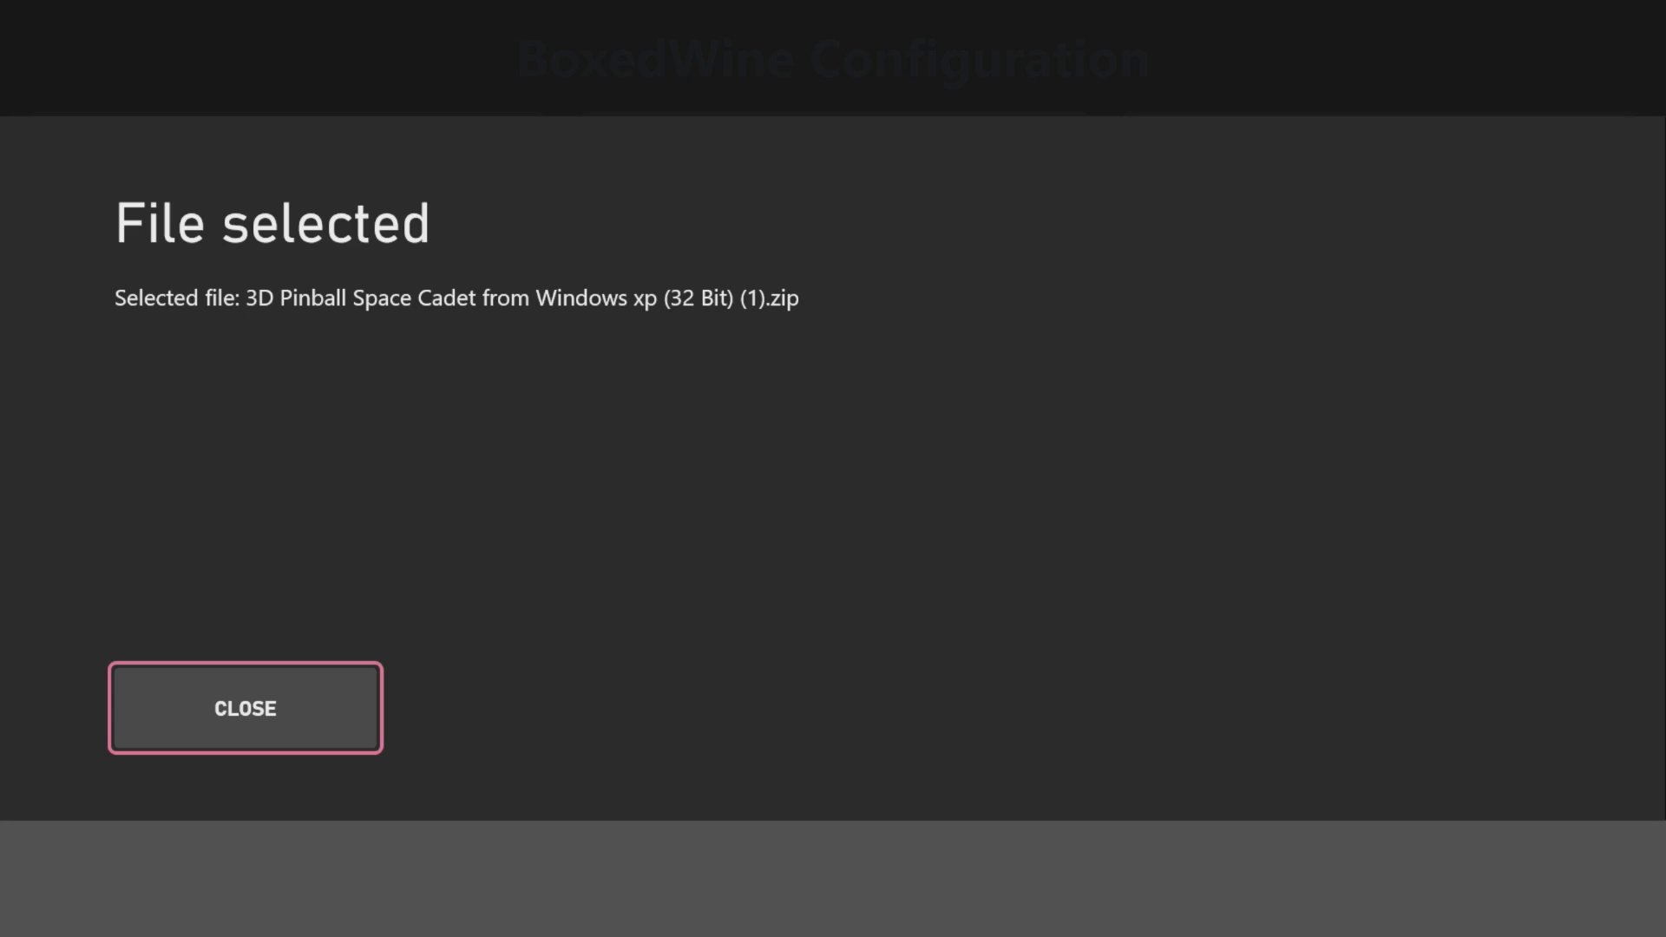
click(245, 707)
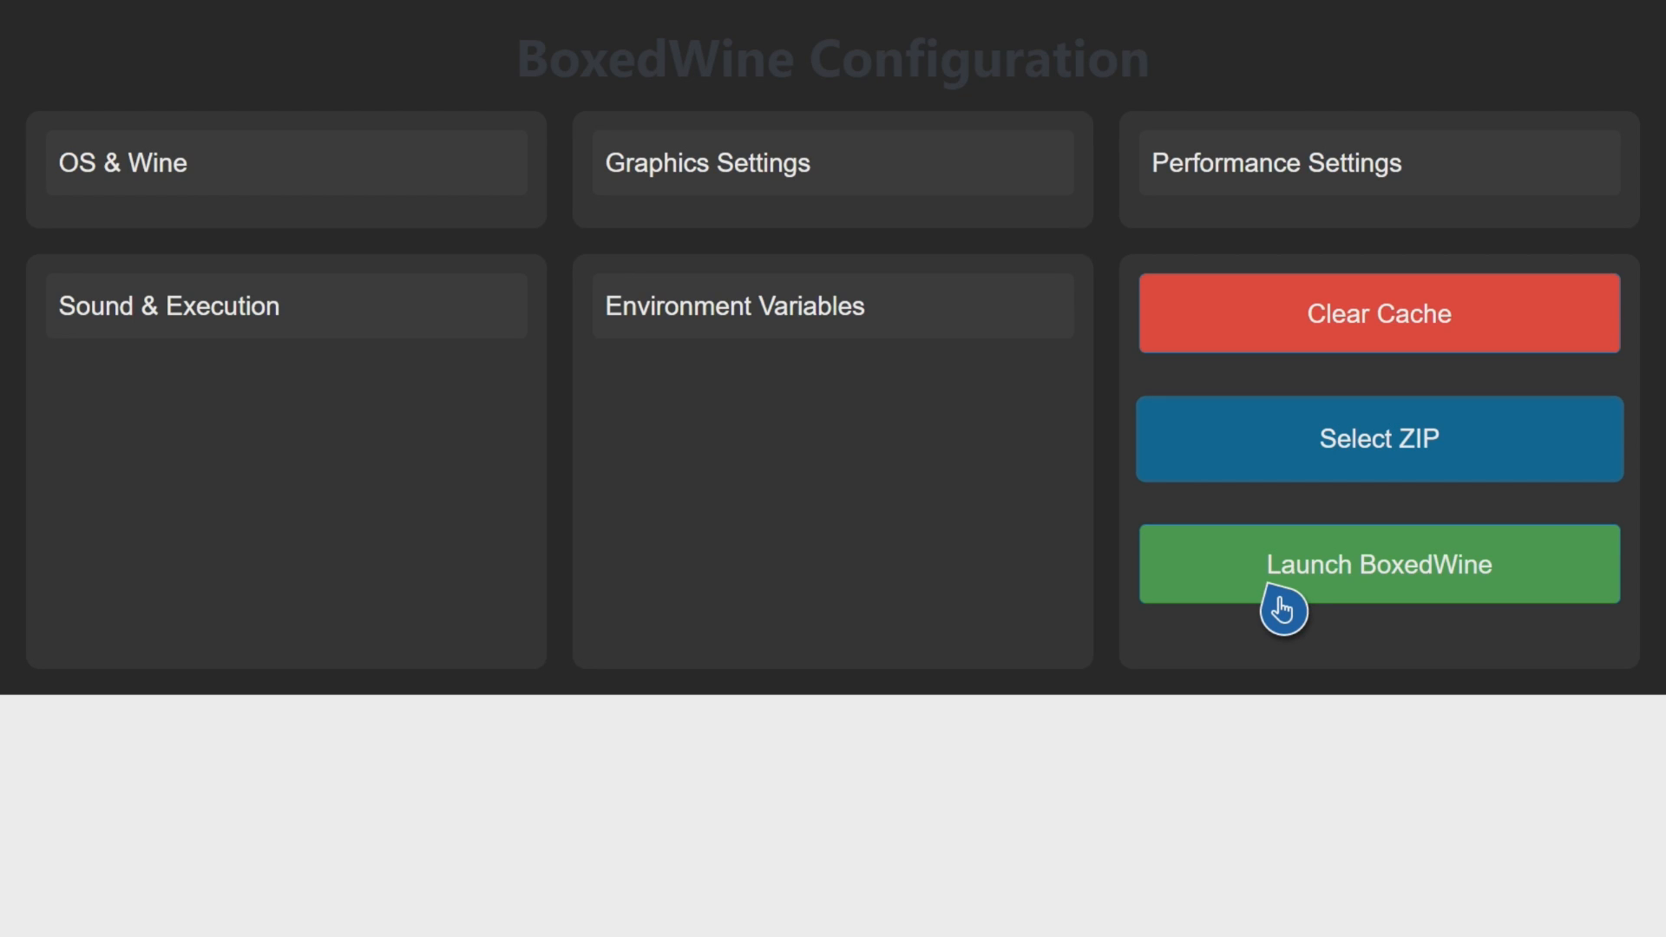
Step: Launch BoxedWine with the chosen ZIP to reach the Wine desktop's Run dialog
click(1377, 564)
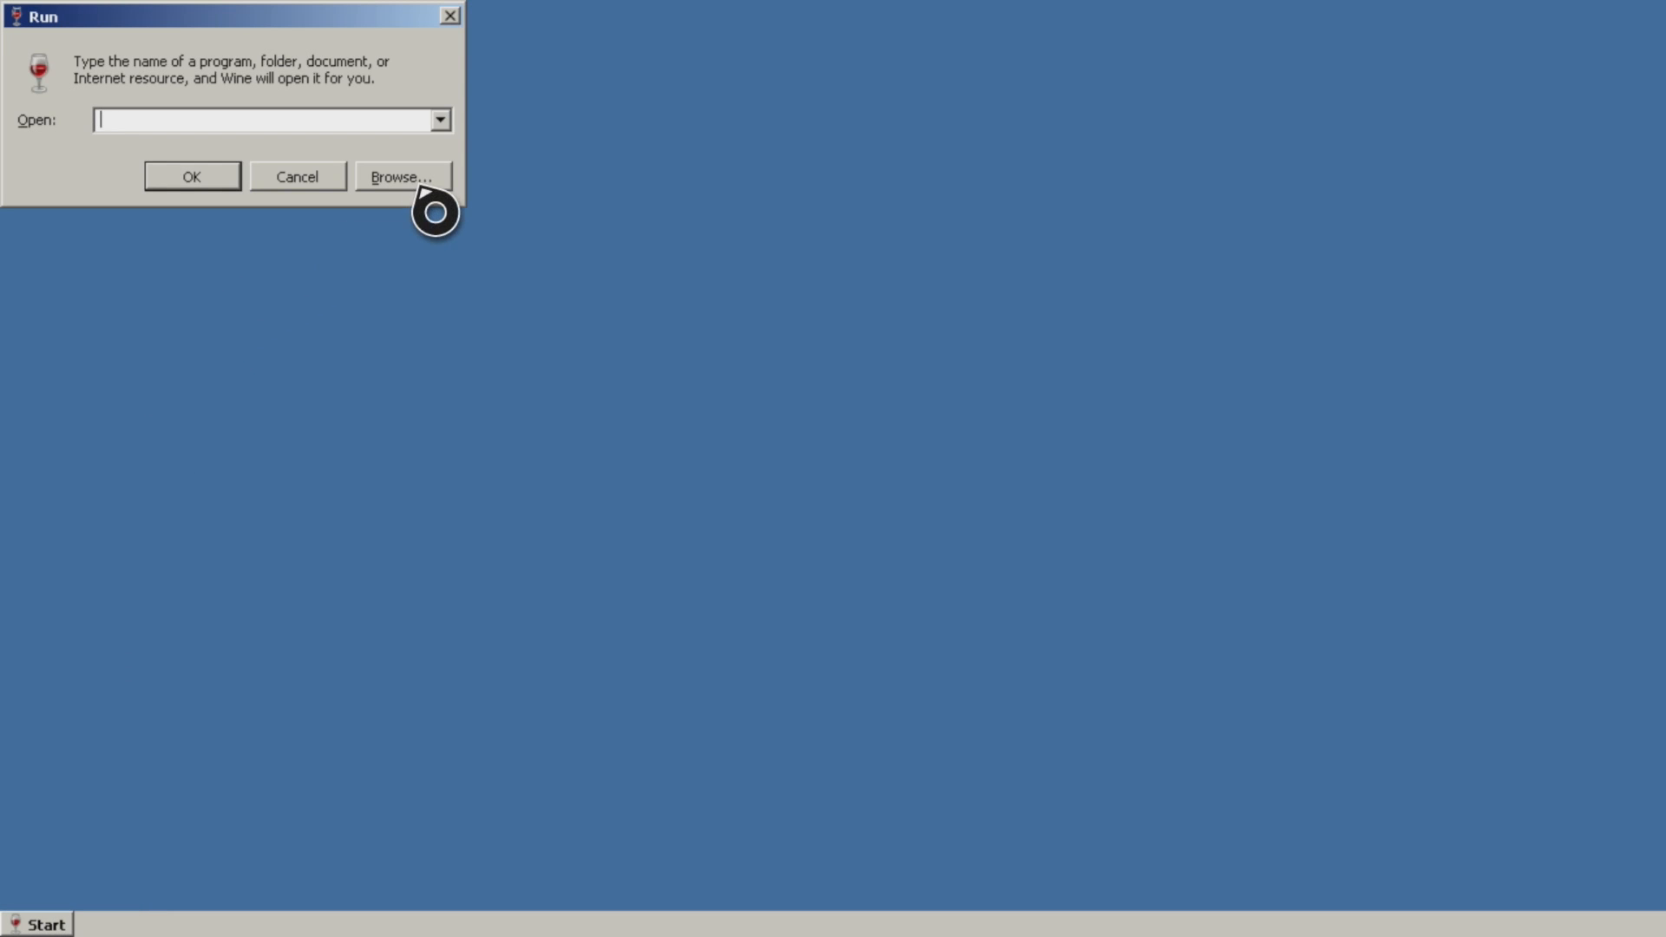
Step: Browse from the root into /mnt/drive_d/3D Pinball Space Cadet in the Run dialog
click(402, 176)
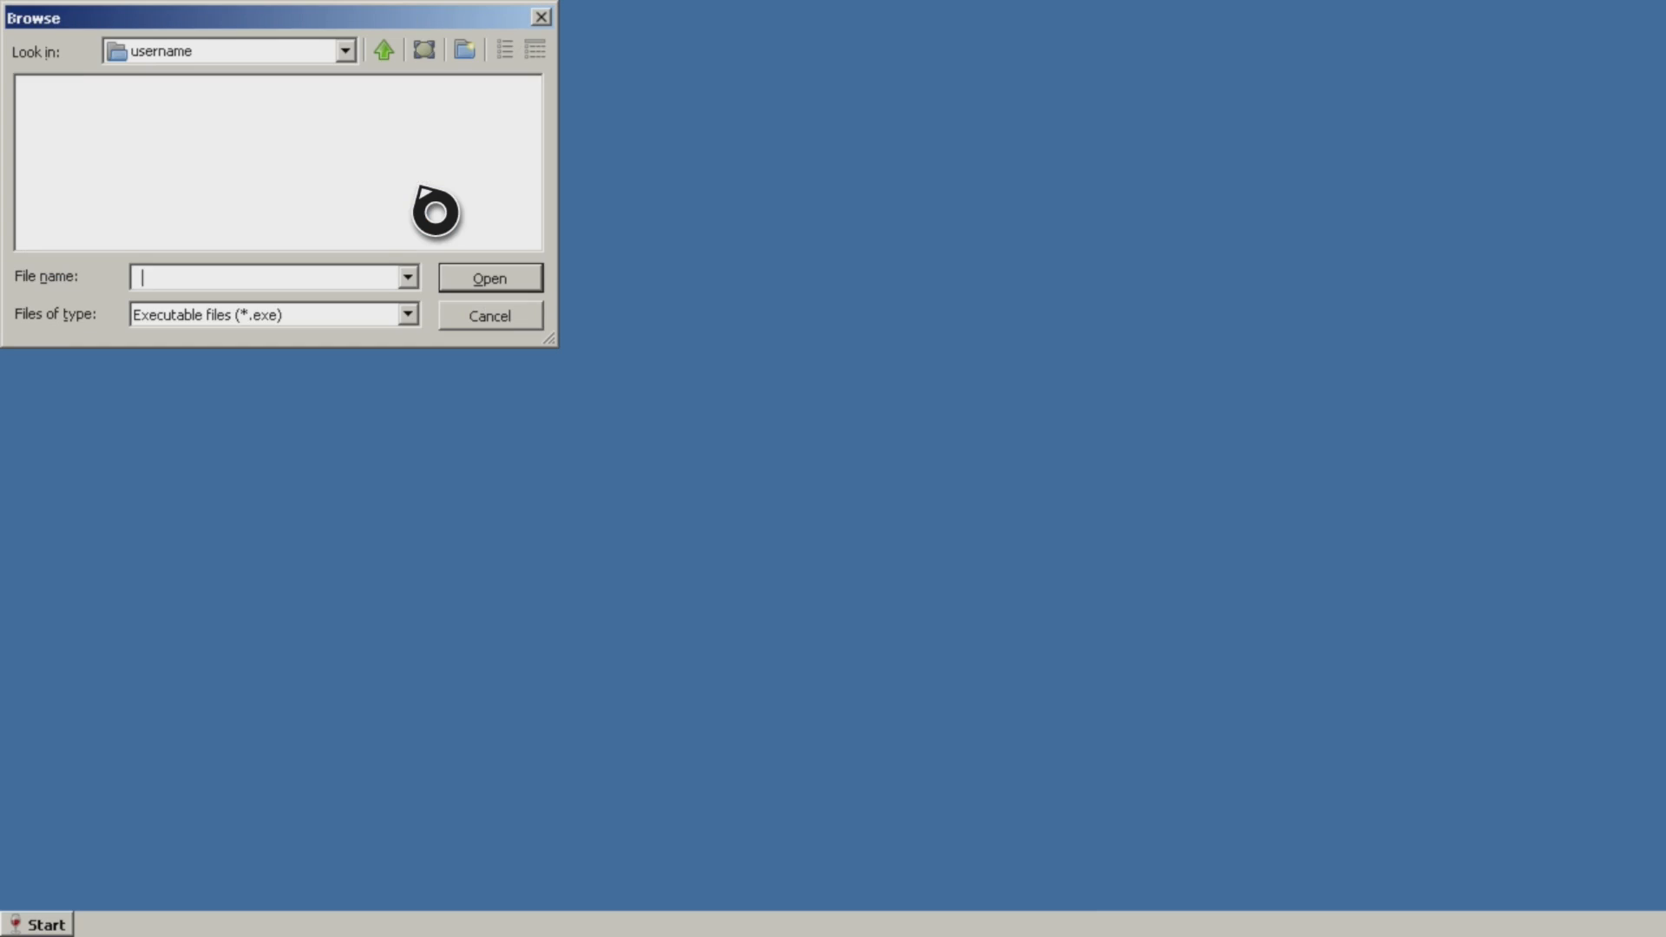
mouse_move(180, 77)
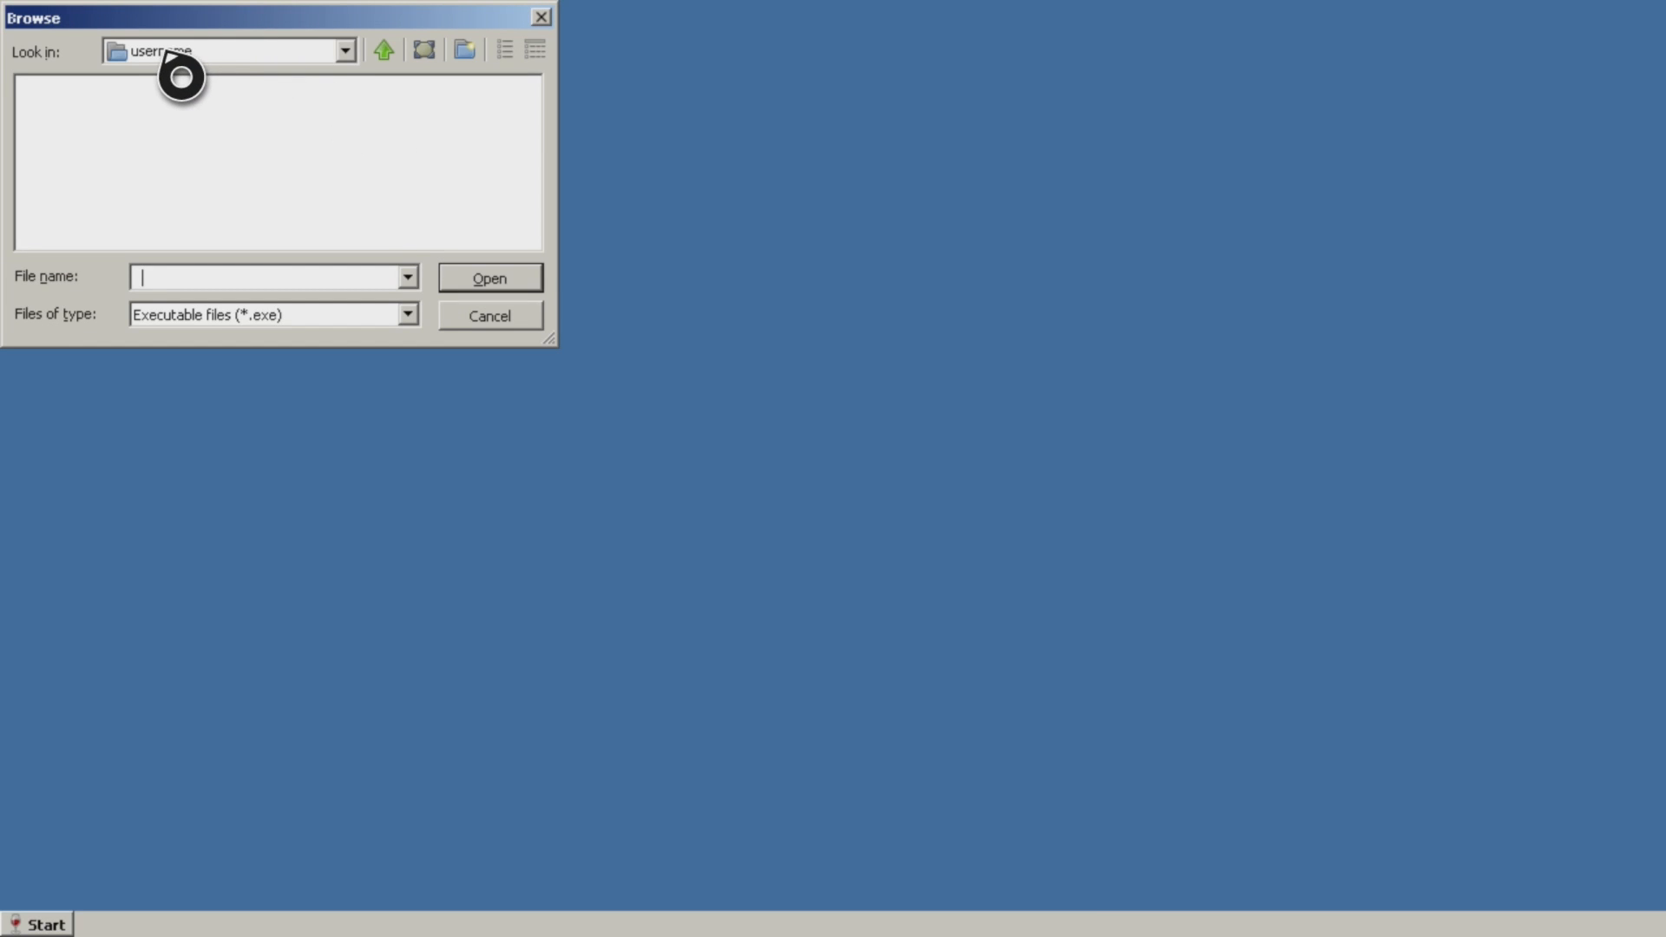
mouse_move(361, 77)
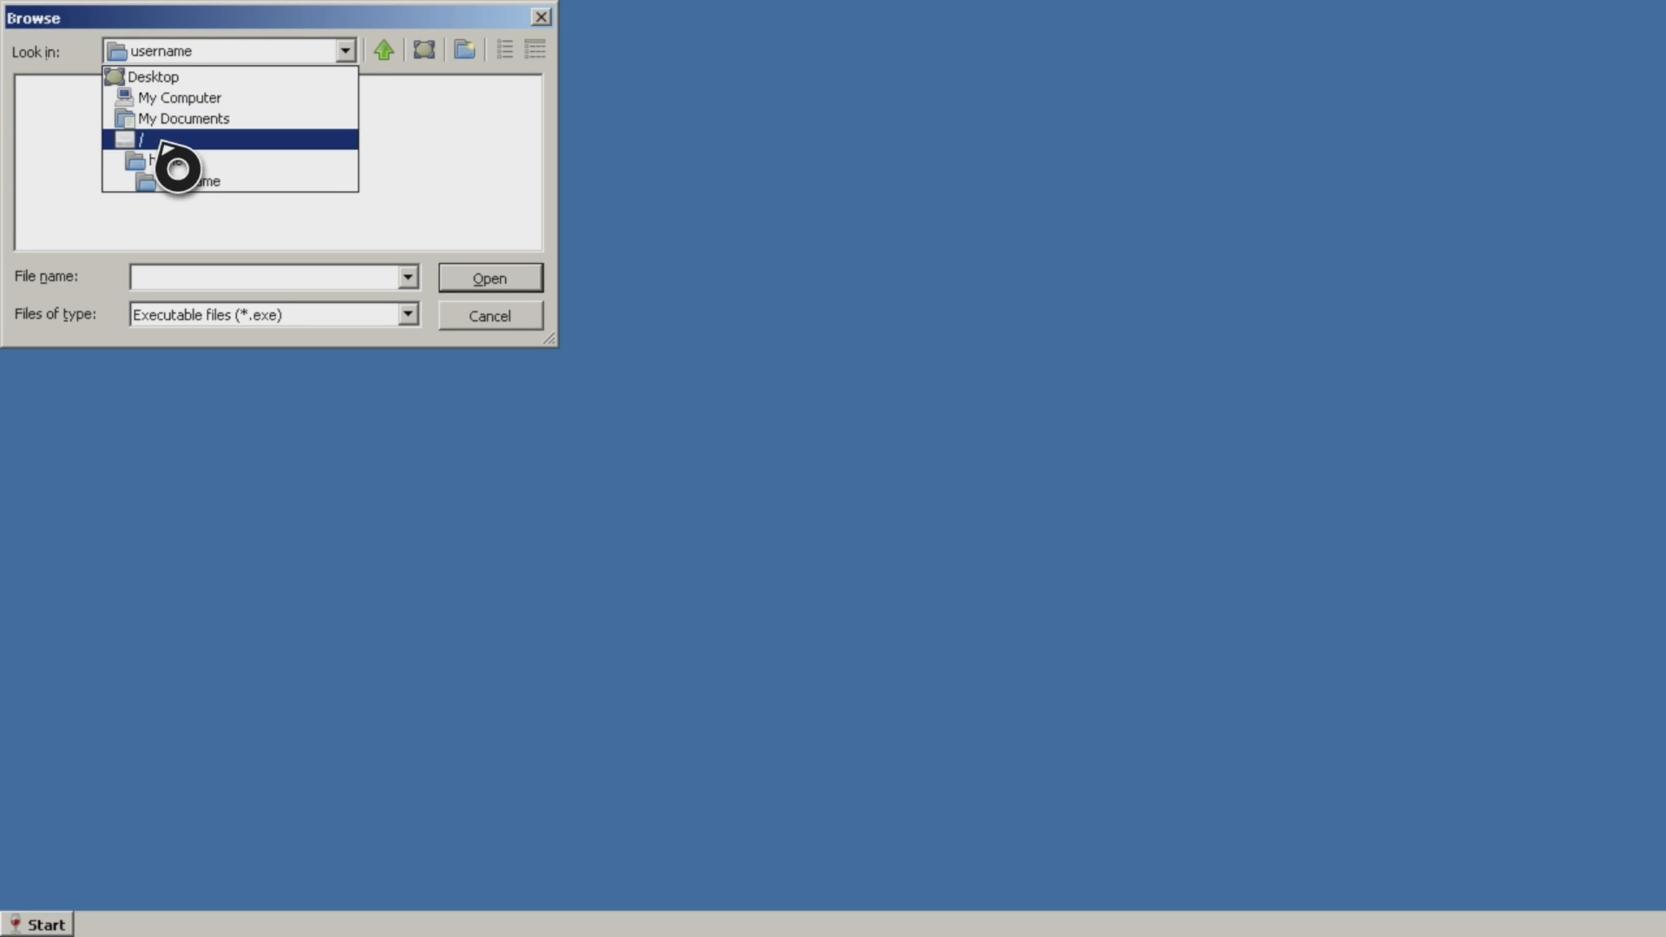
click(139, 139)
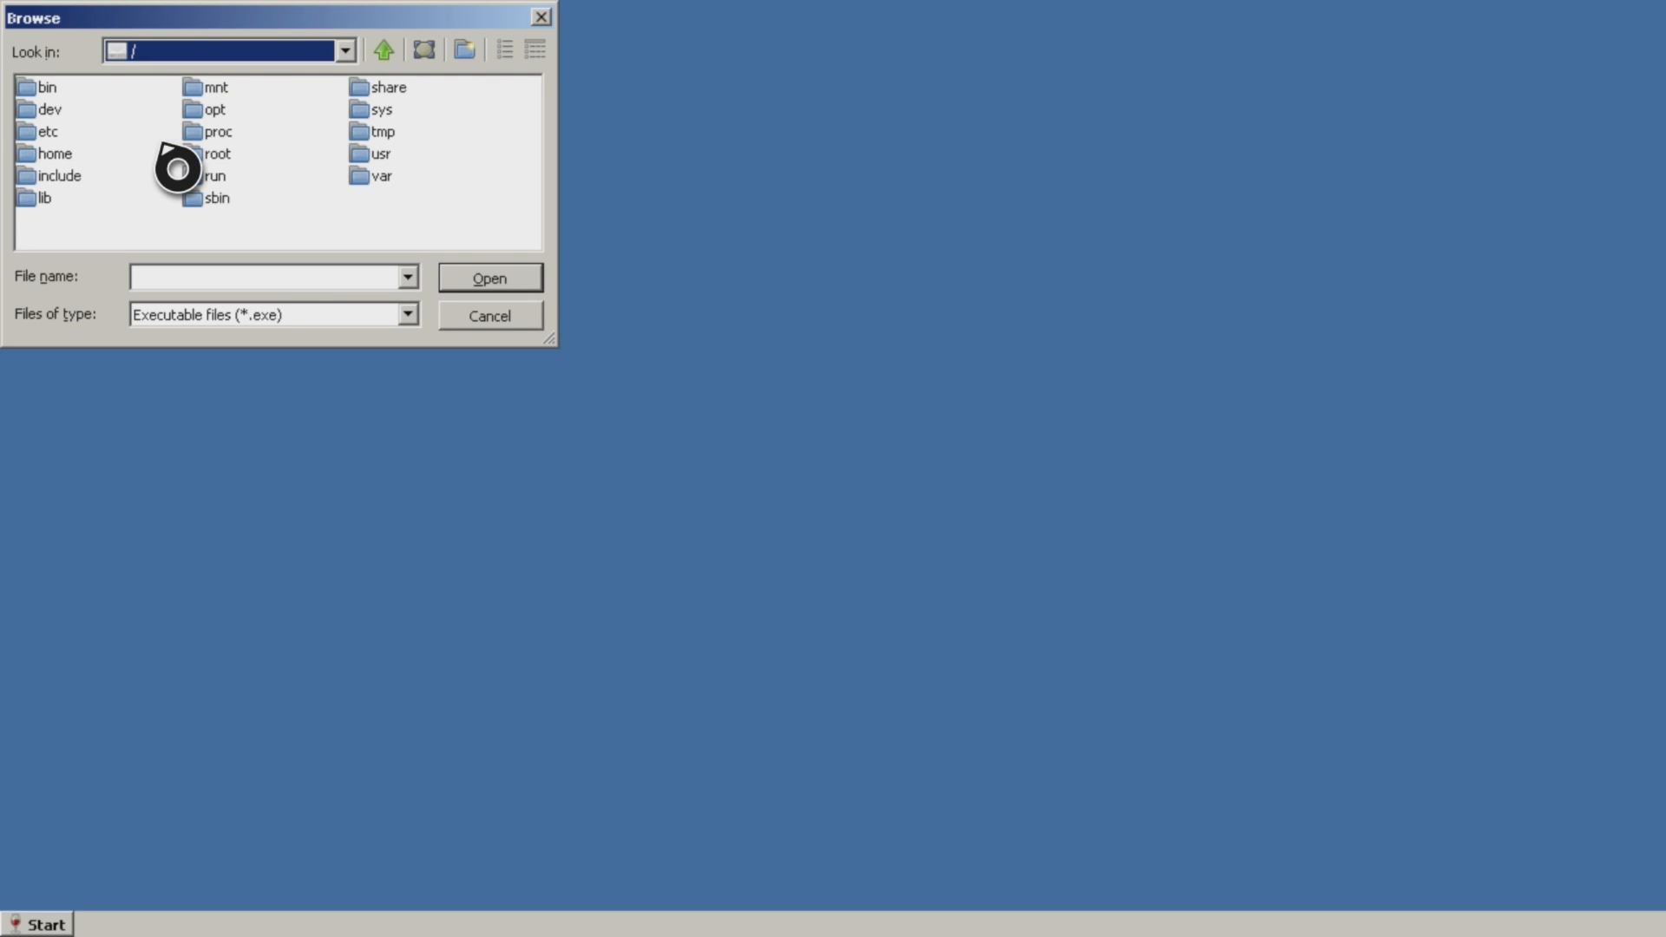
mouse_move(180, 245)
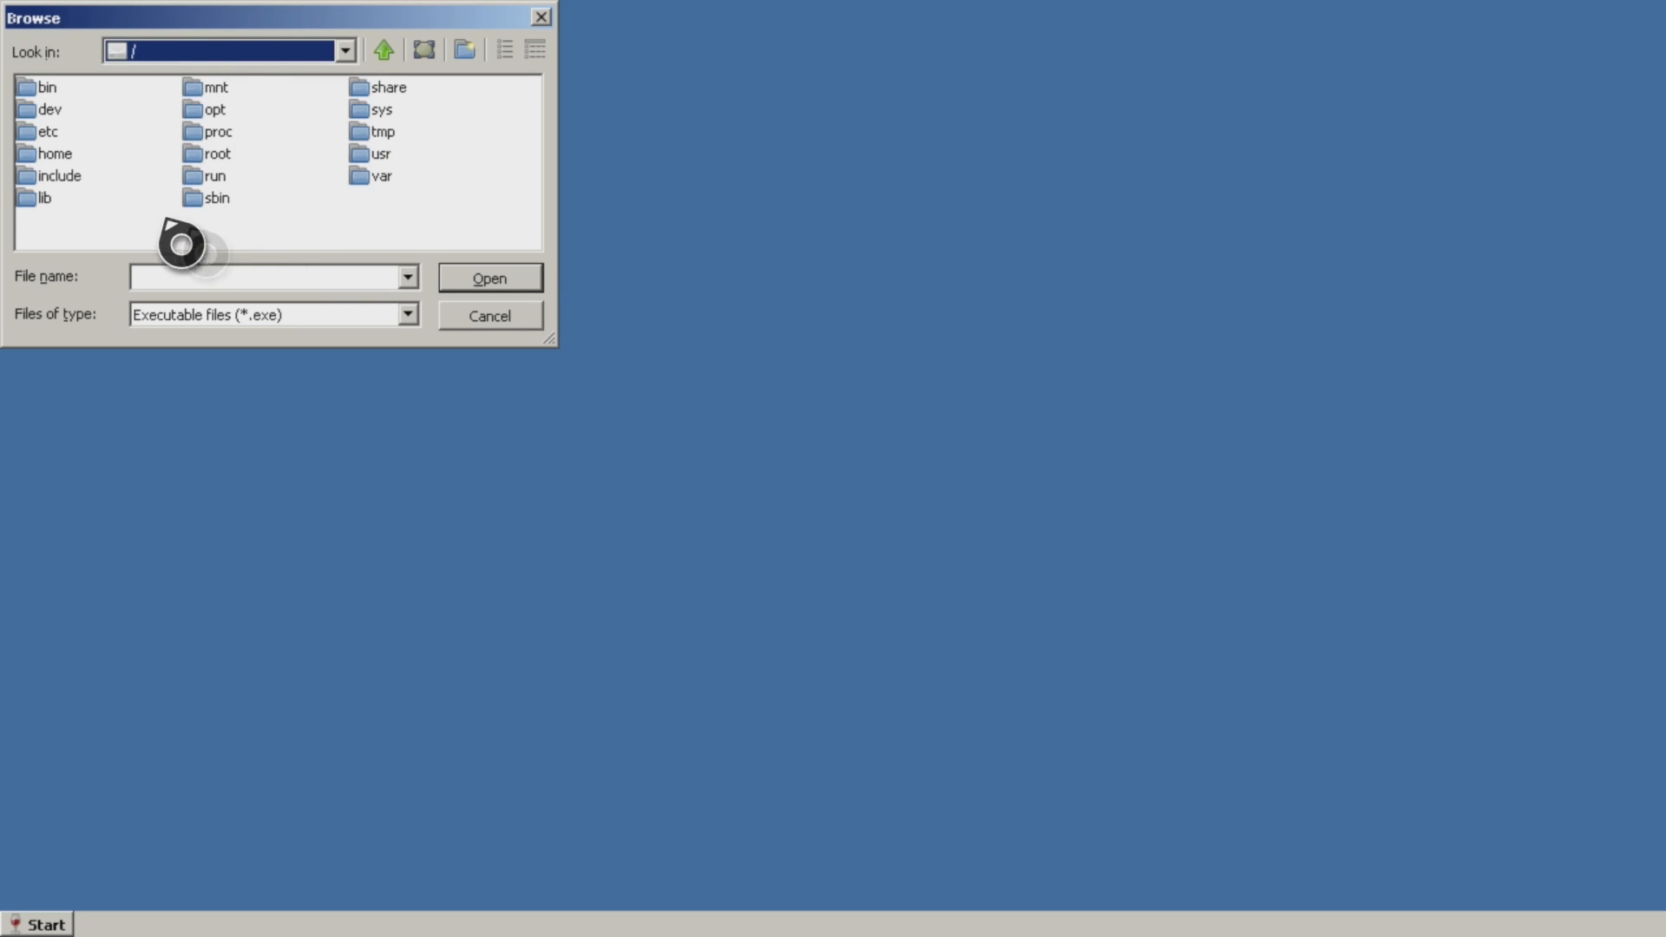
mouse_move(260, 114)
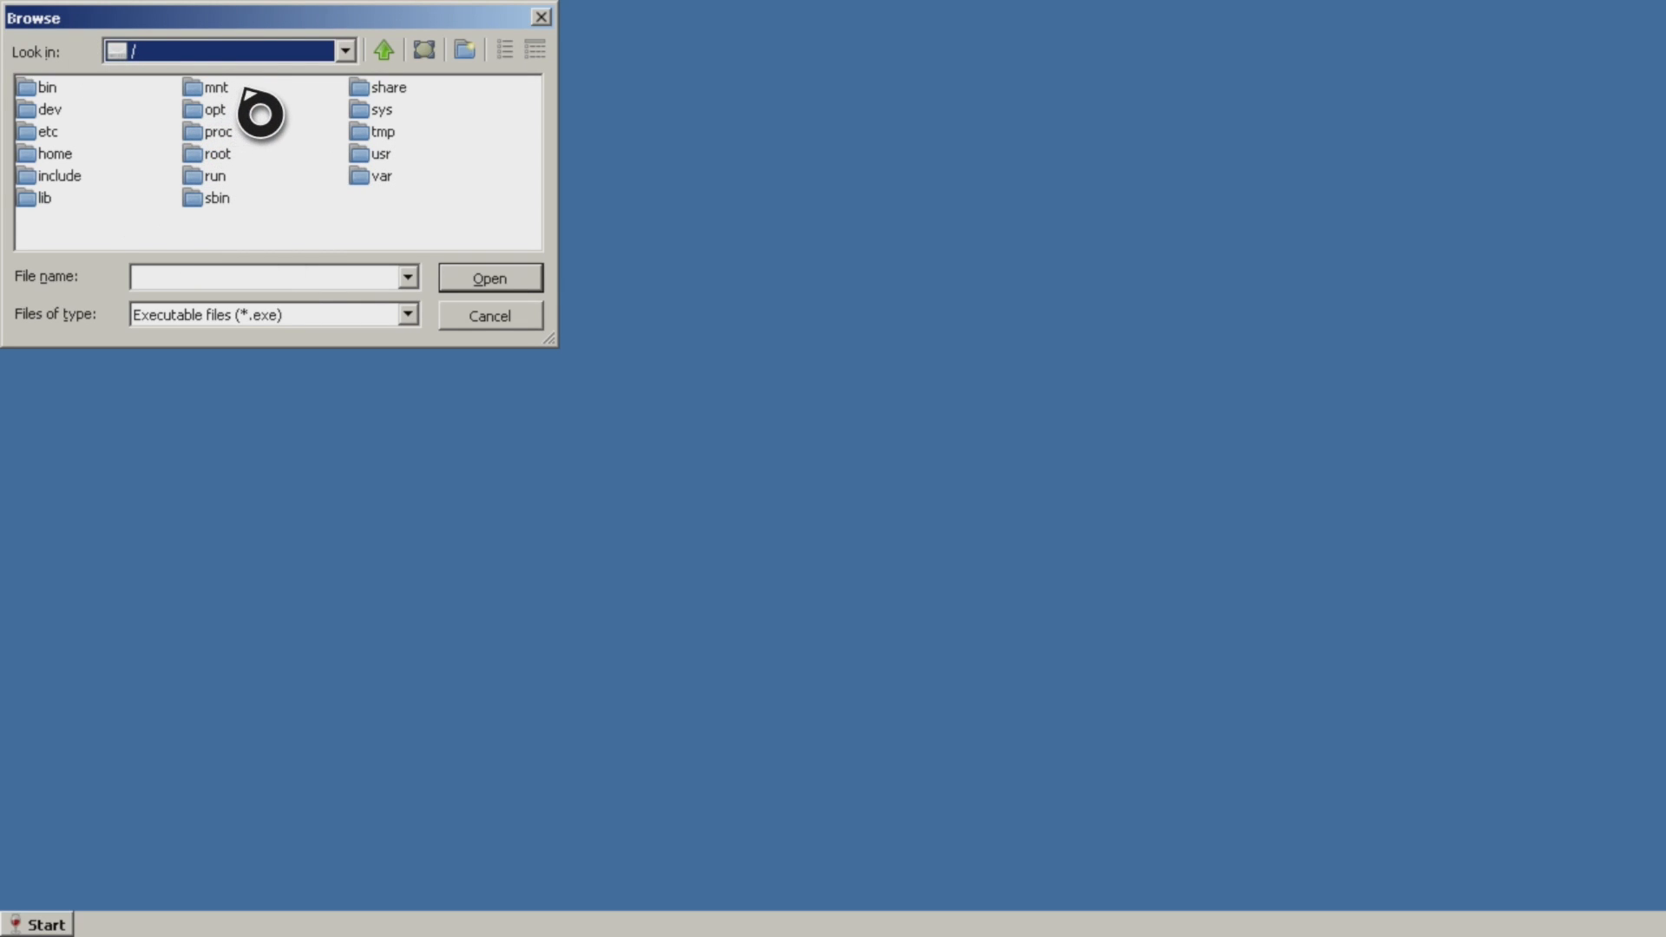
double_click(214, 86)
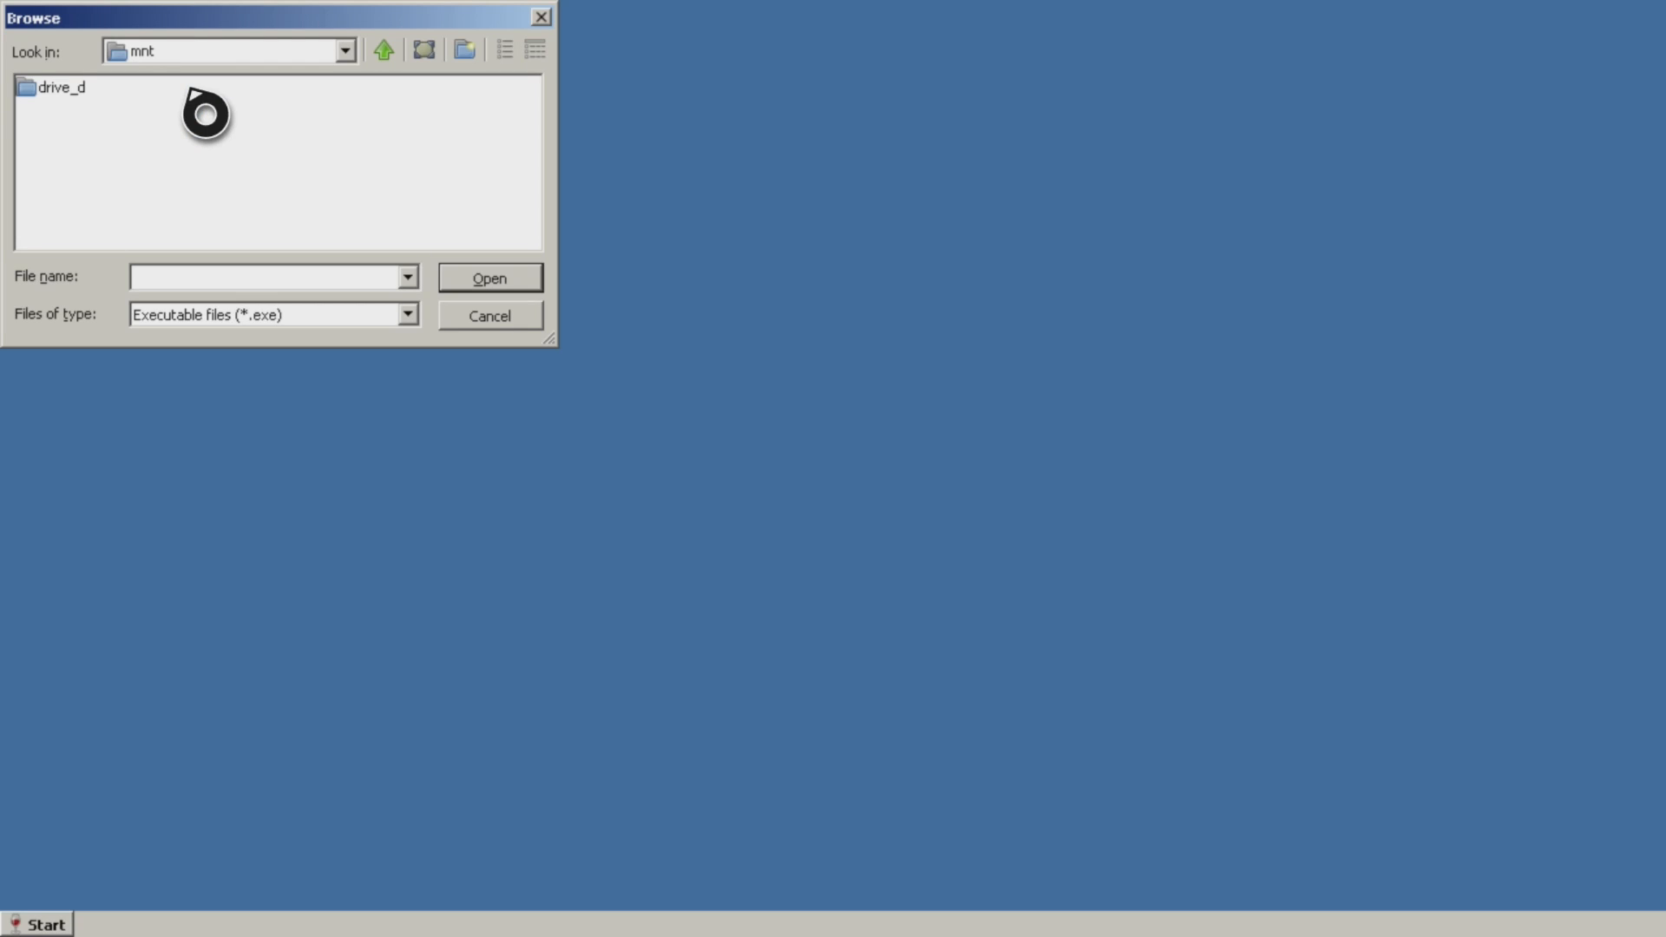
mouse_move(46, 113)
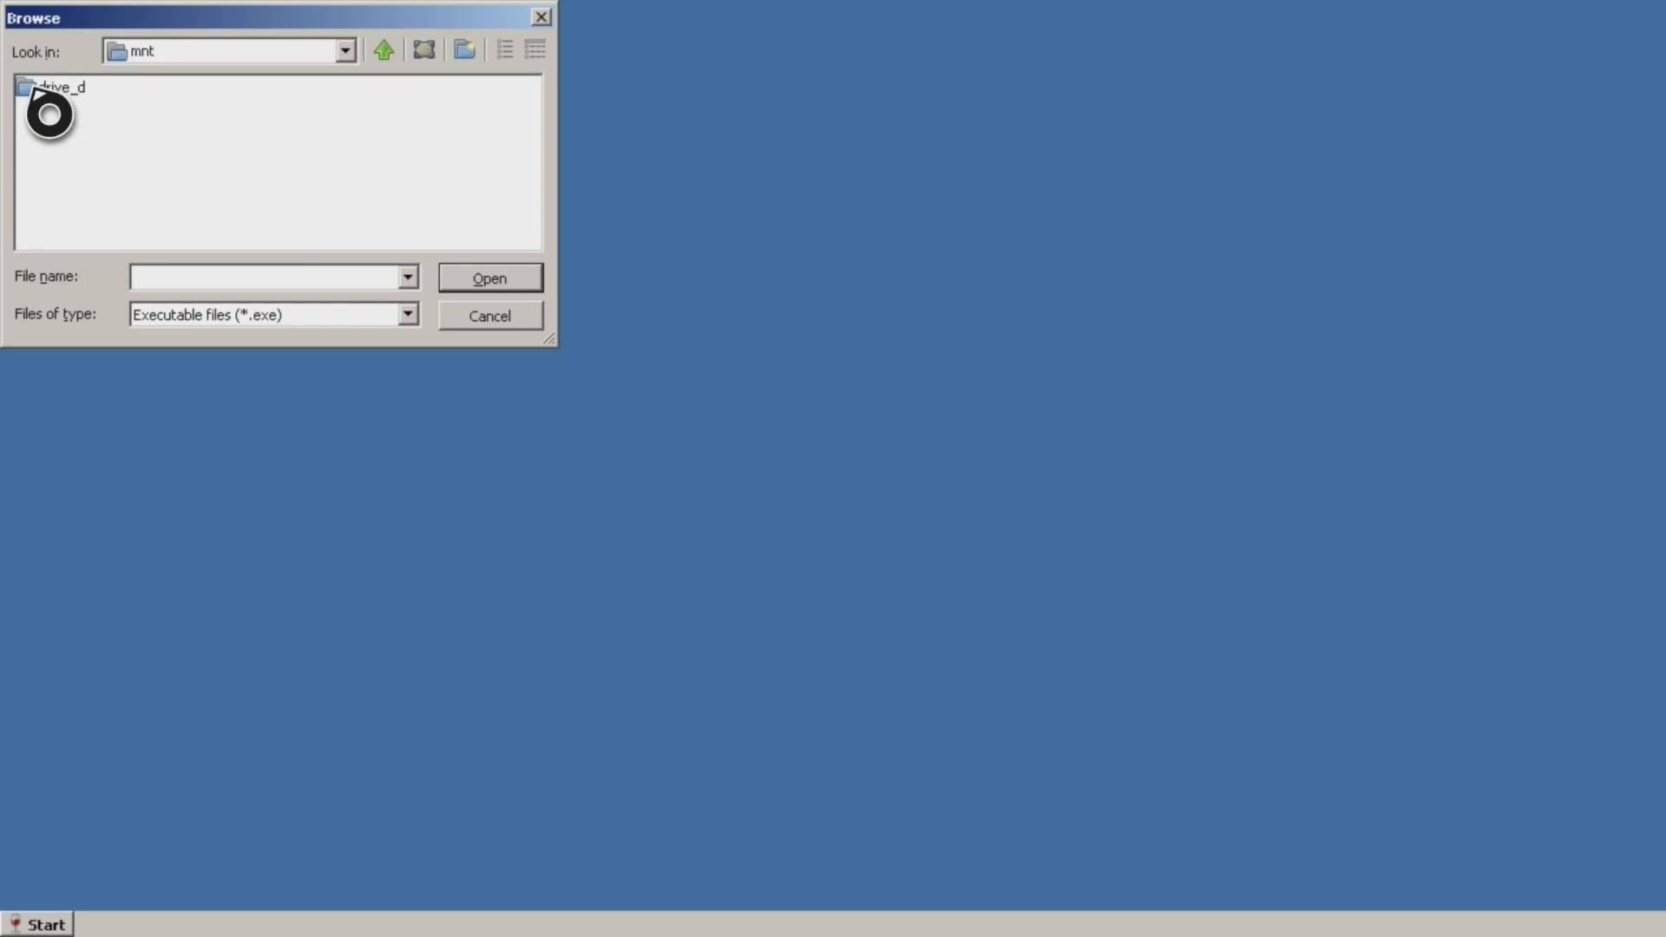
mouse_move(32, 112)
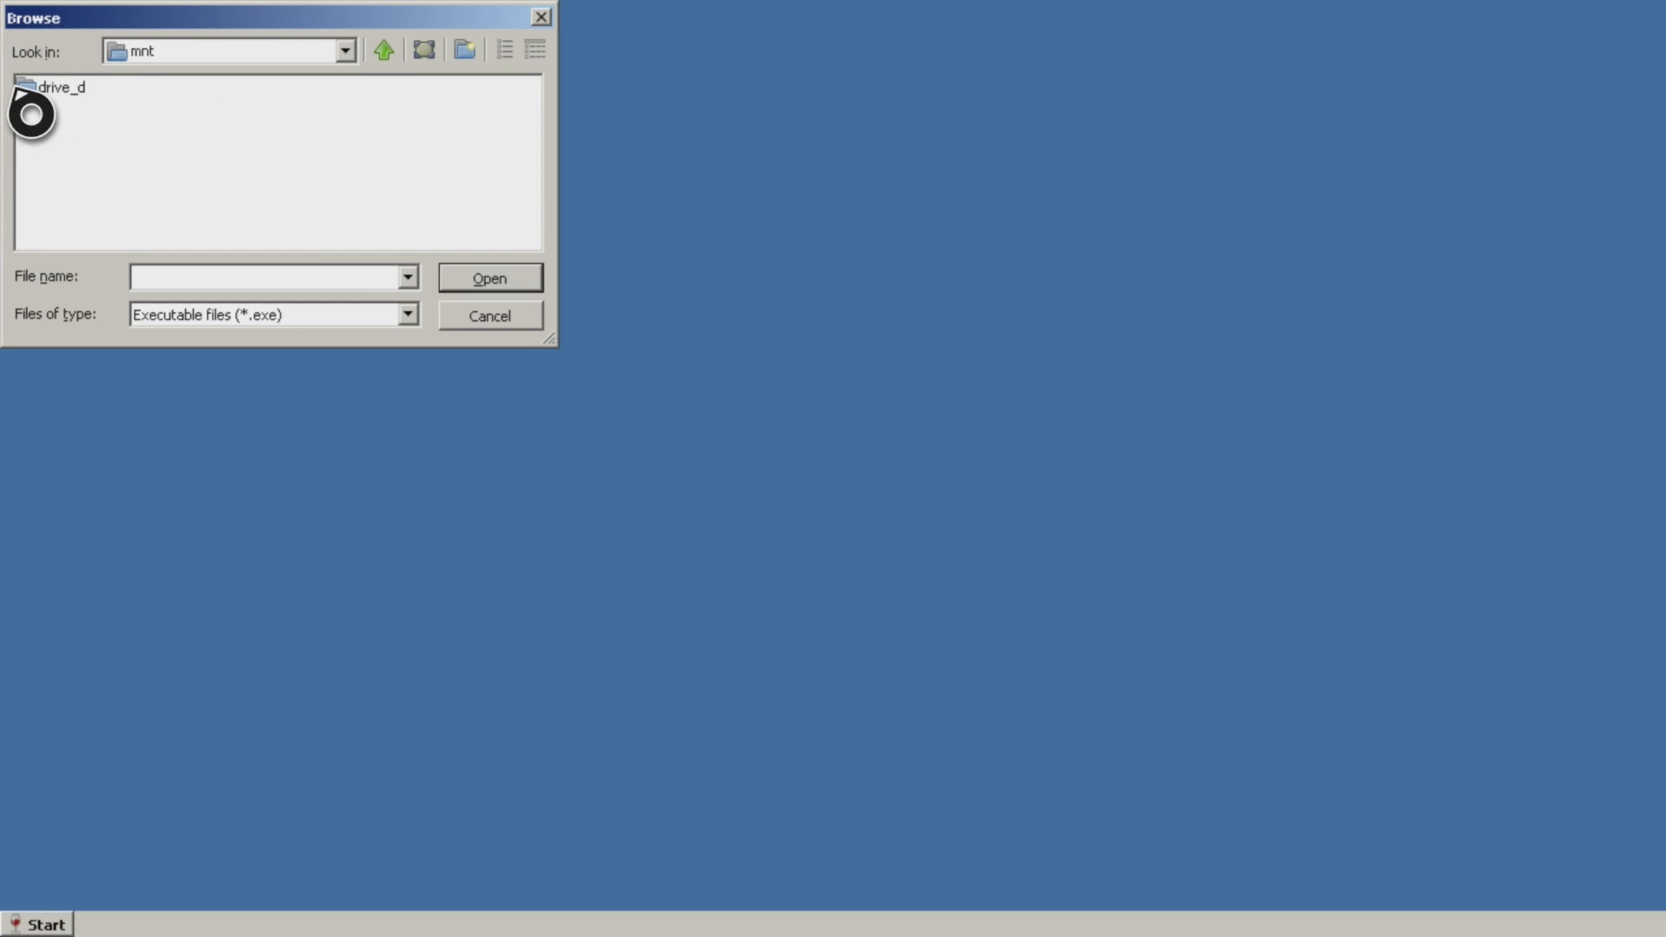
double_click(62, 86)
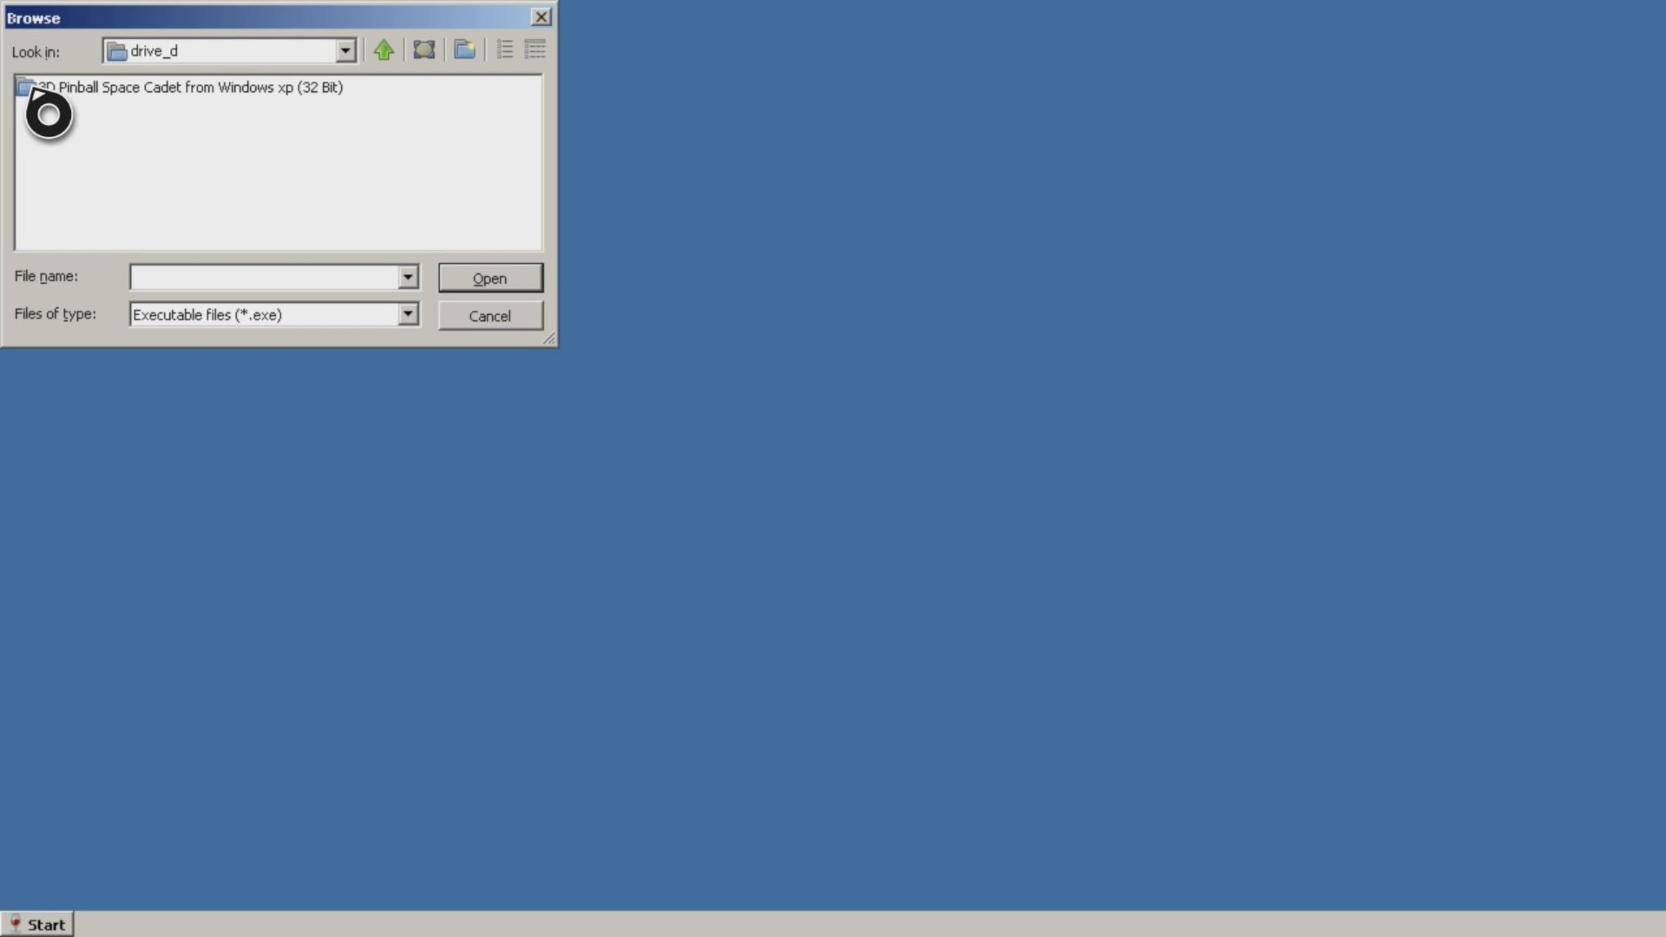
mouse_move(136, 112)
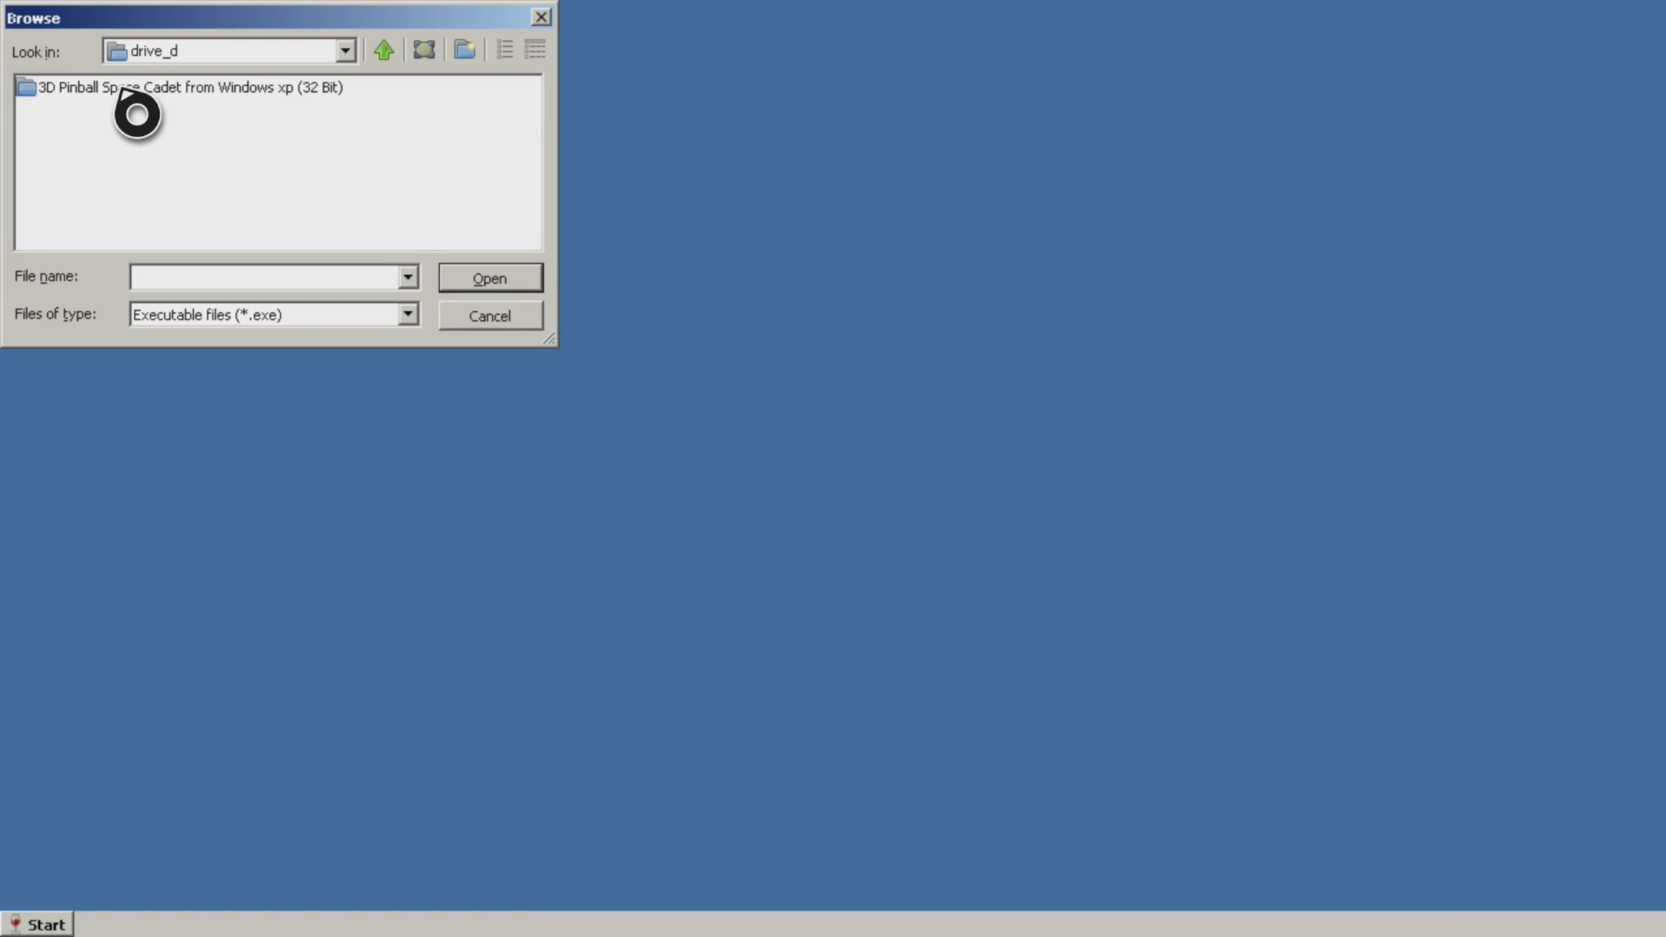
click(190, 87)
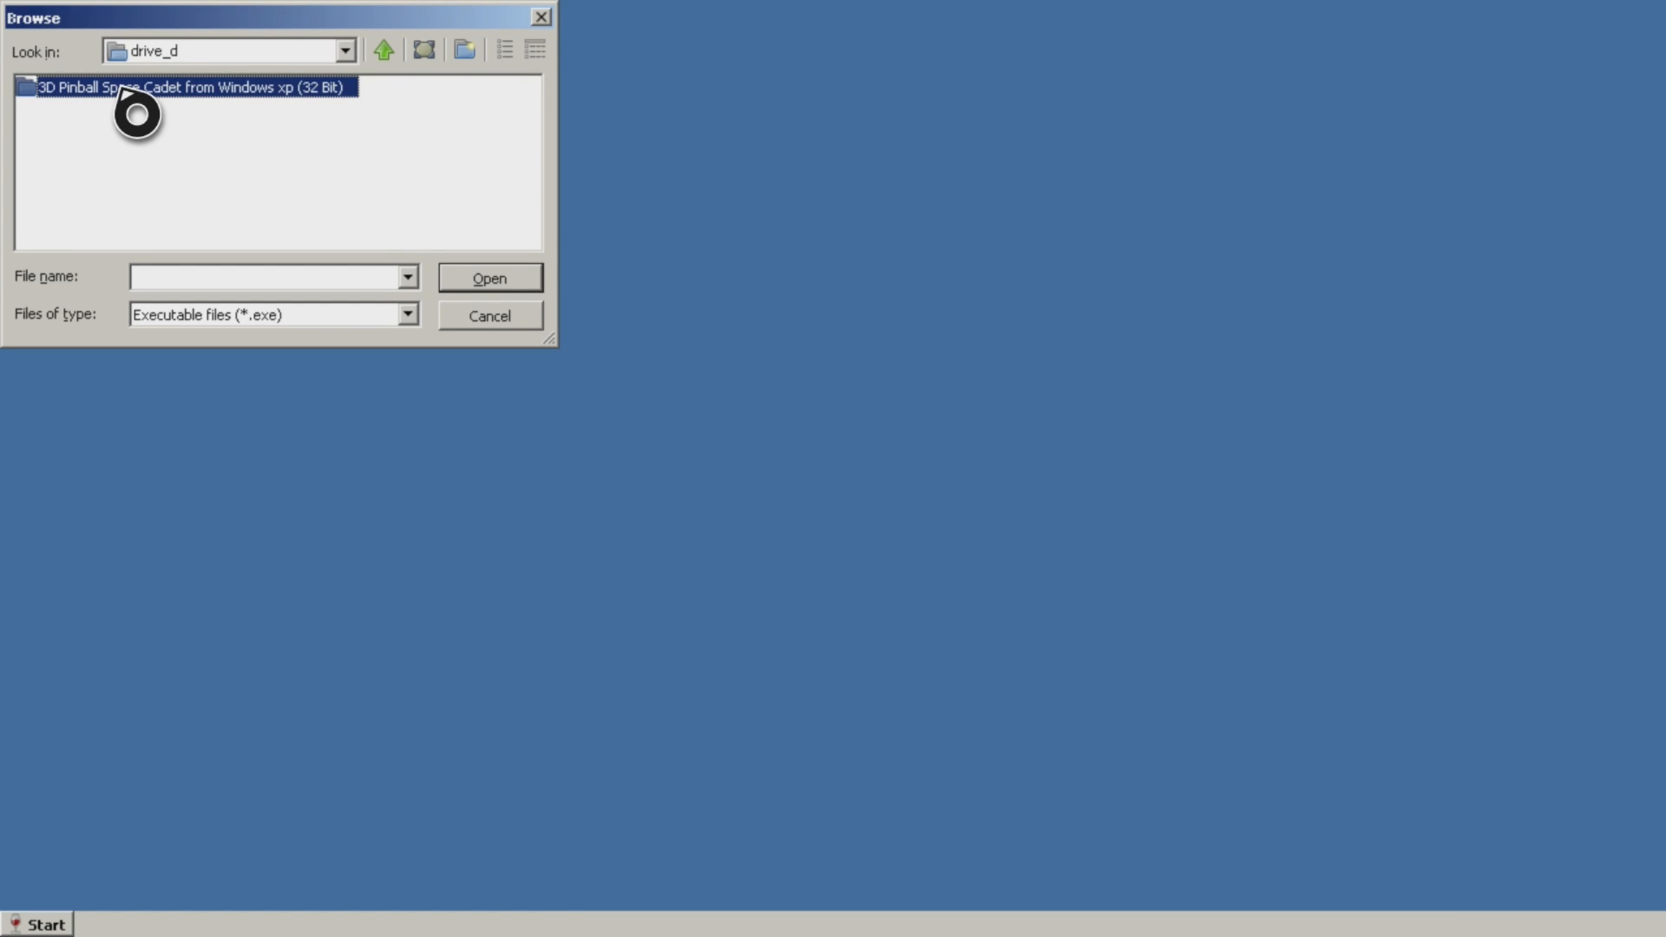
double_click(194, 86)
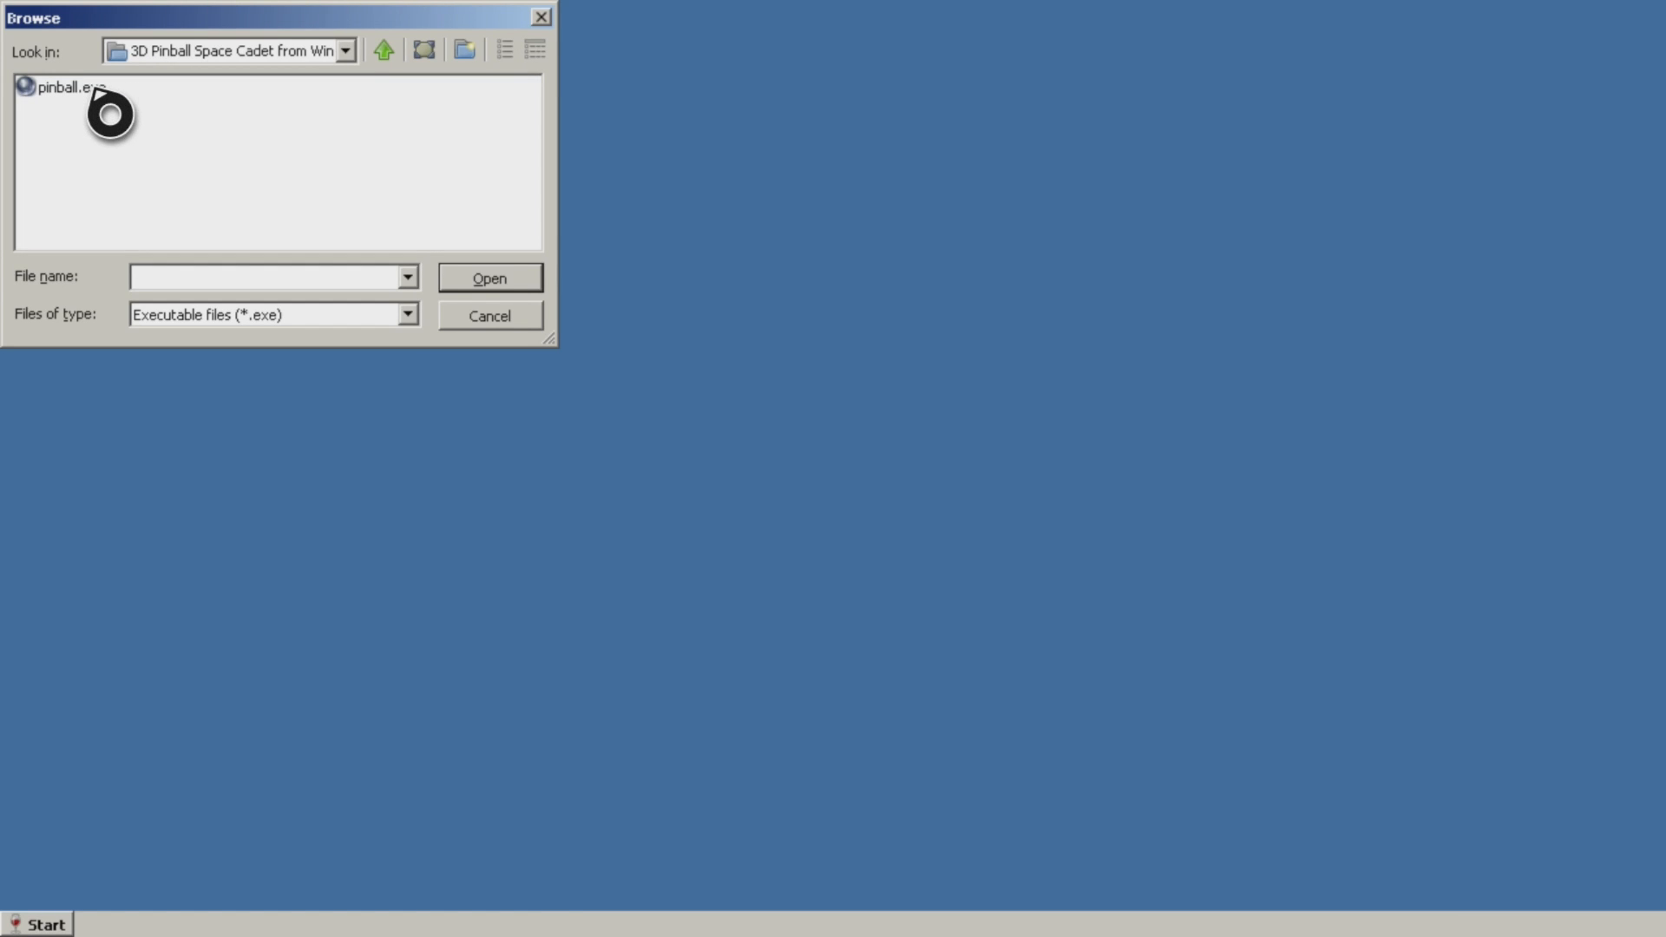
Step: Set pinball.exe as the program to run and run it
click(72, 87)
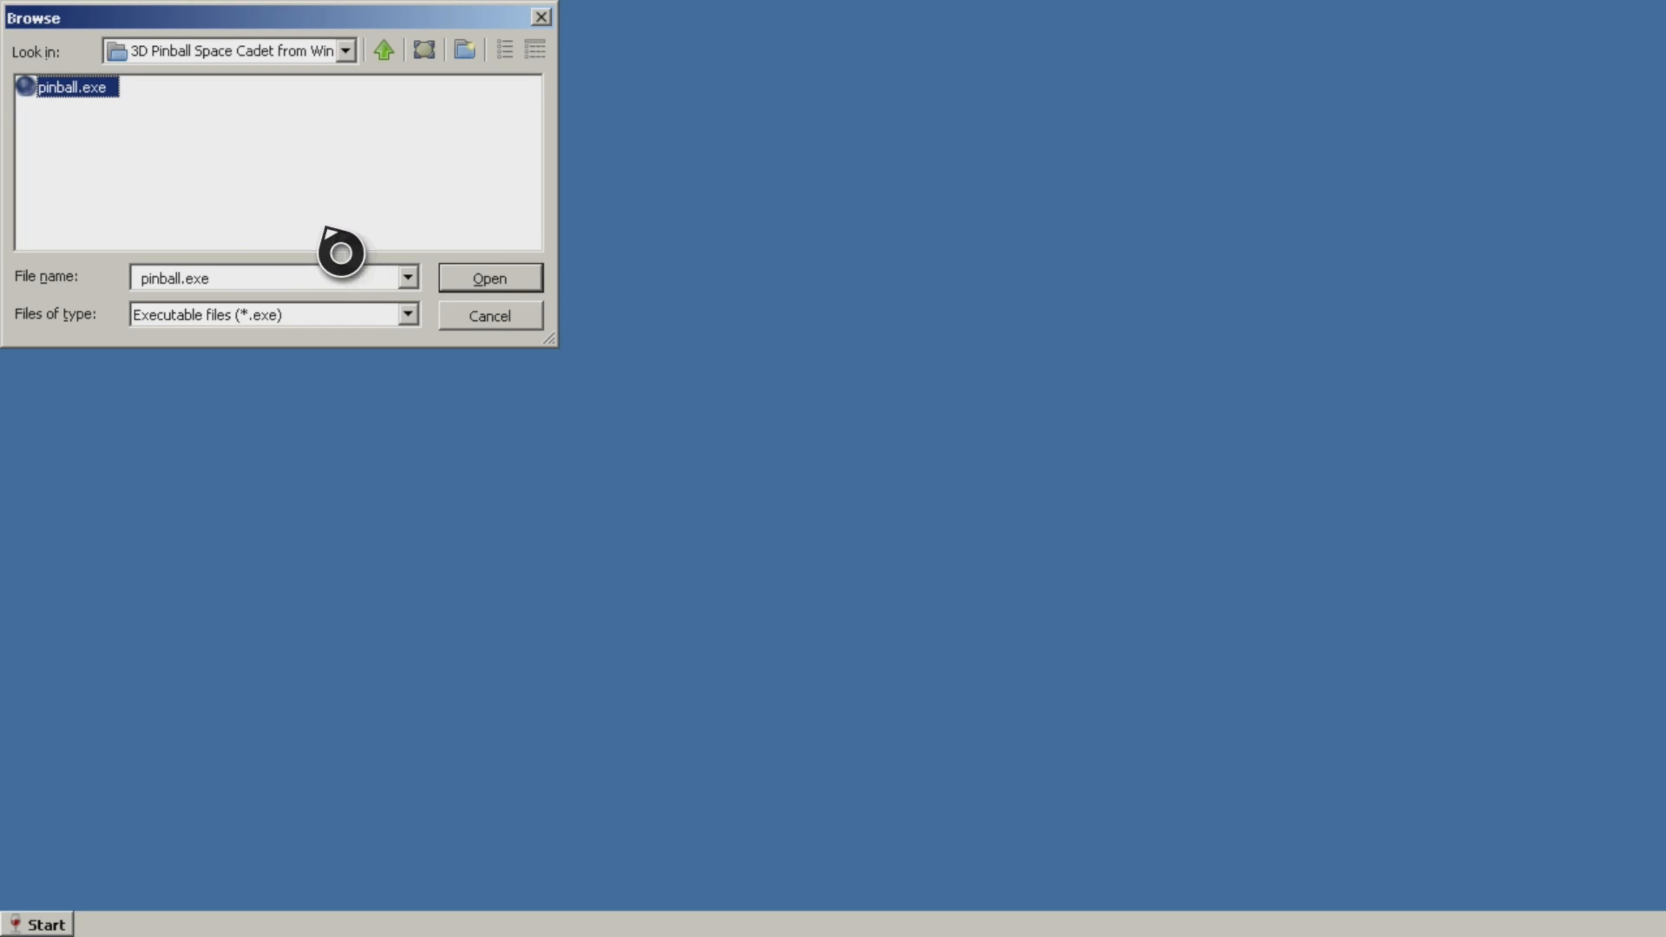
click(487, 277)
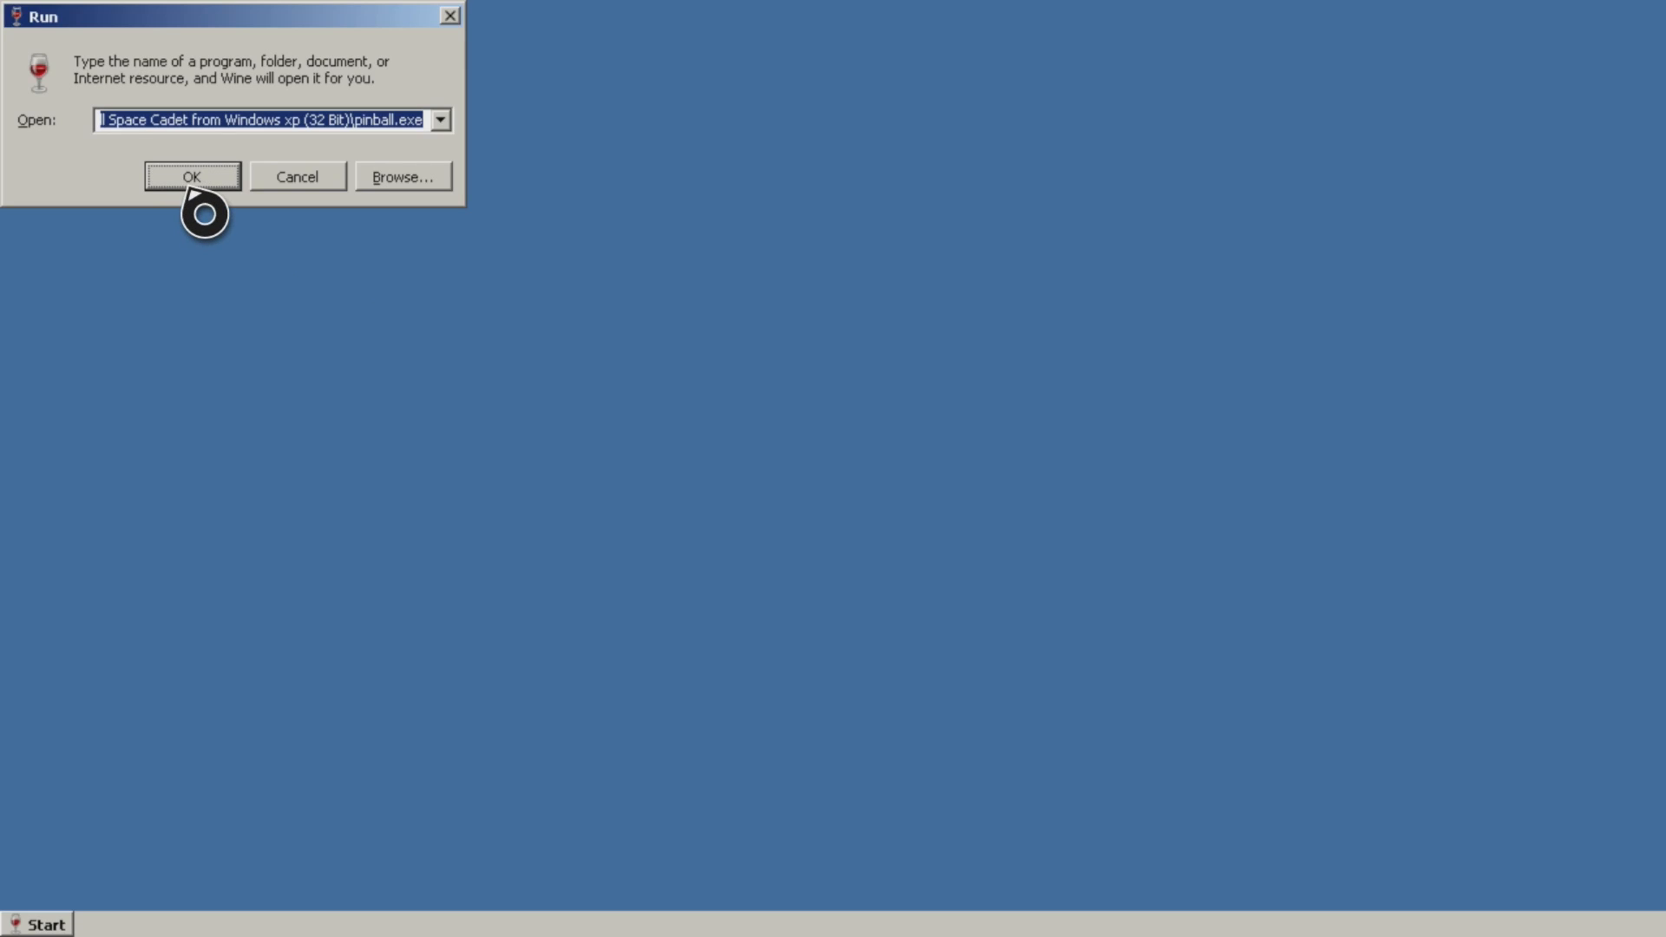
click(190, 176)
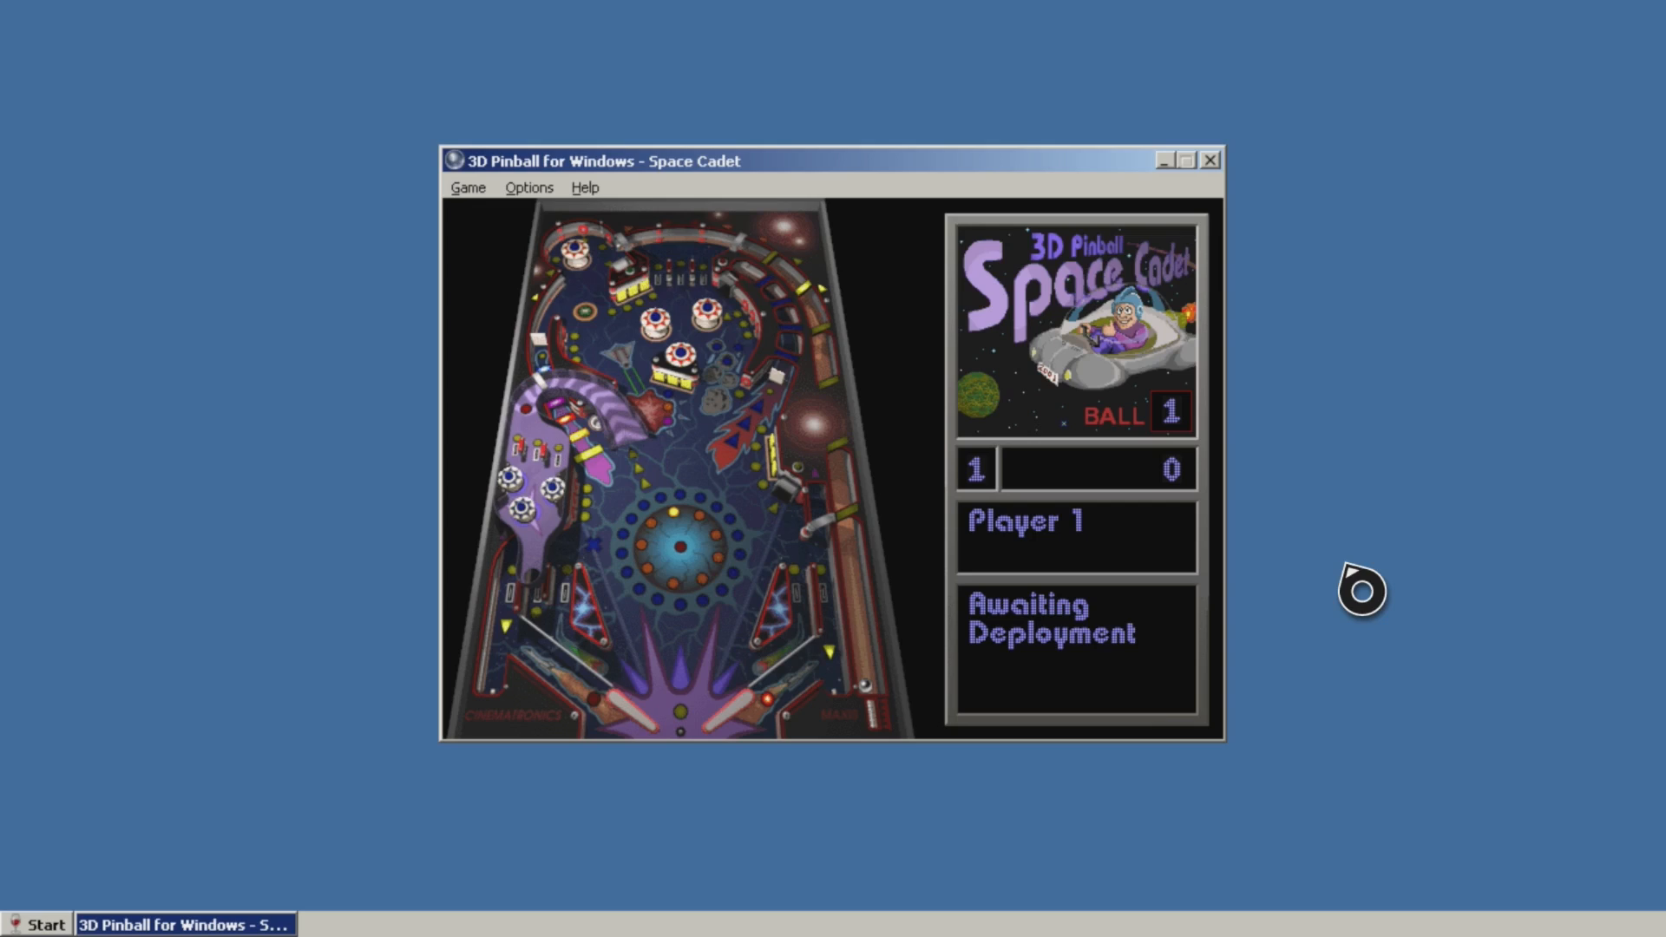
Step: Open 3D Pinball's Game menu showing commands like New Game
click(467, 187)
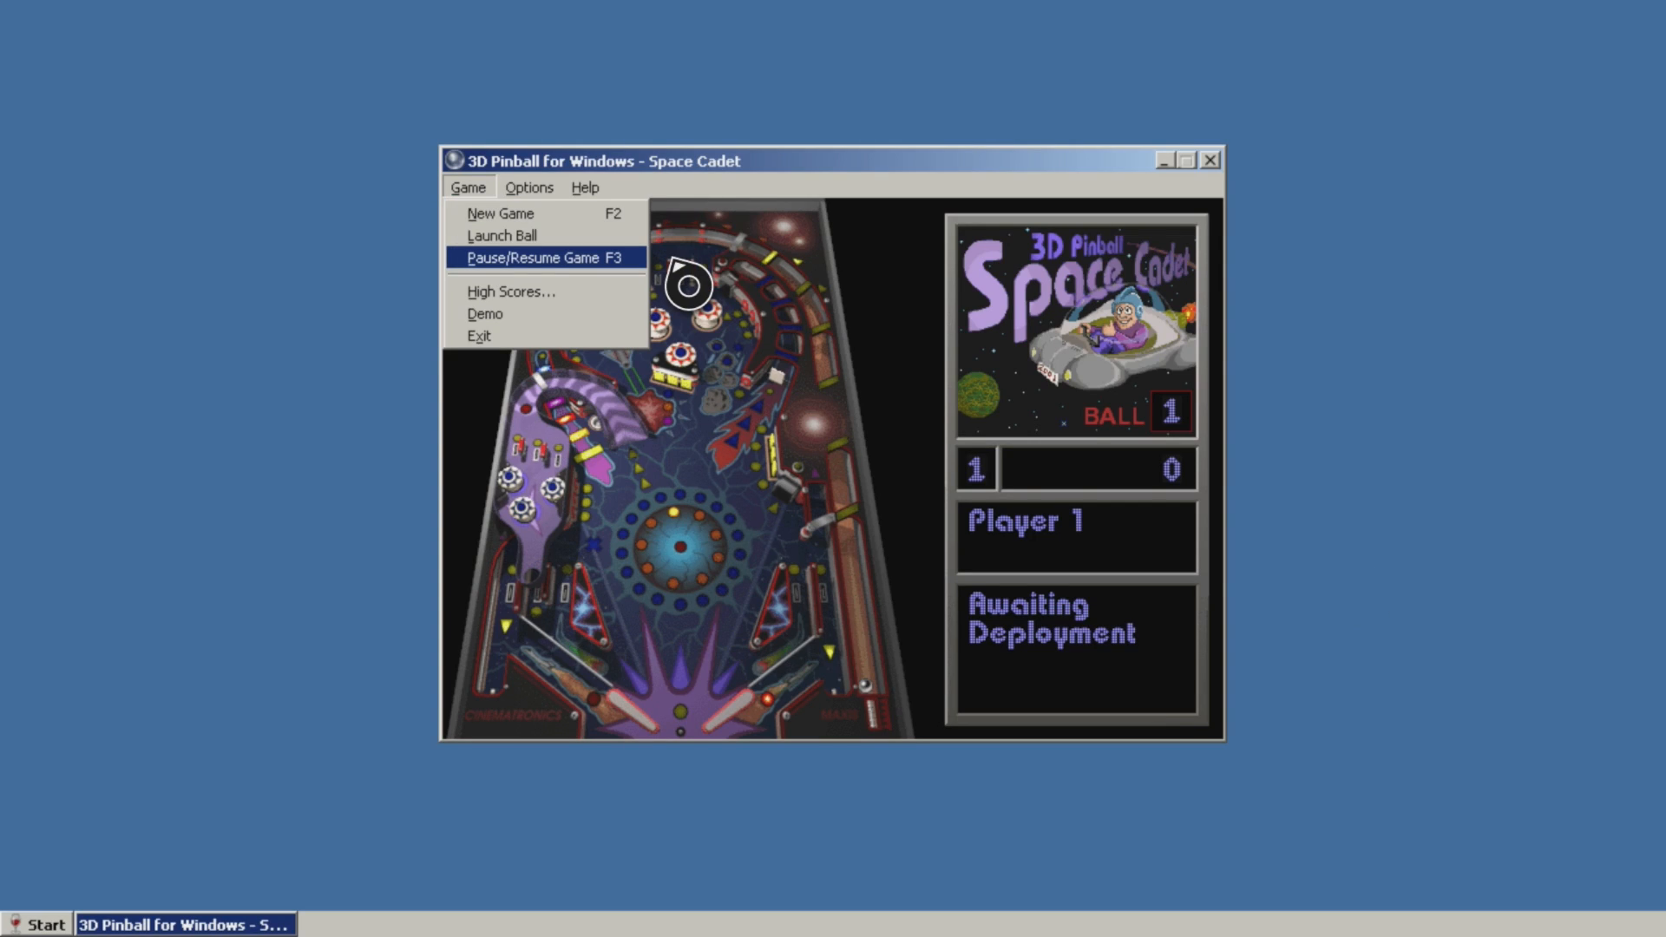